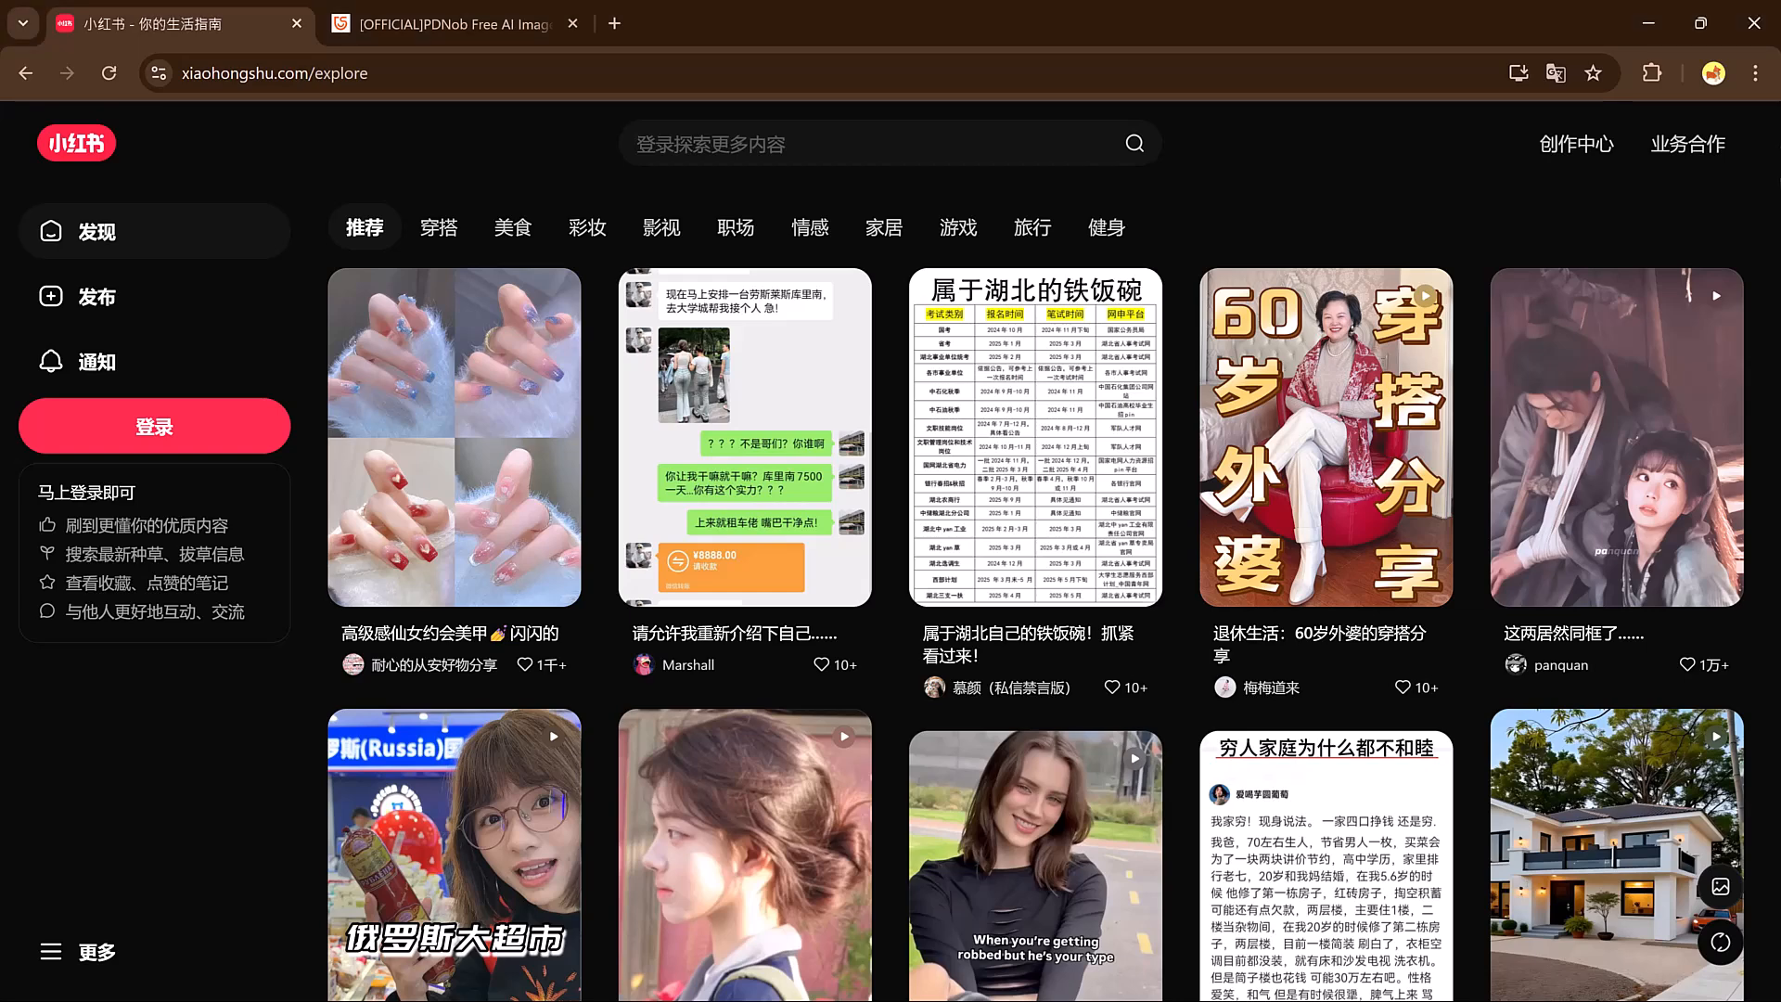
- Browse the Xiaohongshu explore feed, then switch to the PDNob Image Translator tab
scroll("down", 3)
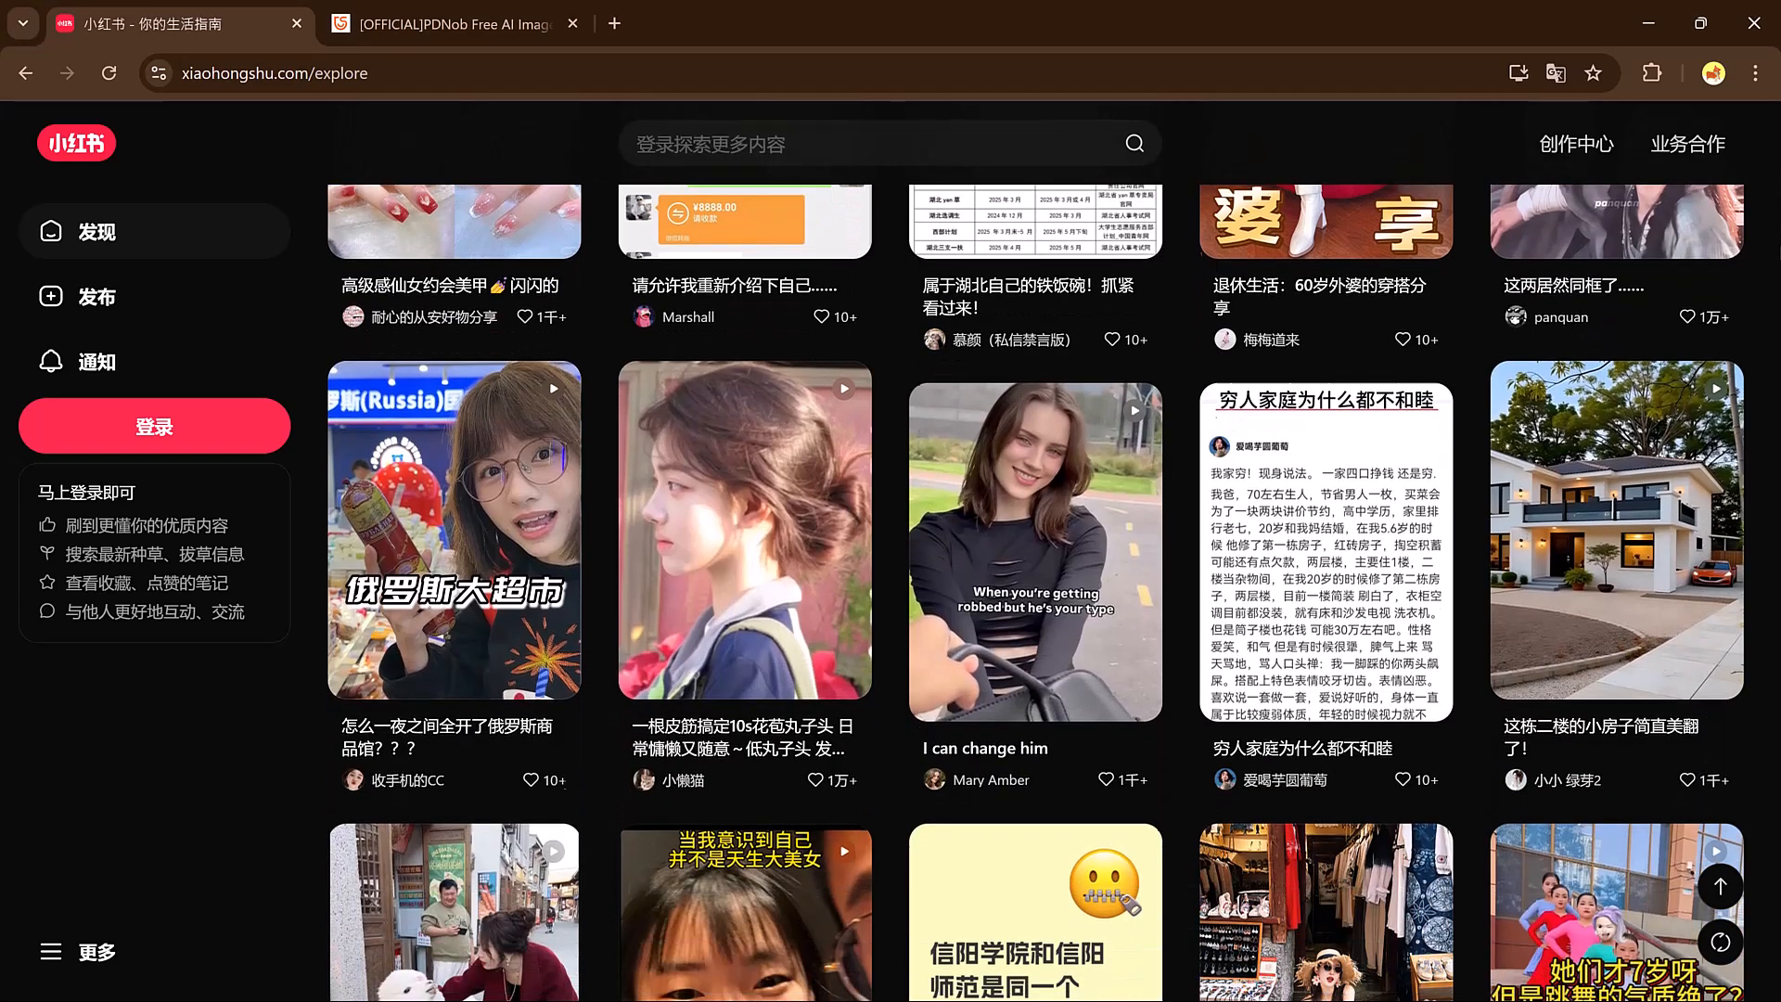
scroll("down", 3)
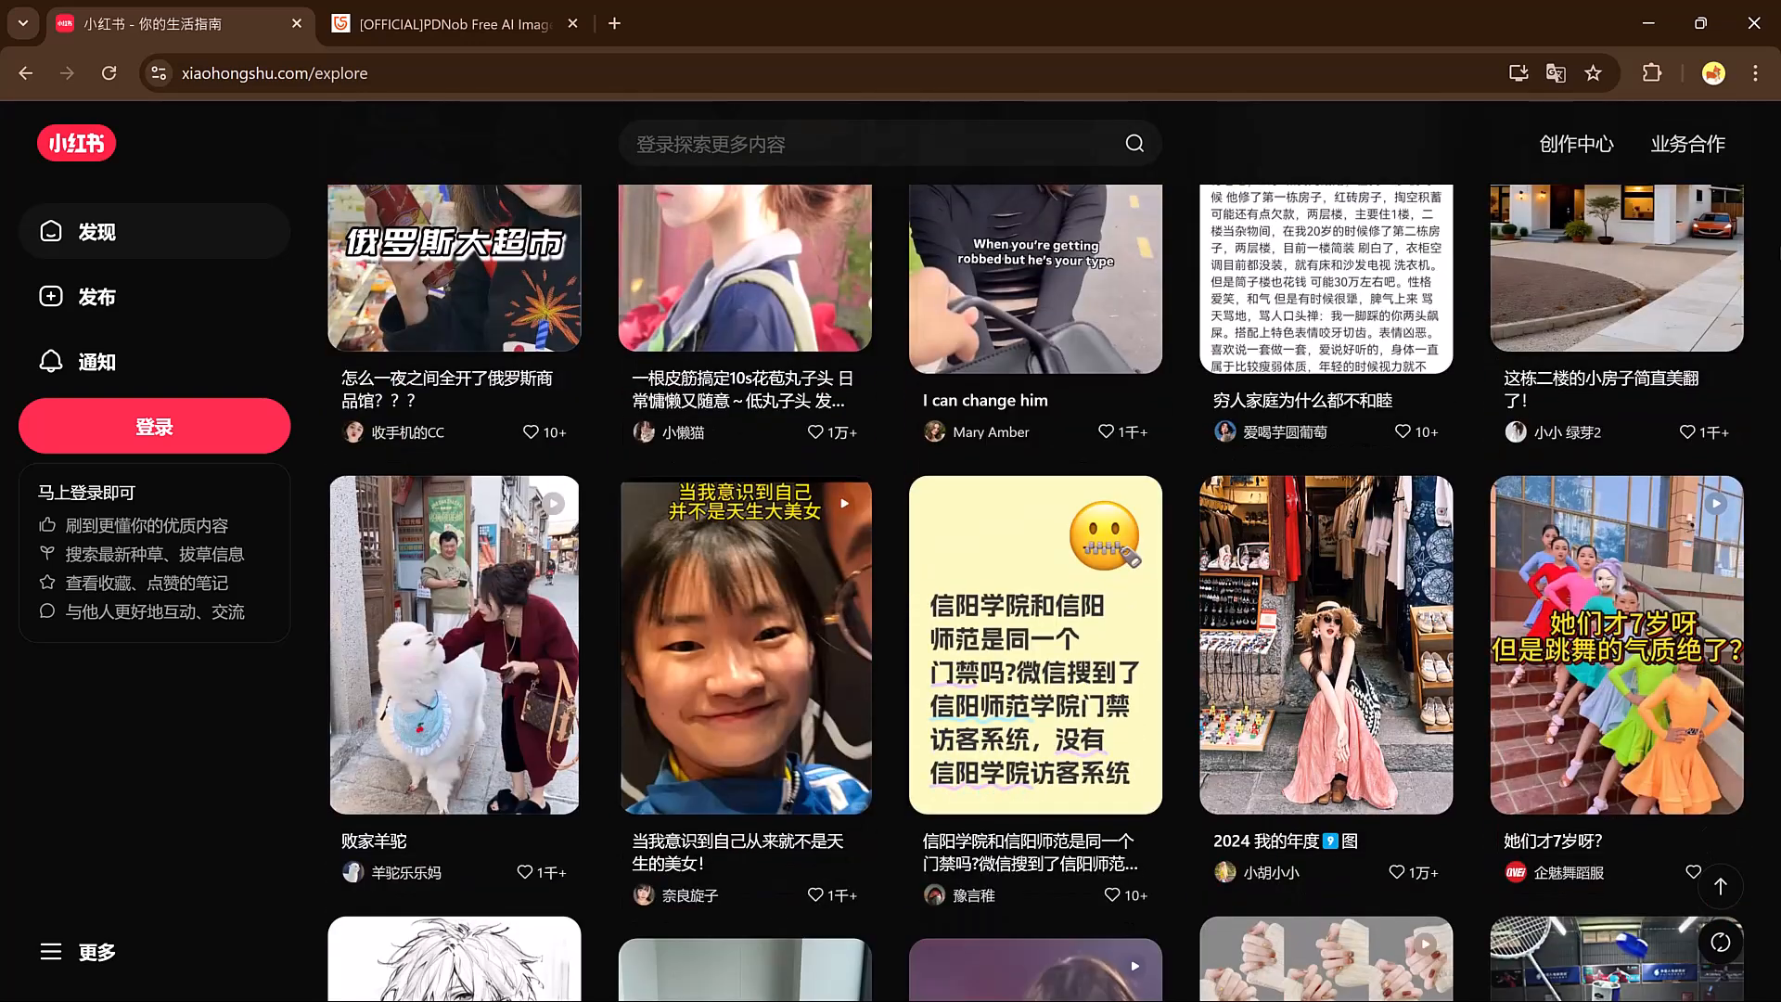
scroll("down", 3)
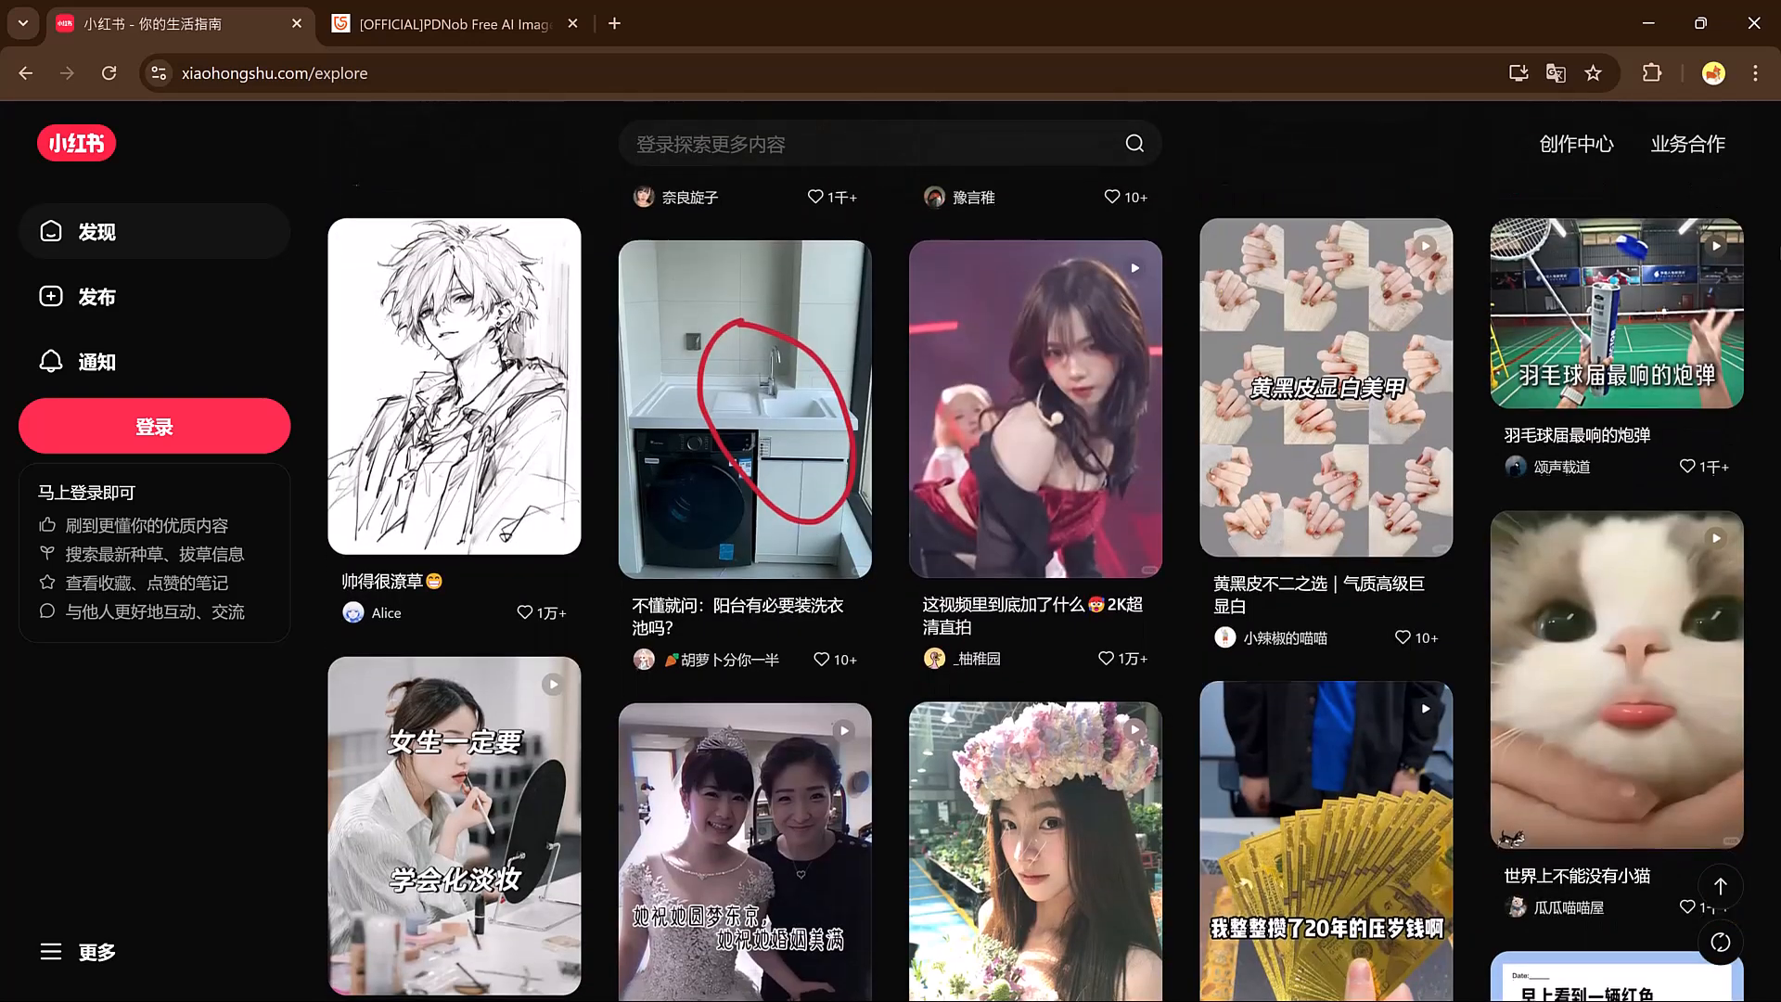
scroll("down", 3)
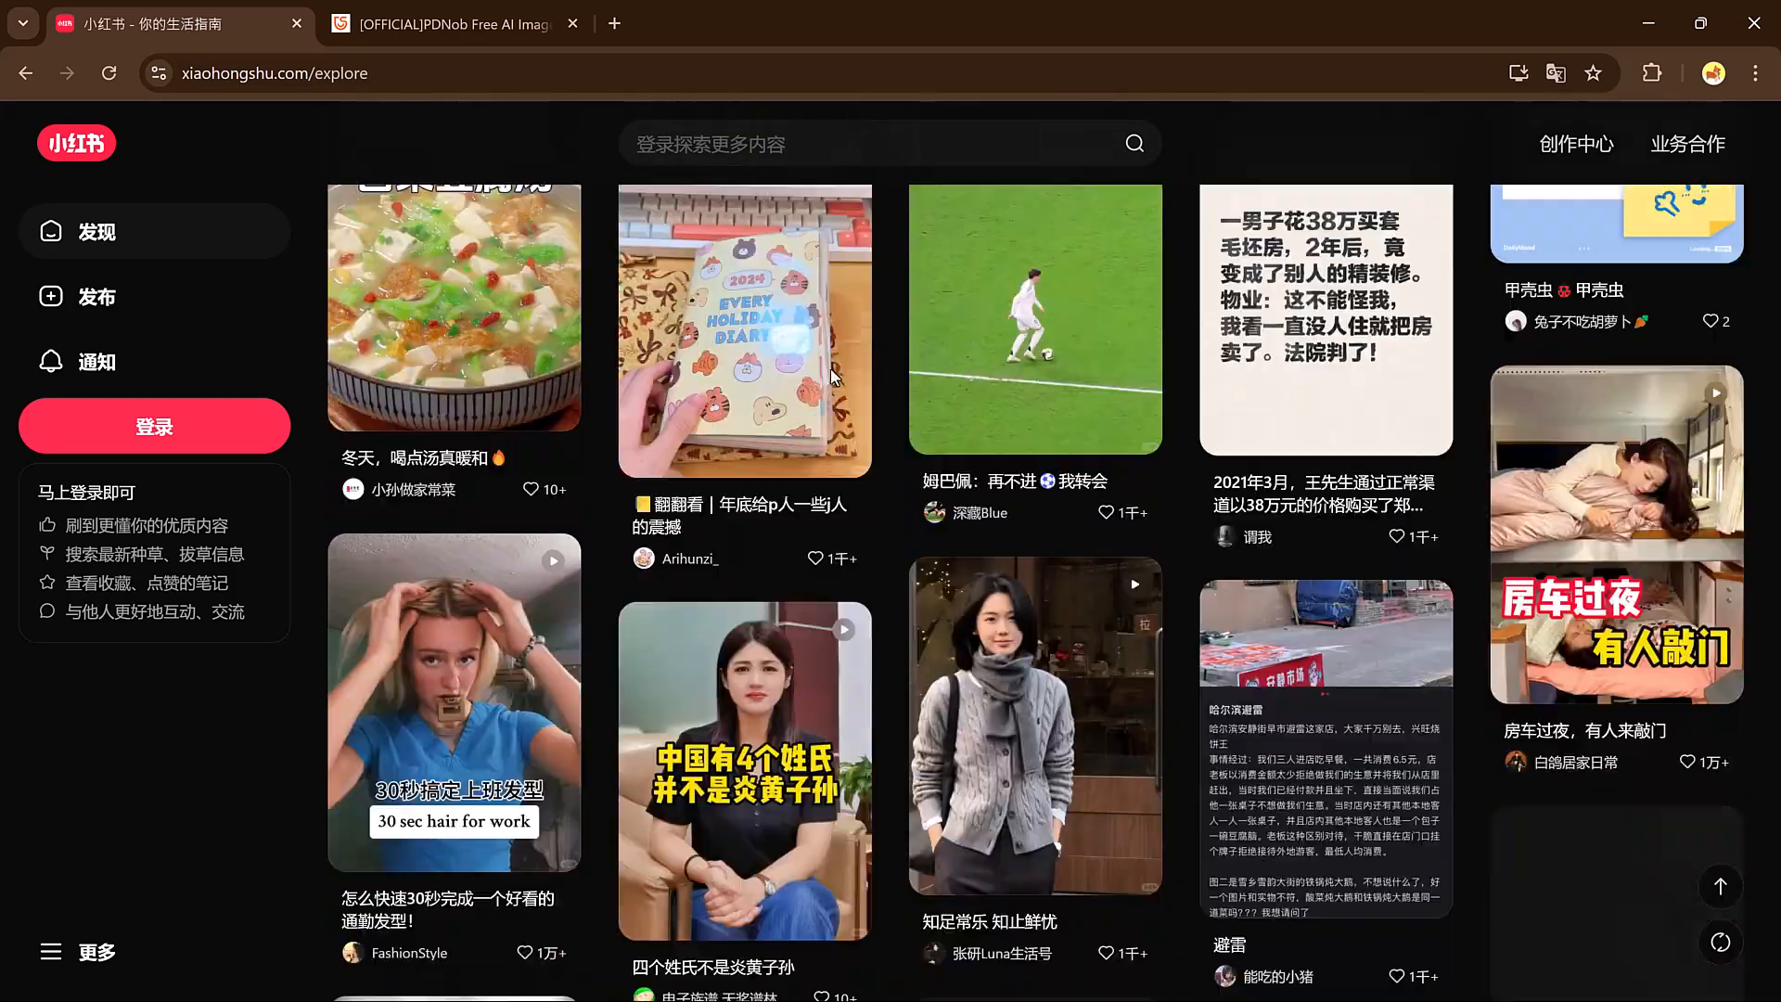
scroll("down", 3)
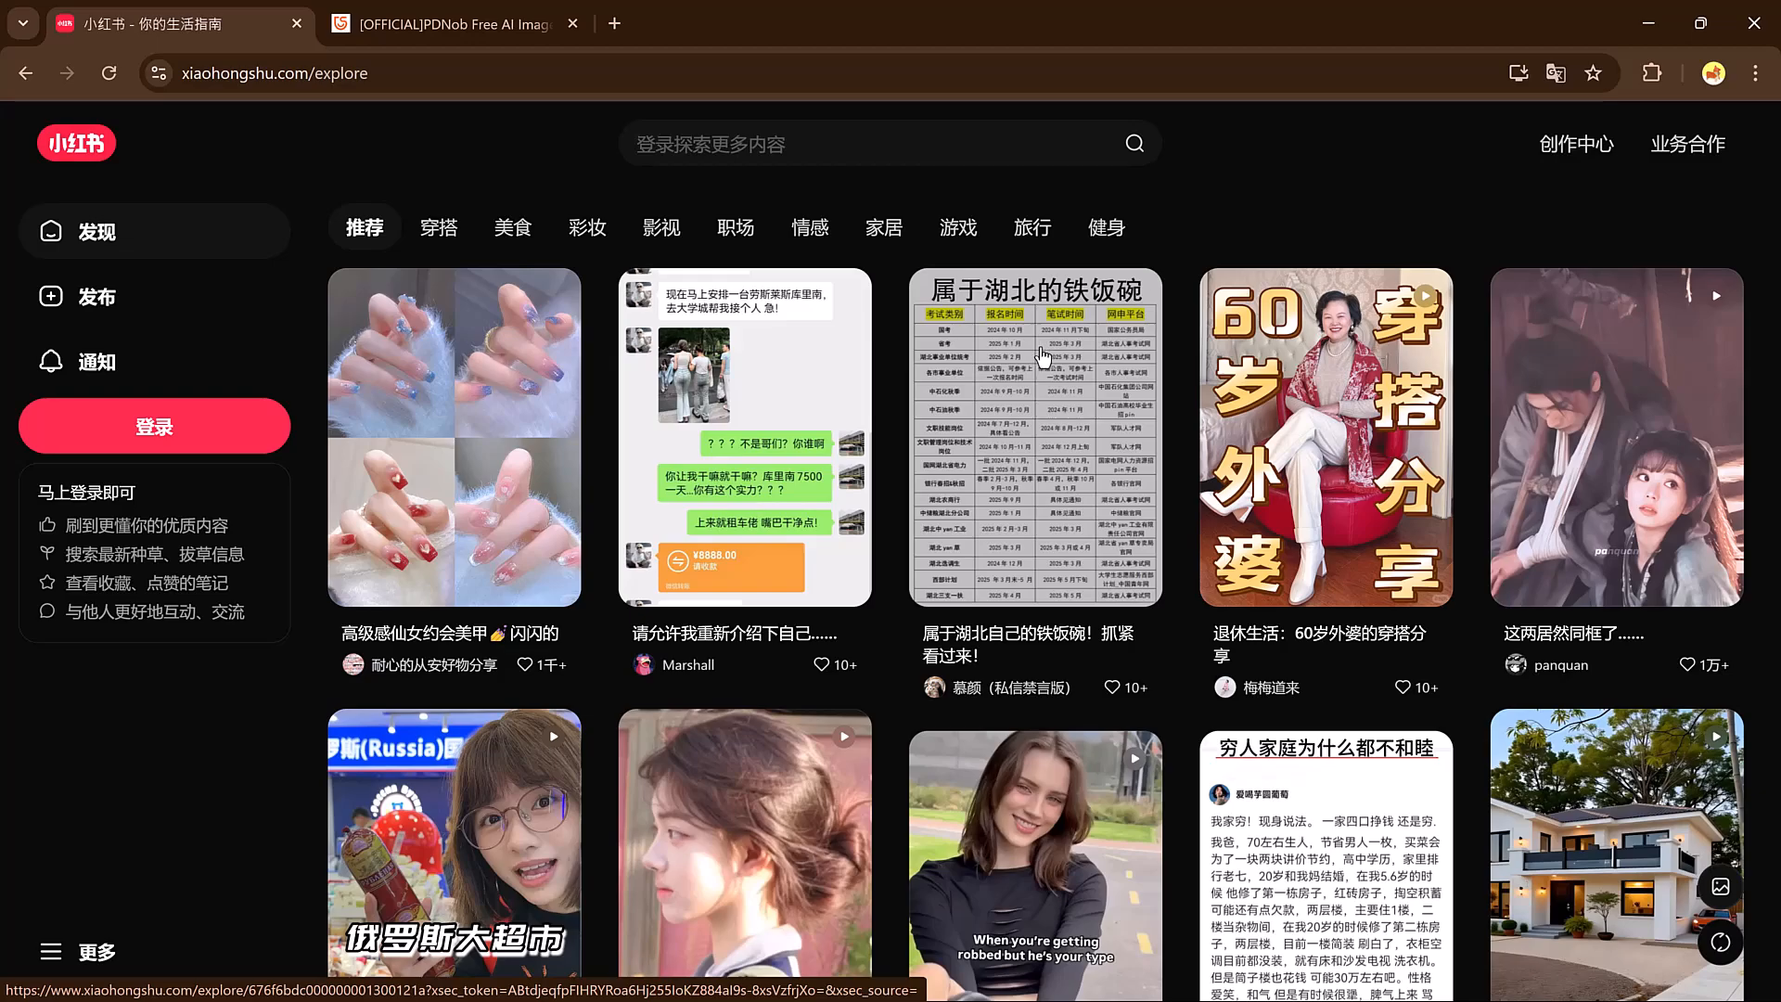
left_click(449, 24)
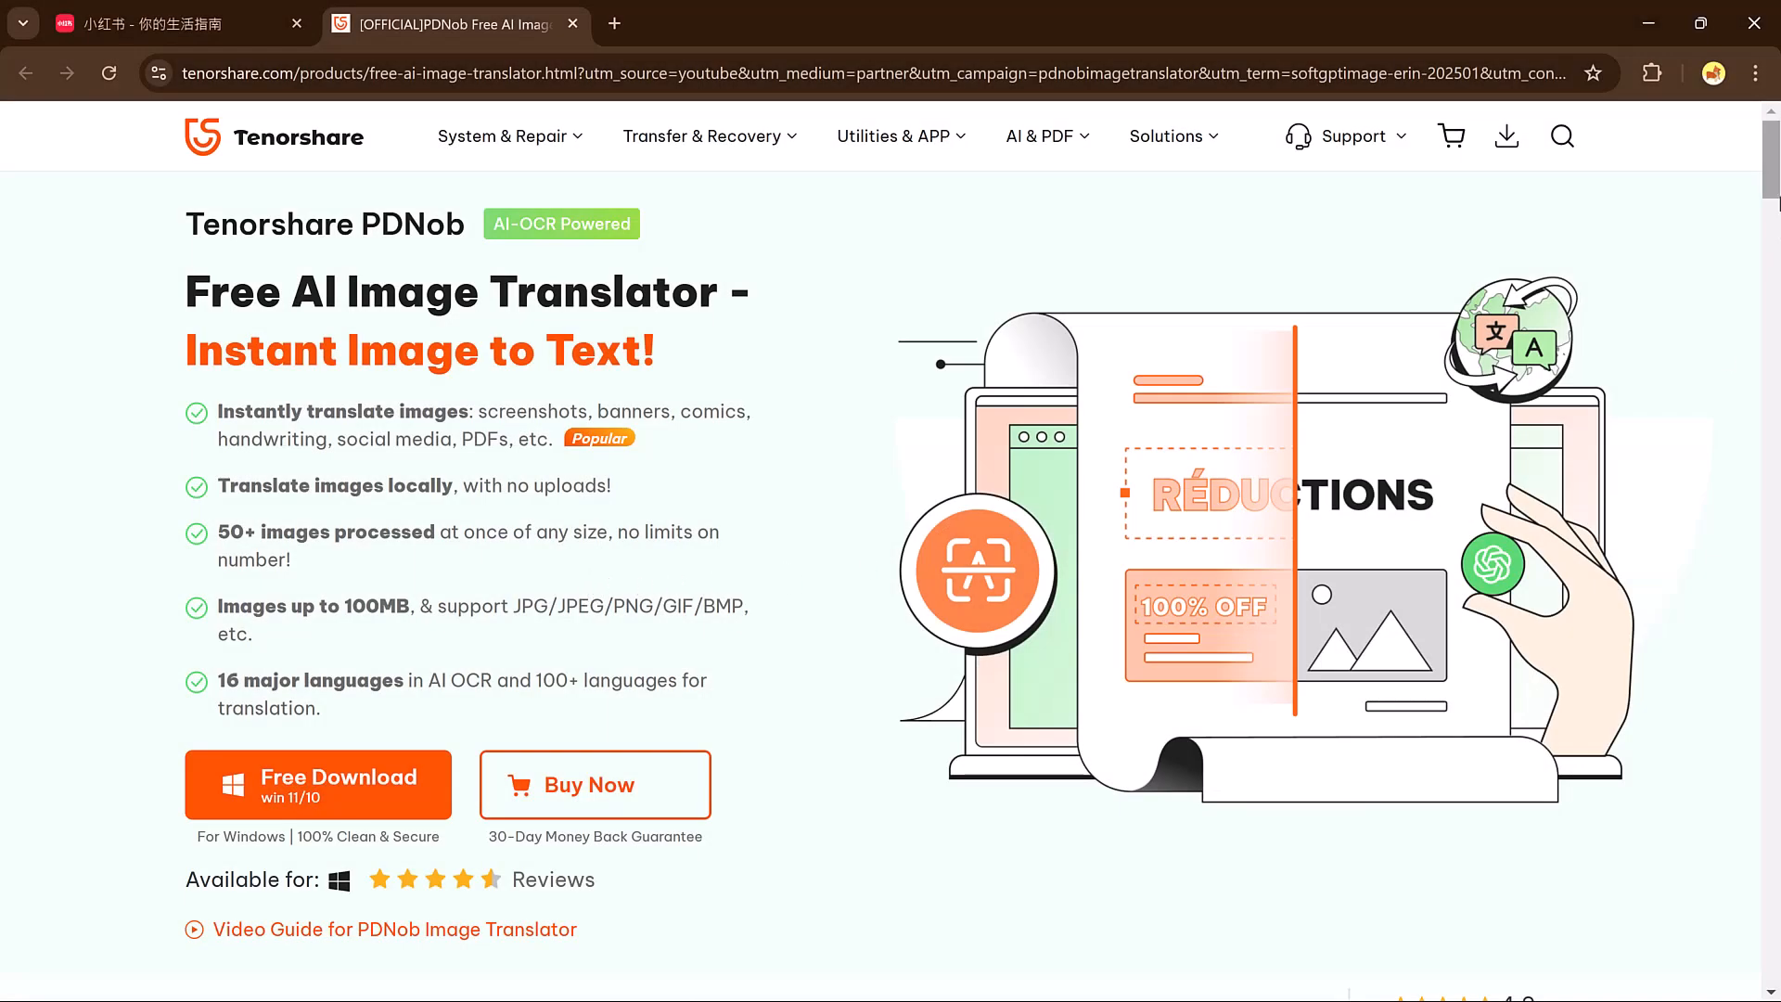
- Read the product page, including OCR supported languages, and download the free PDNob desktop app
scroll("down", 3)
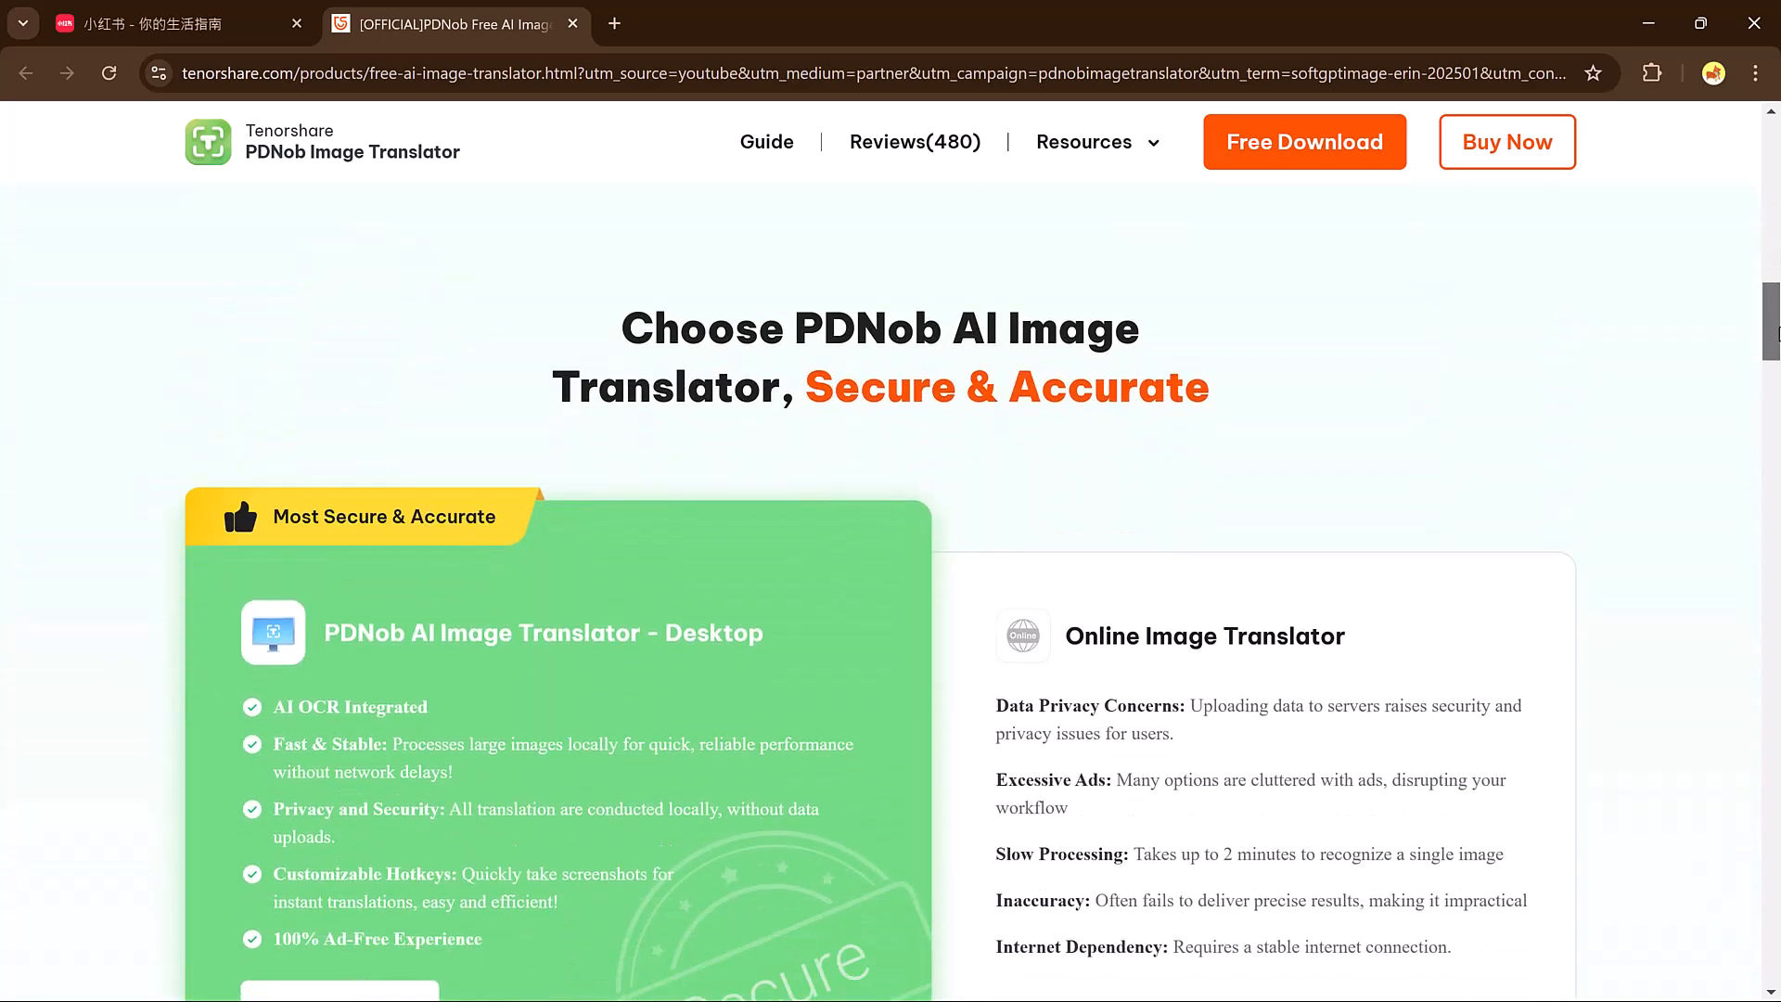
scroll("down", 3)
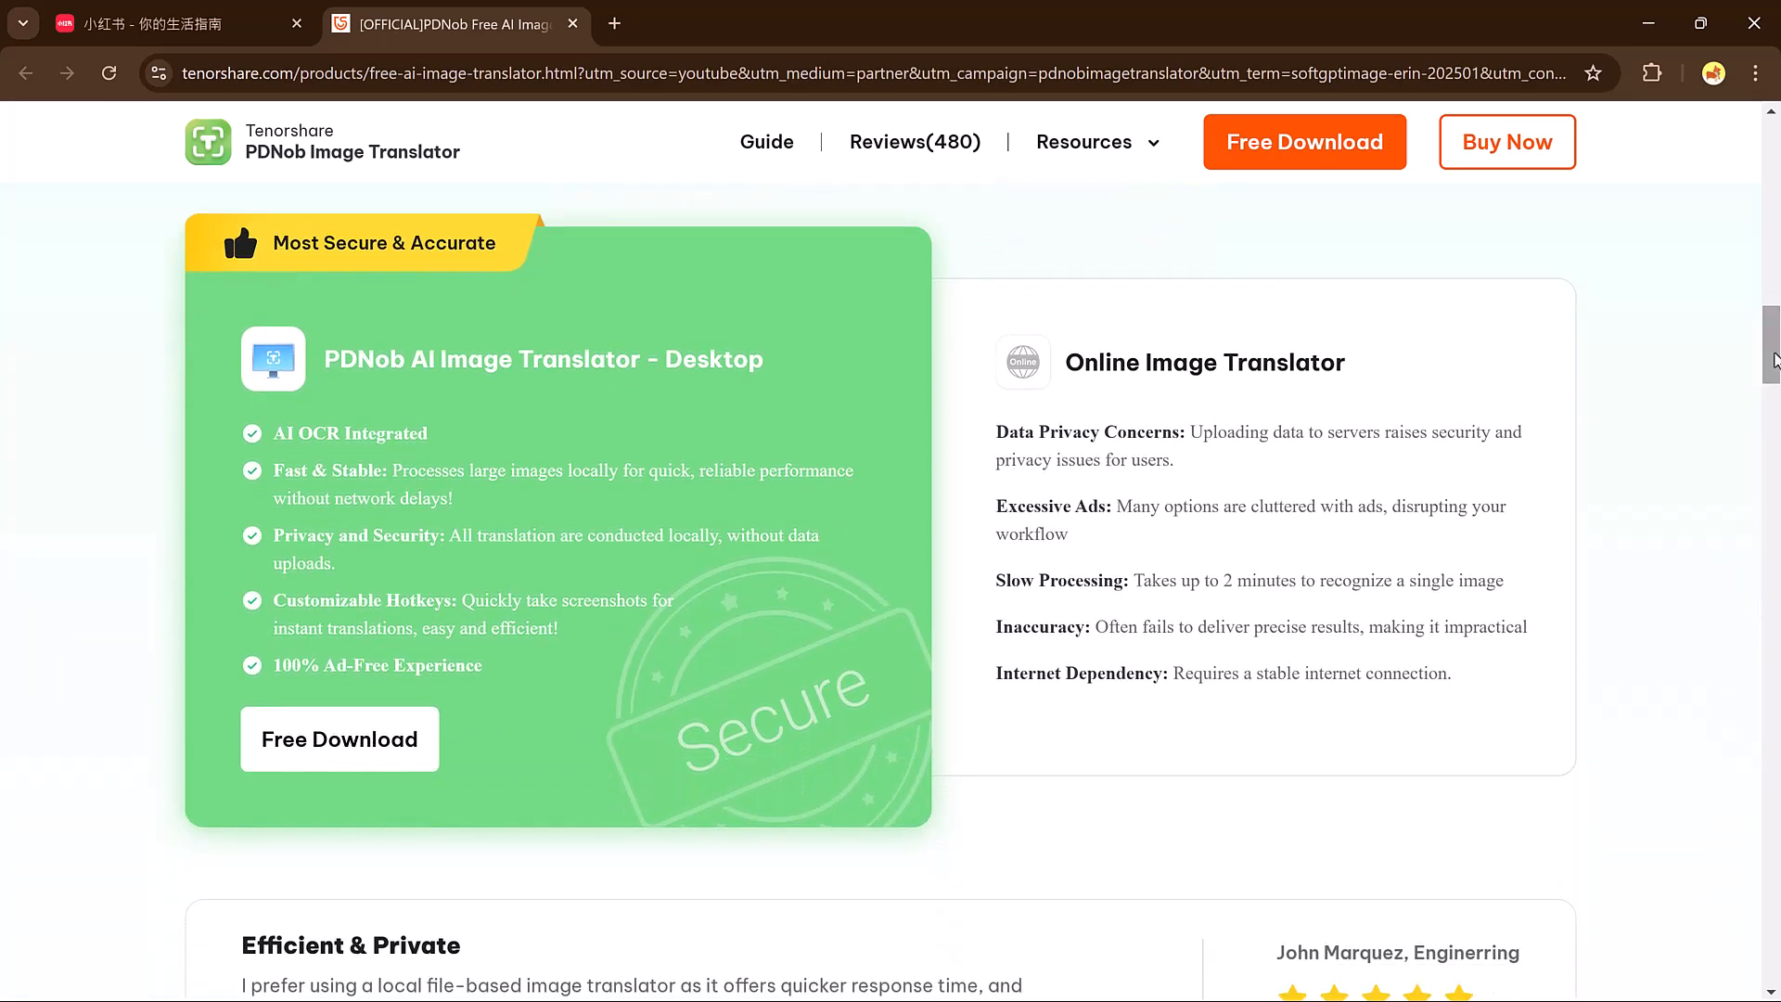
scroll("down", 3)
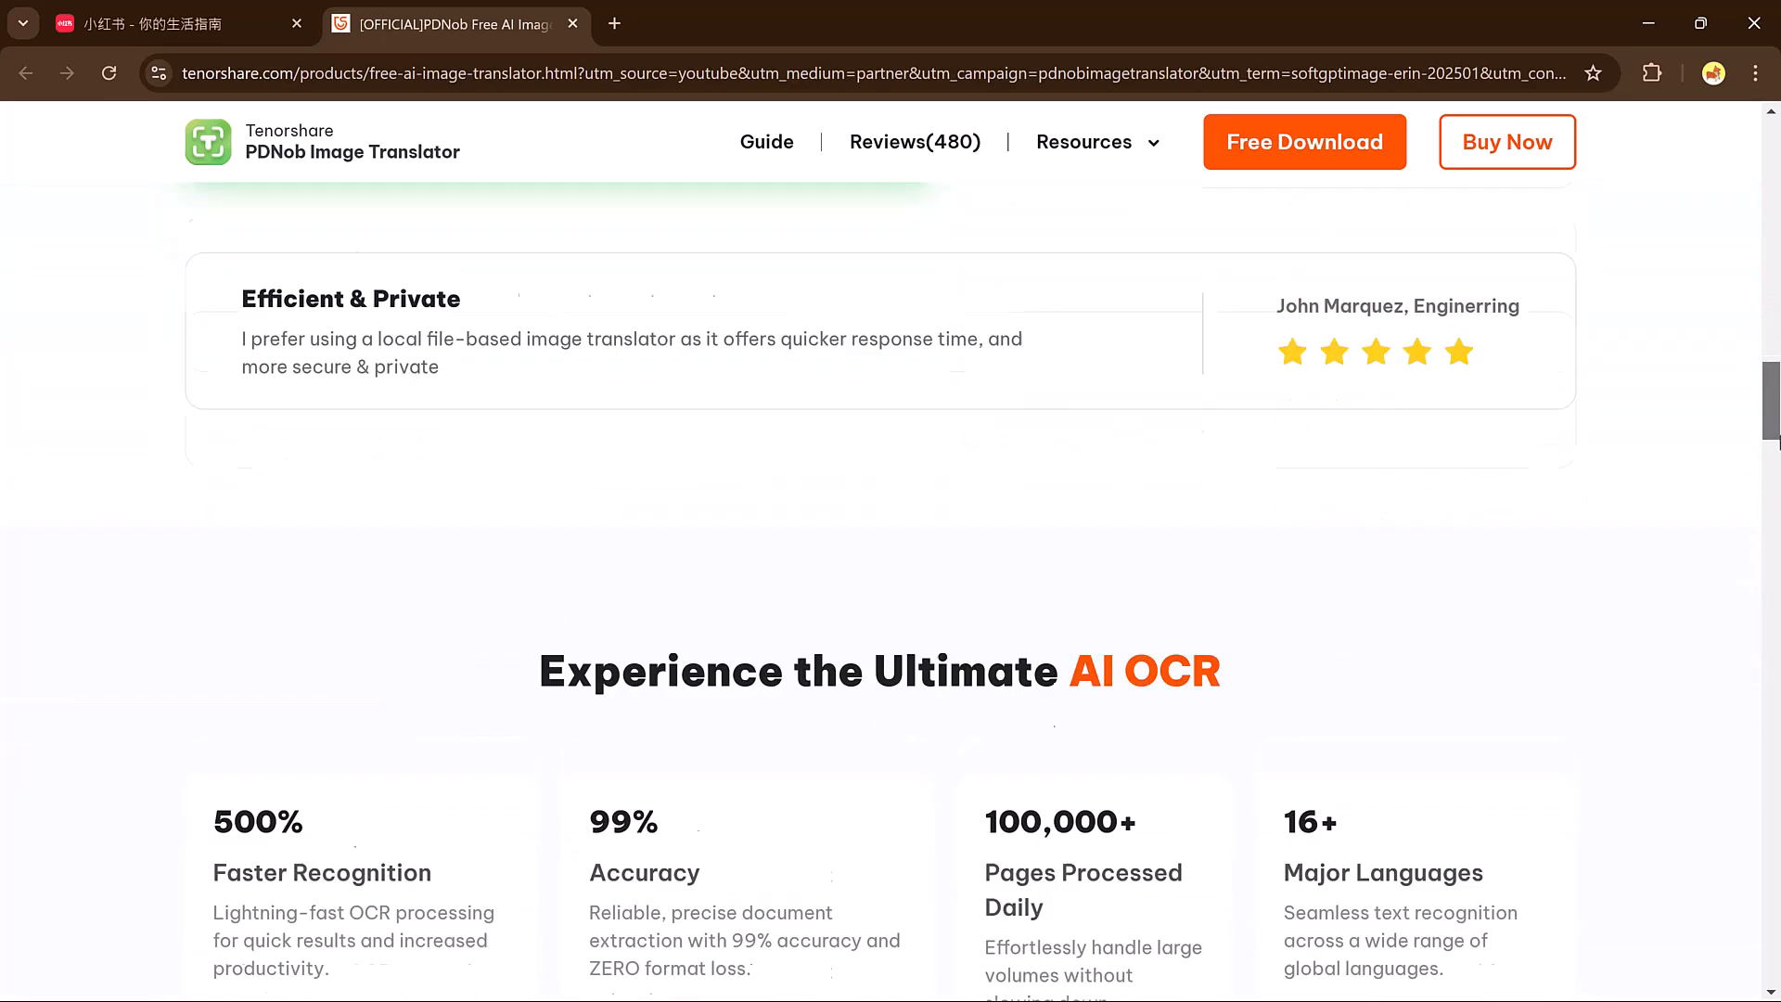
scroll("down", 3)
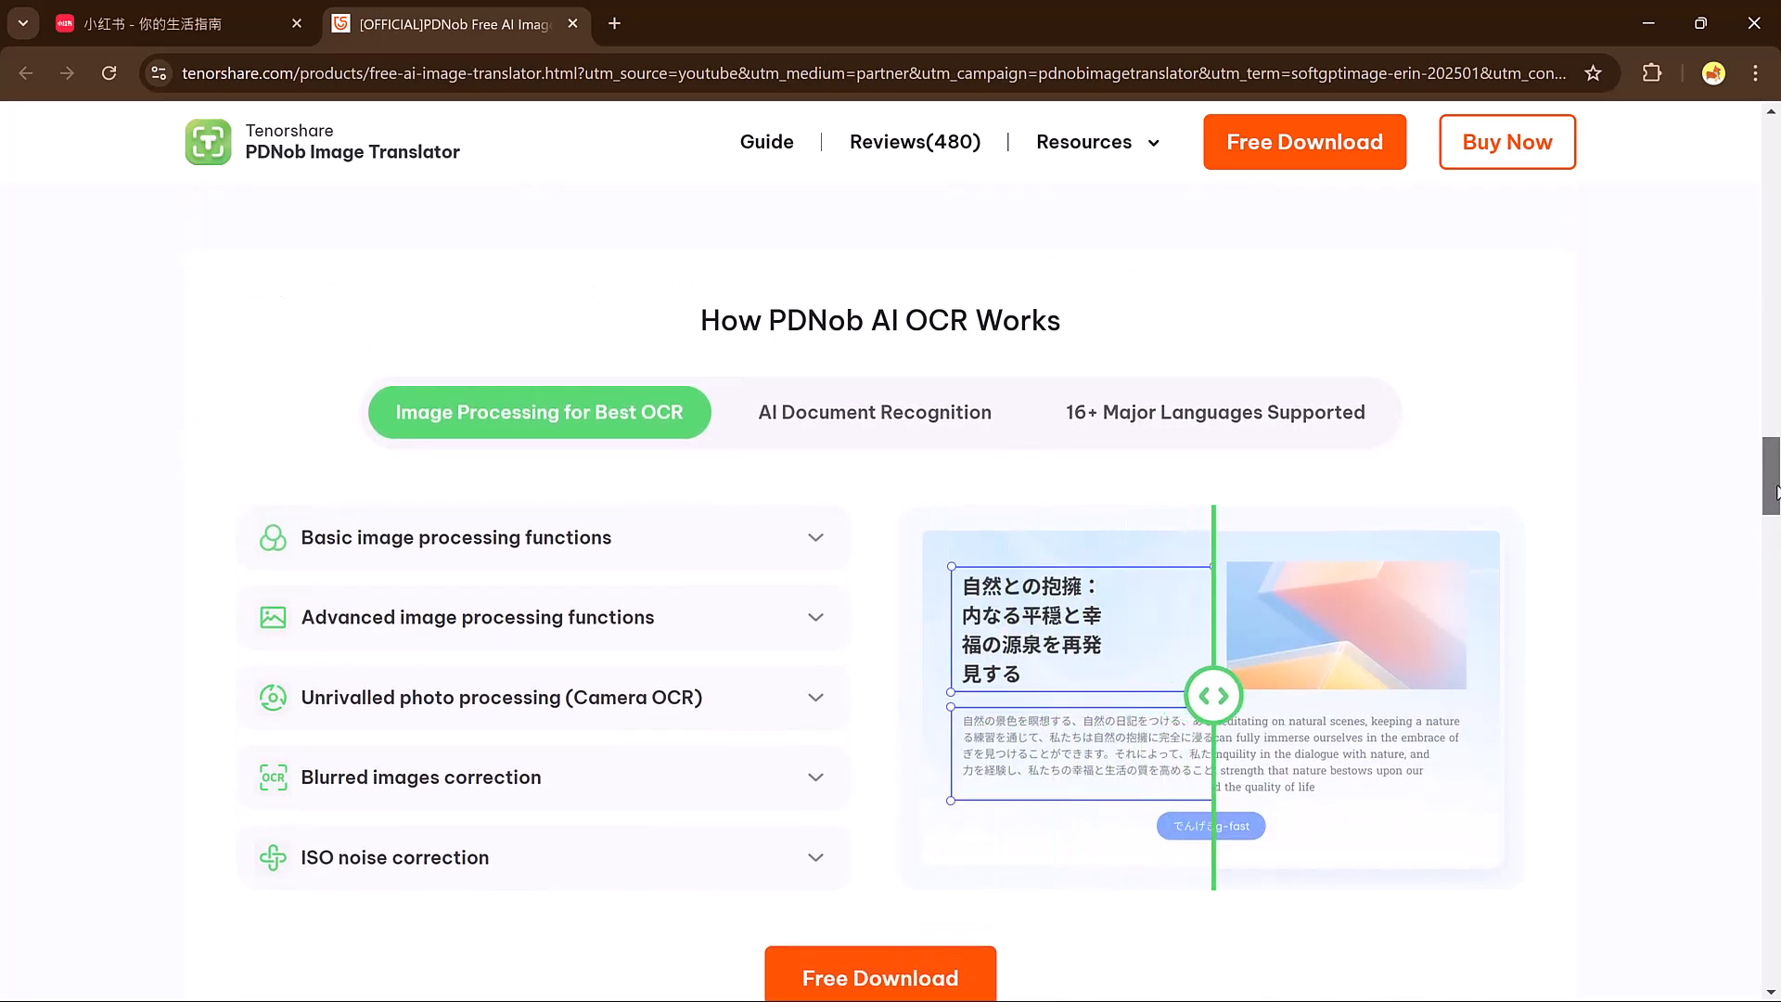
scroll("down", 3)
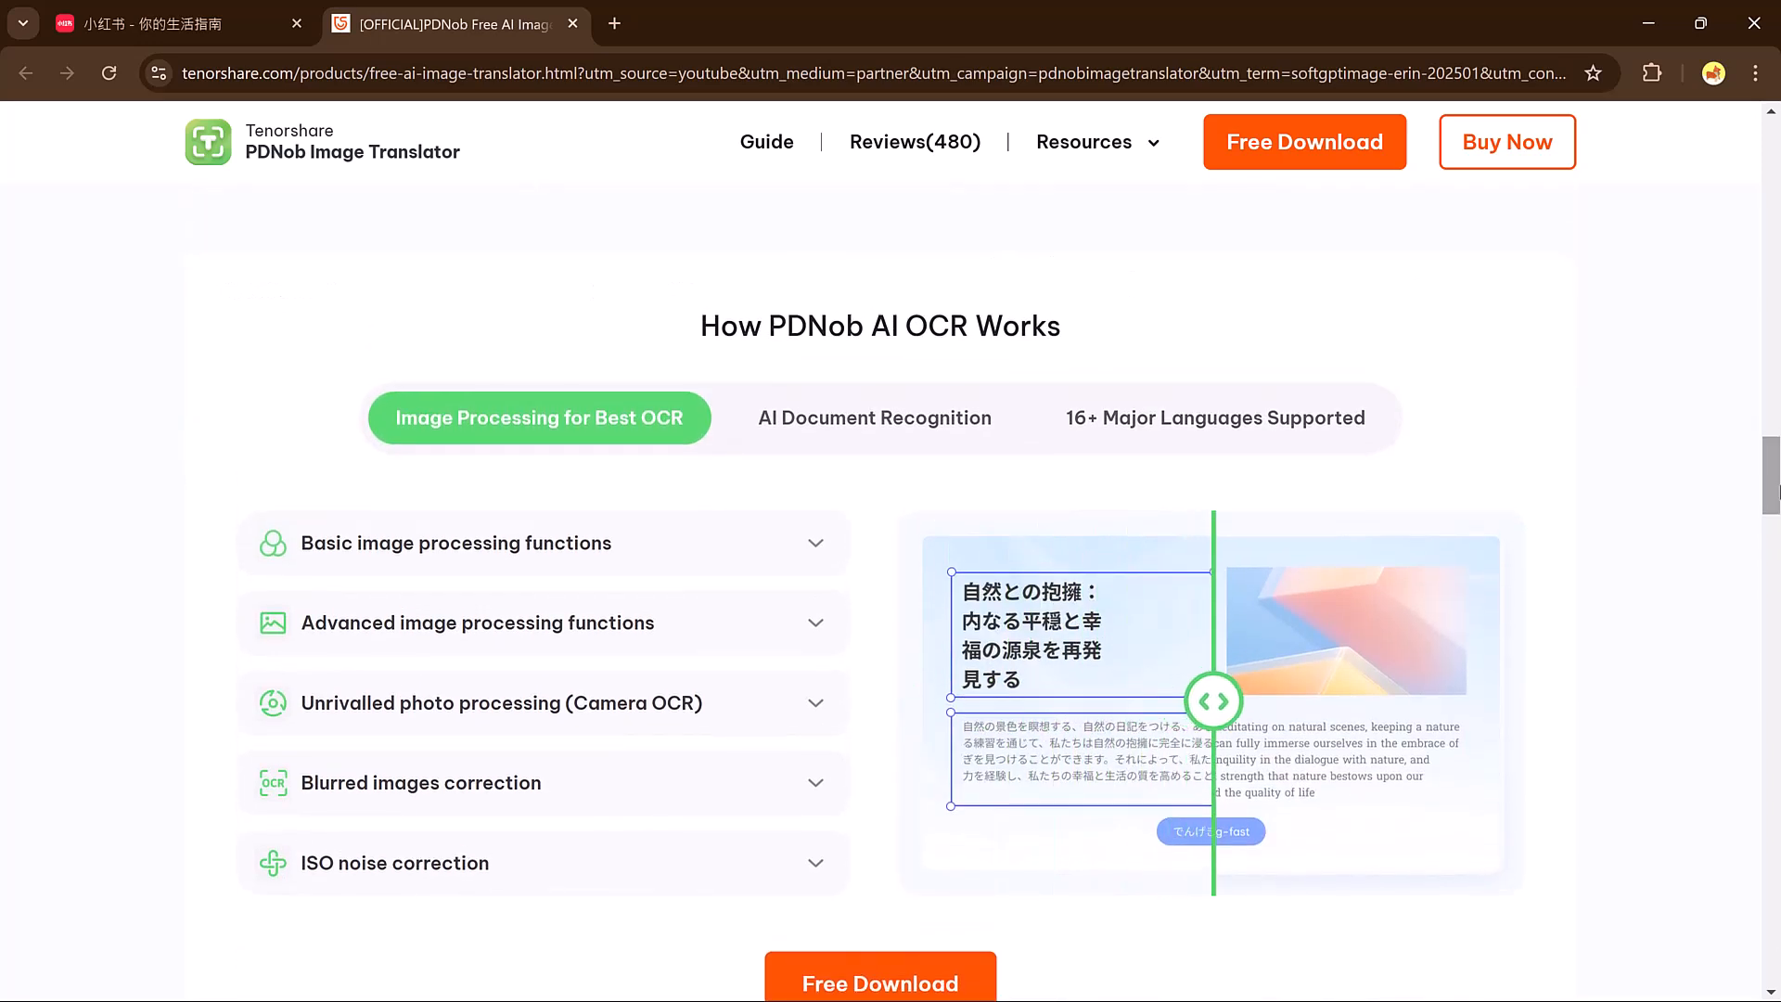
scroll("down", 3)
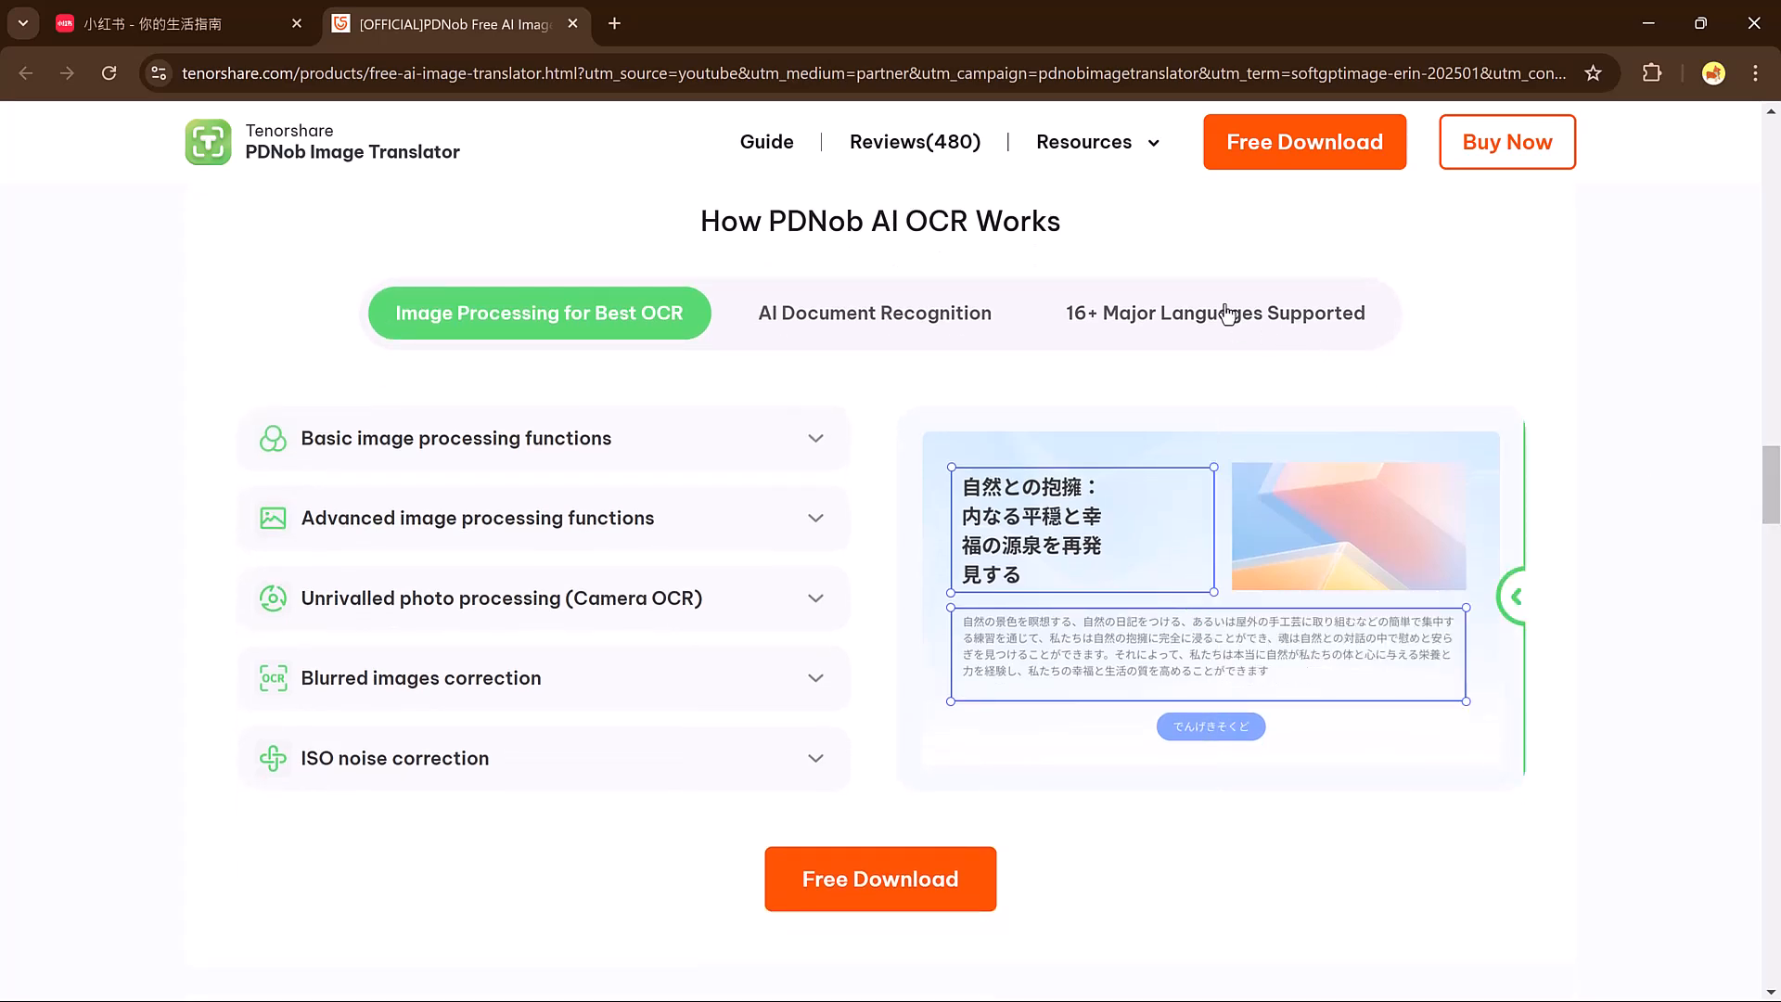
left_click(1213, 312)
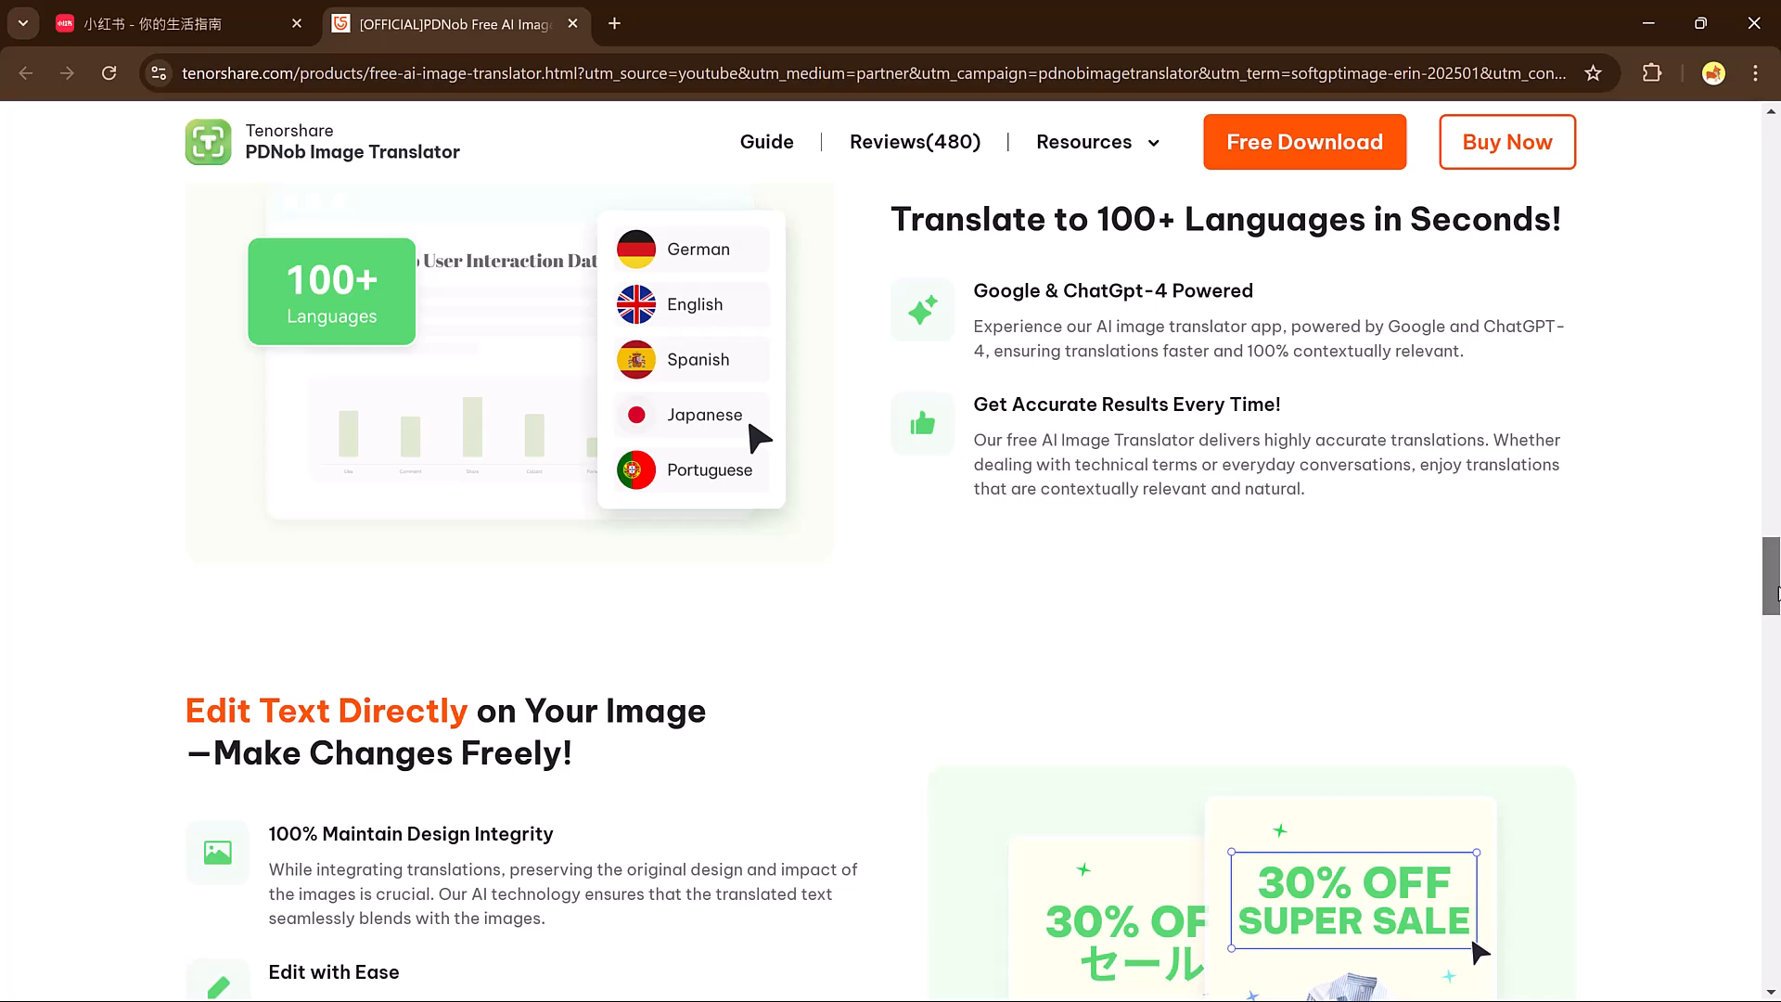
scroll("down", 3)
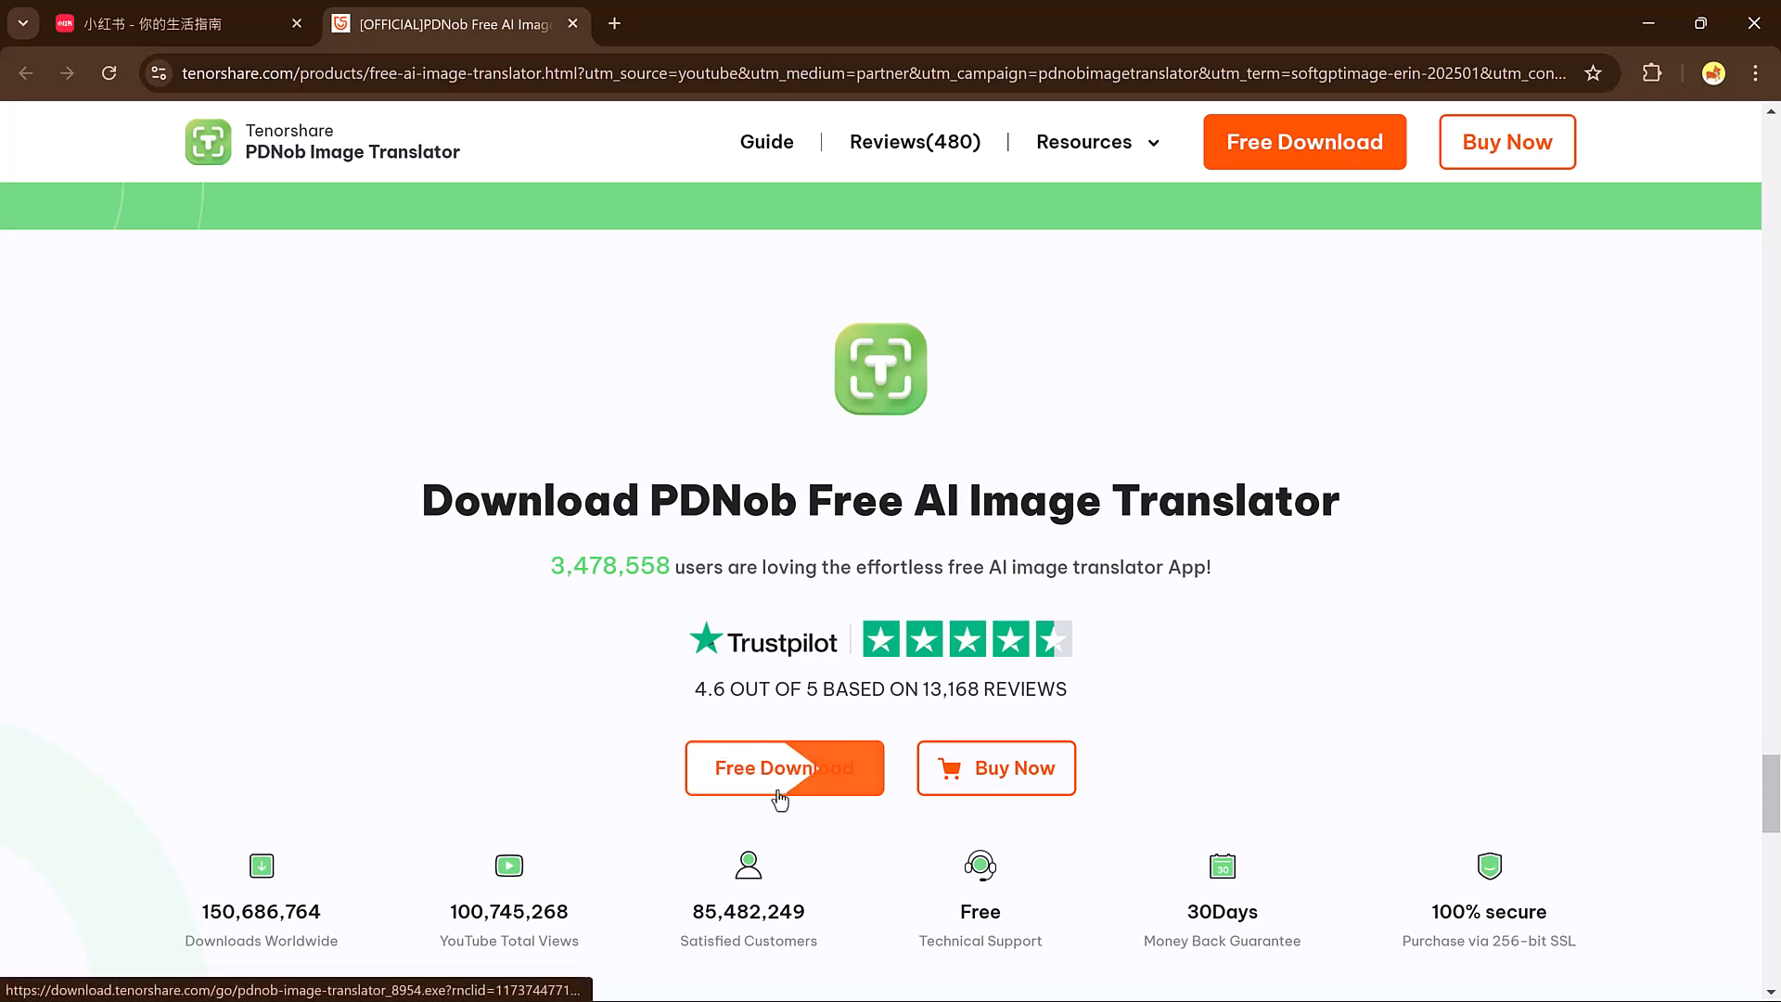
left_click(784, 768)
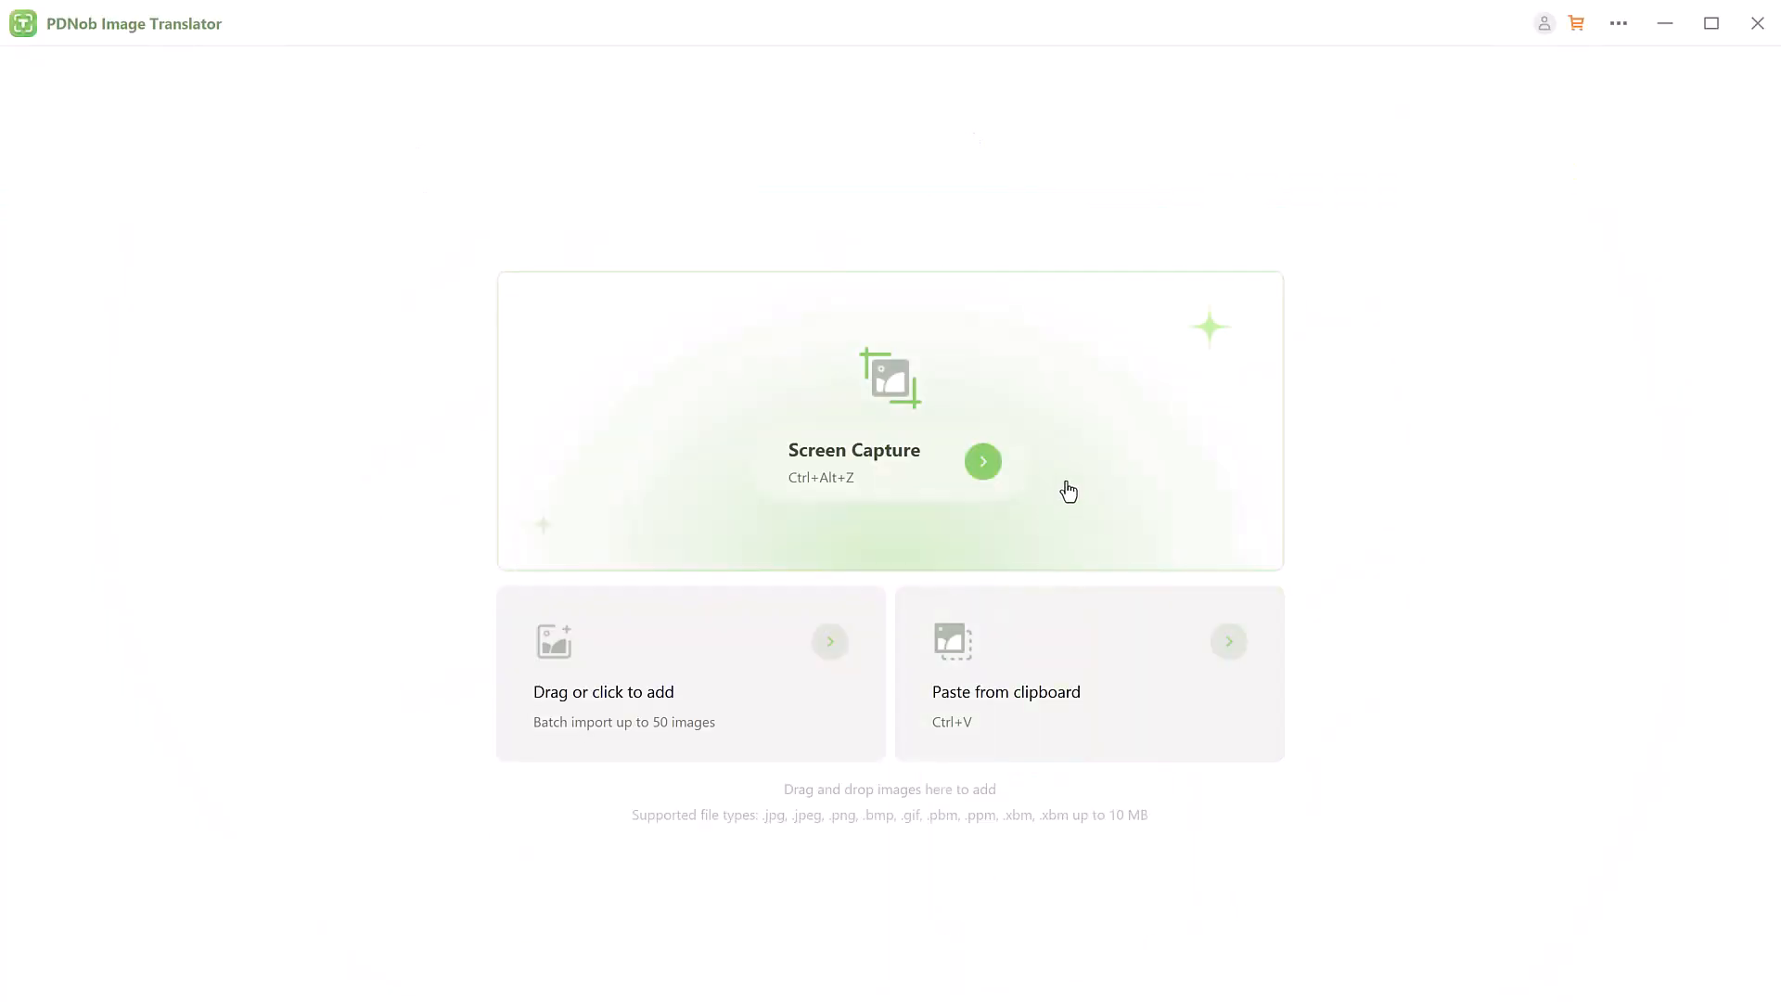
mouse_move(1401, 464)
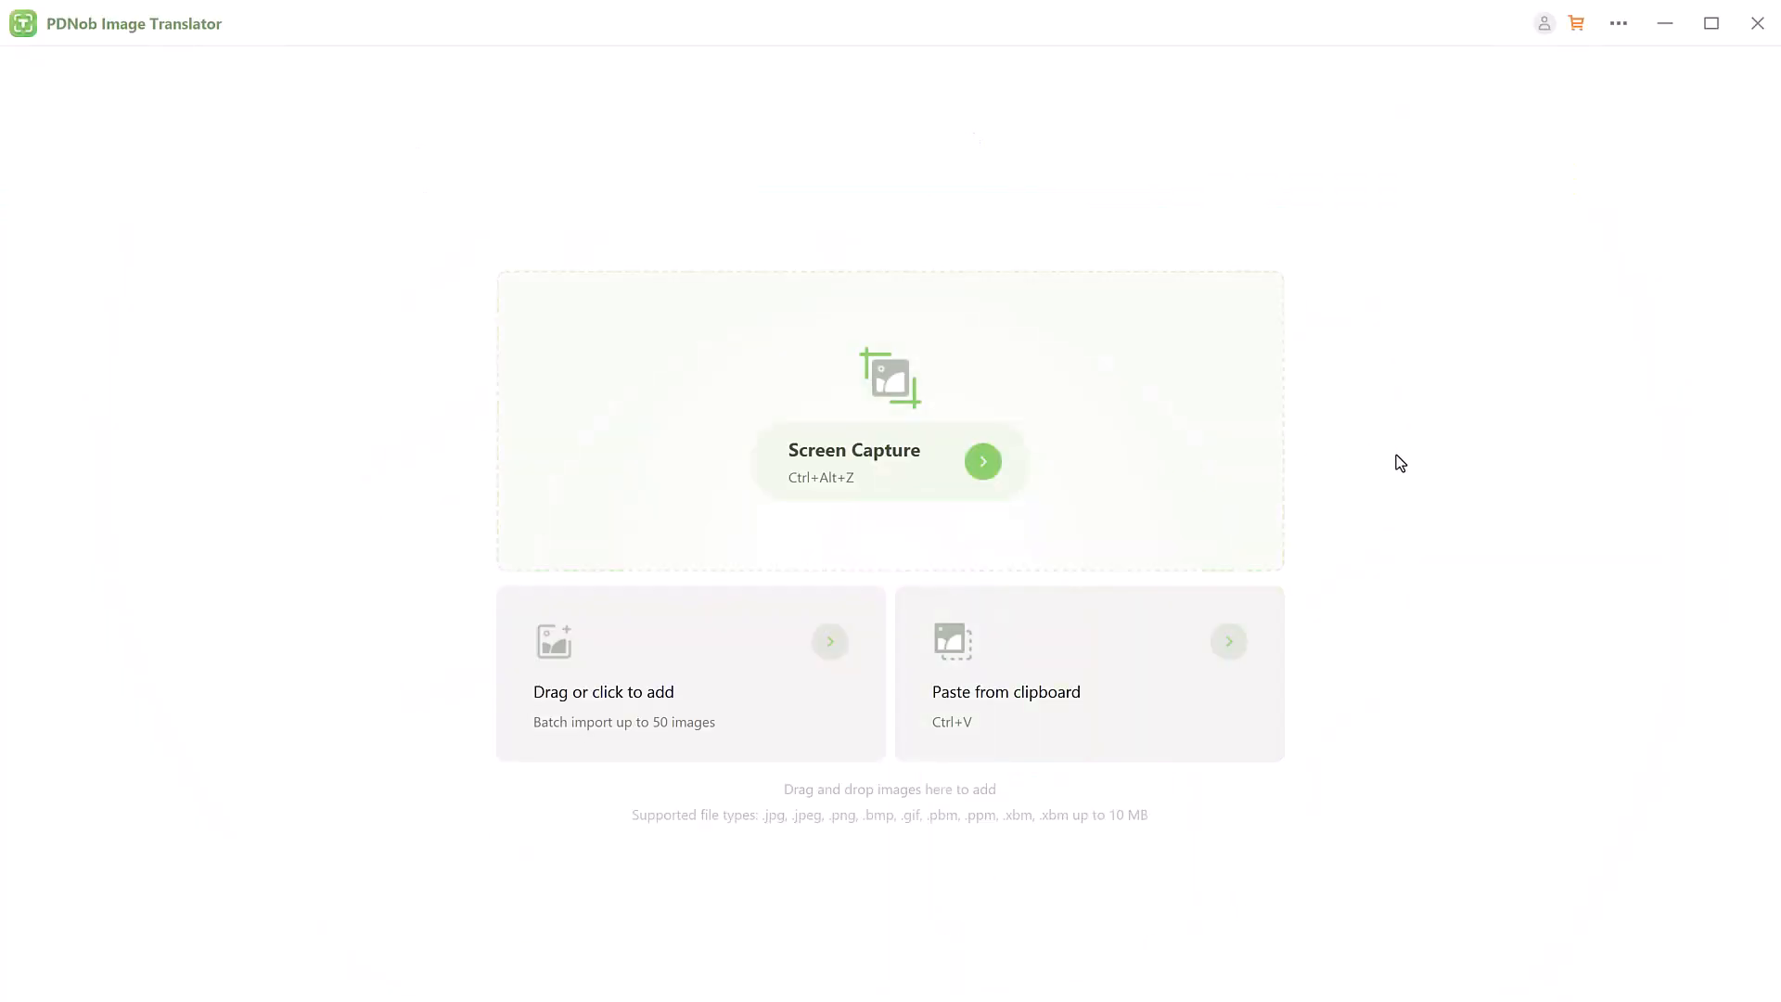
mouse_move(1239, 657)
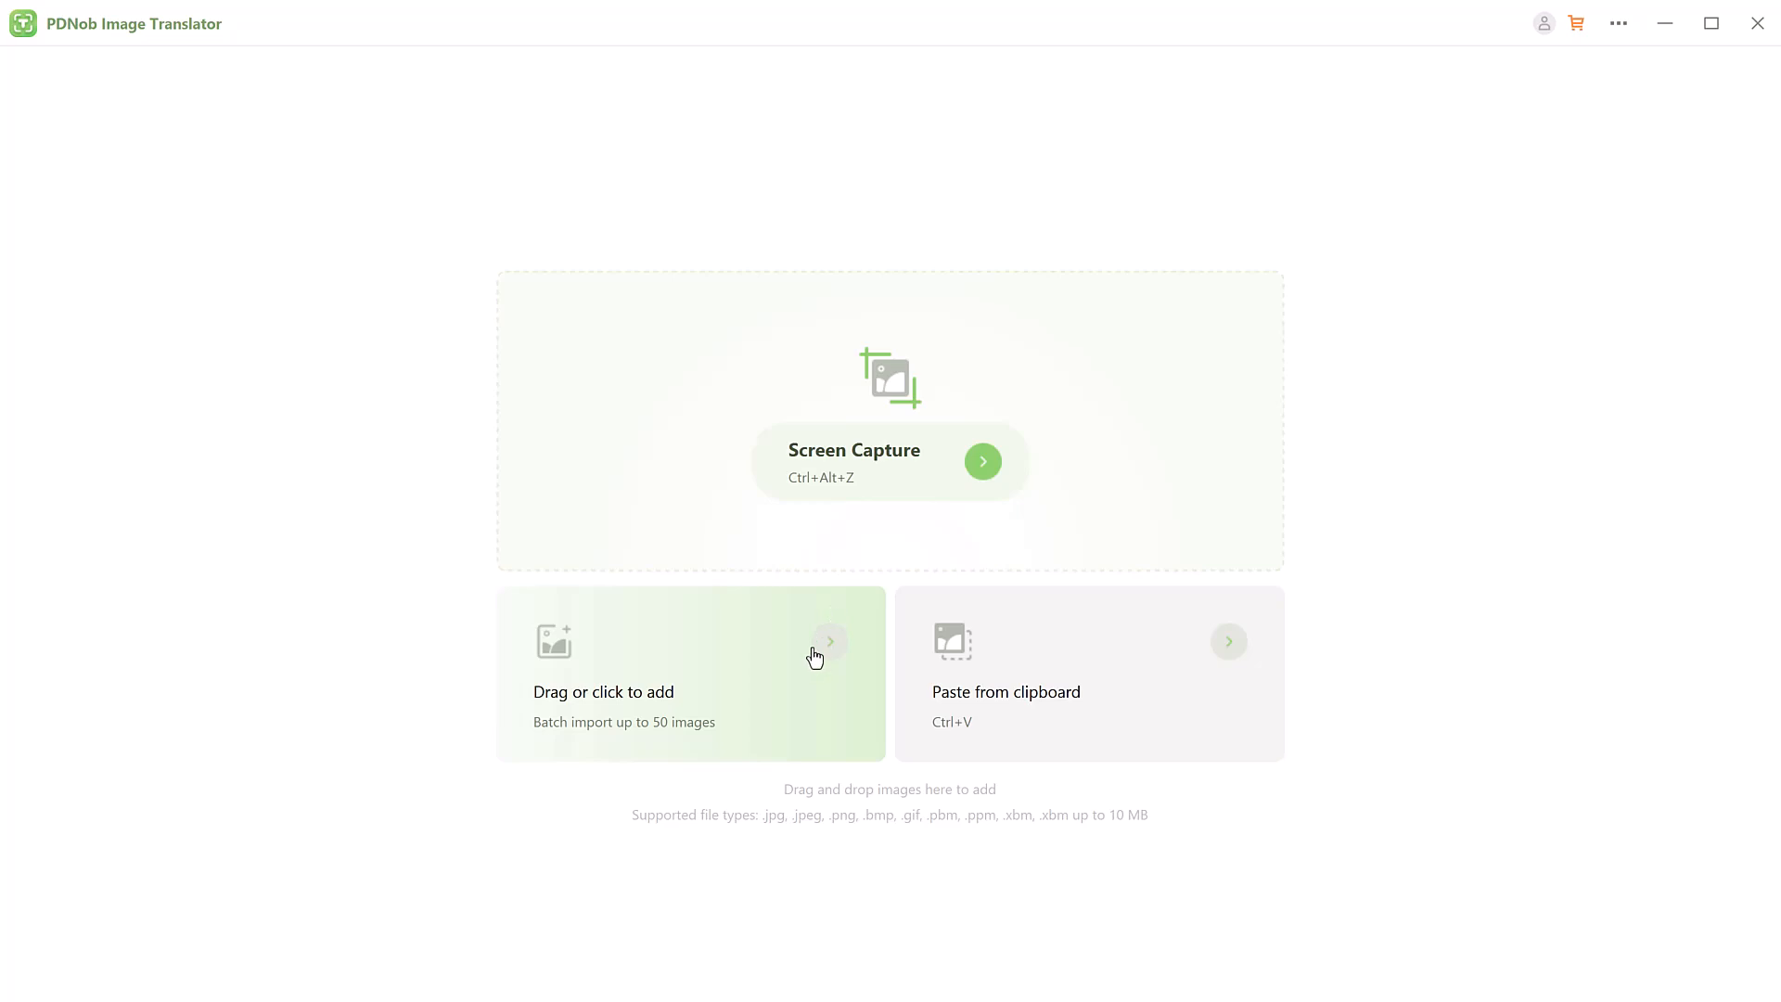
mouse_move(1077, 715)
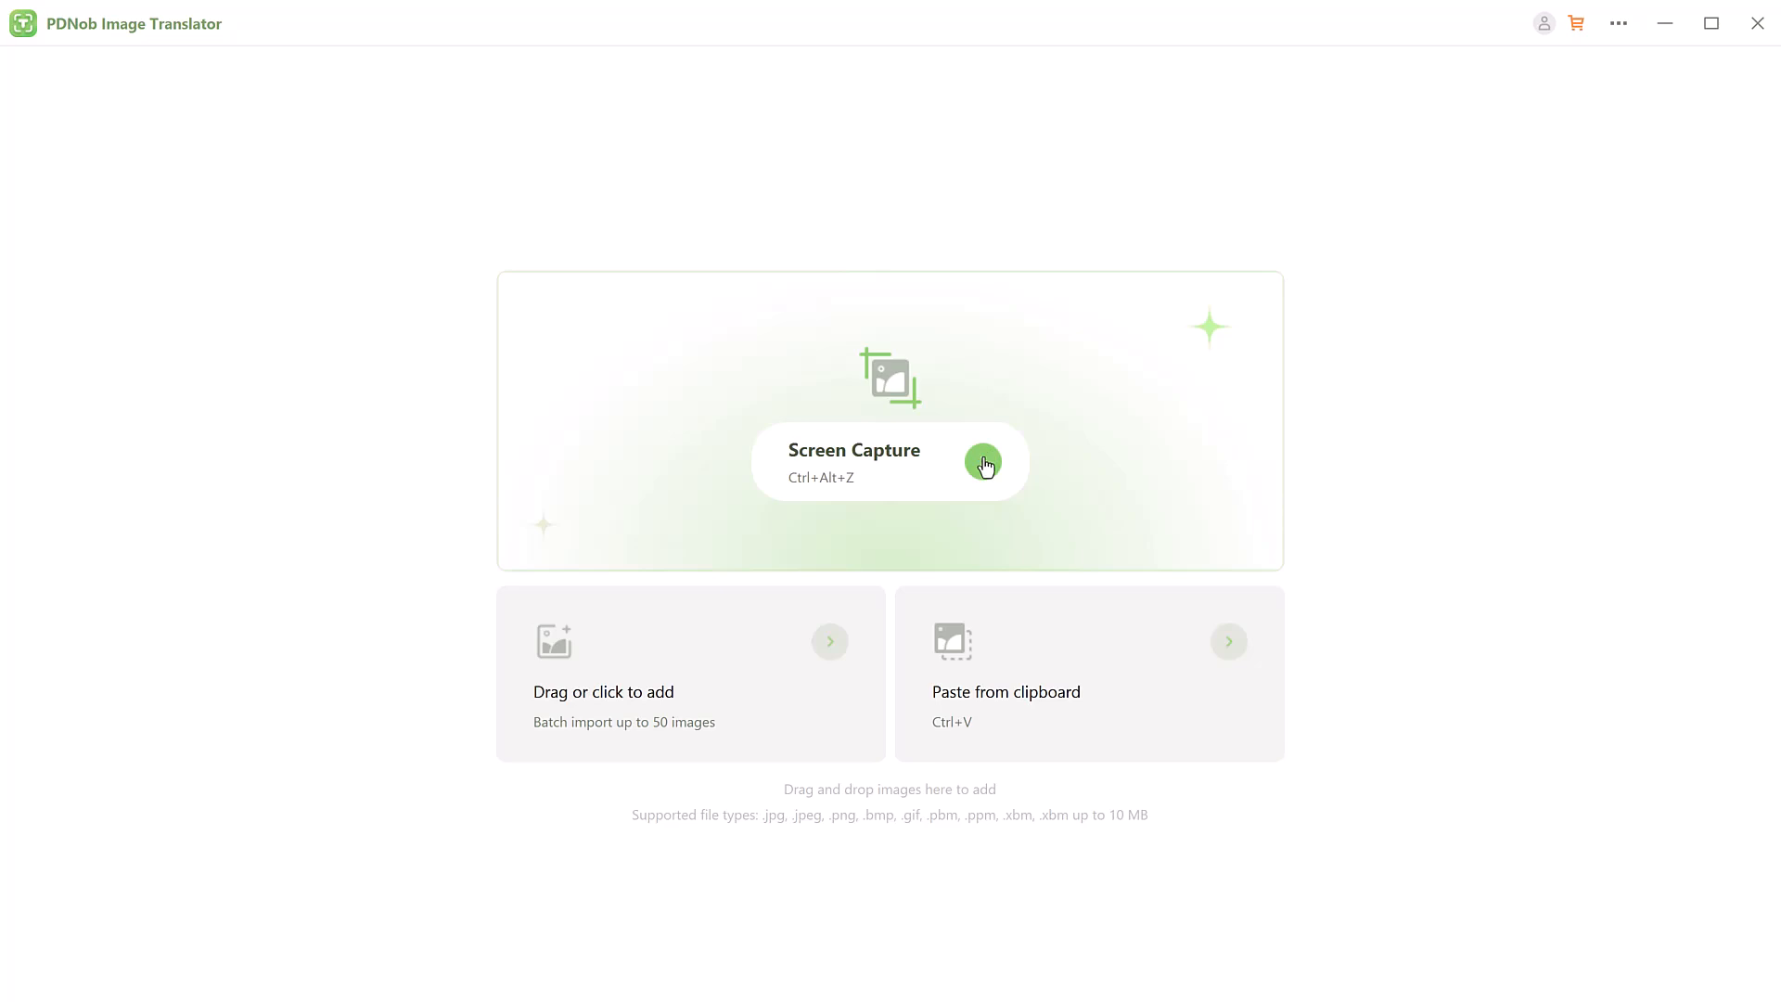
- Start a Screen Capture from the PDNob home screen to grab the Chinese letter
left_click(983, 461)
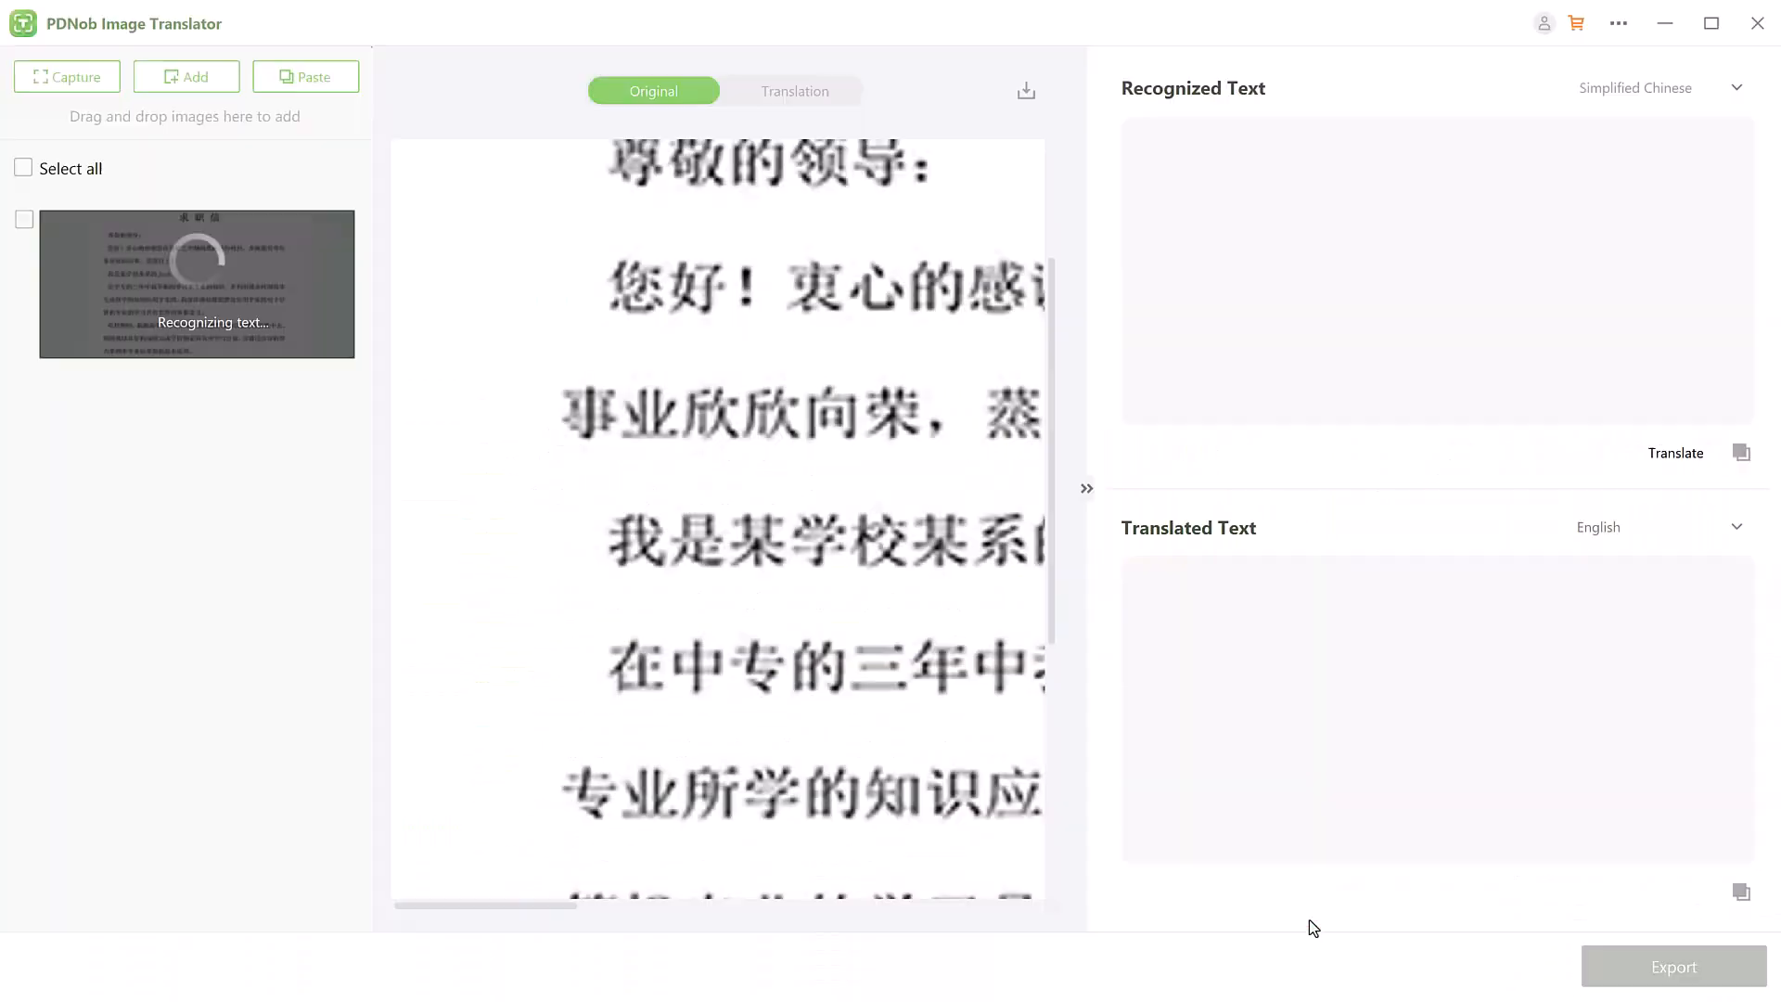
mouse_move(1299, 874)
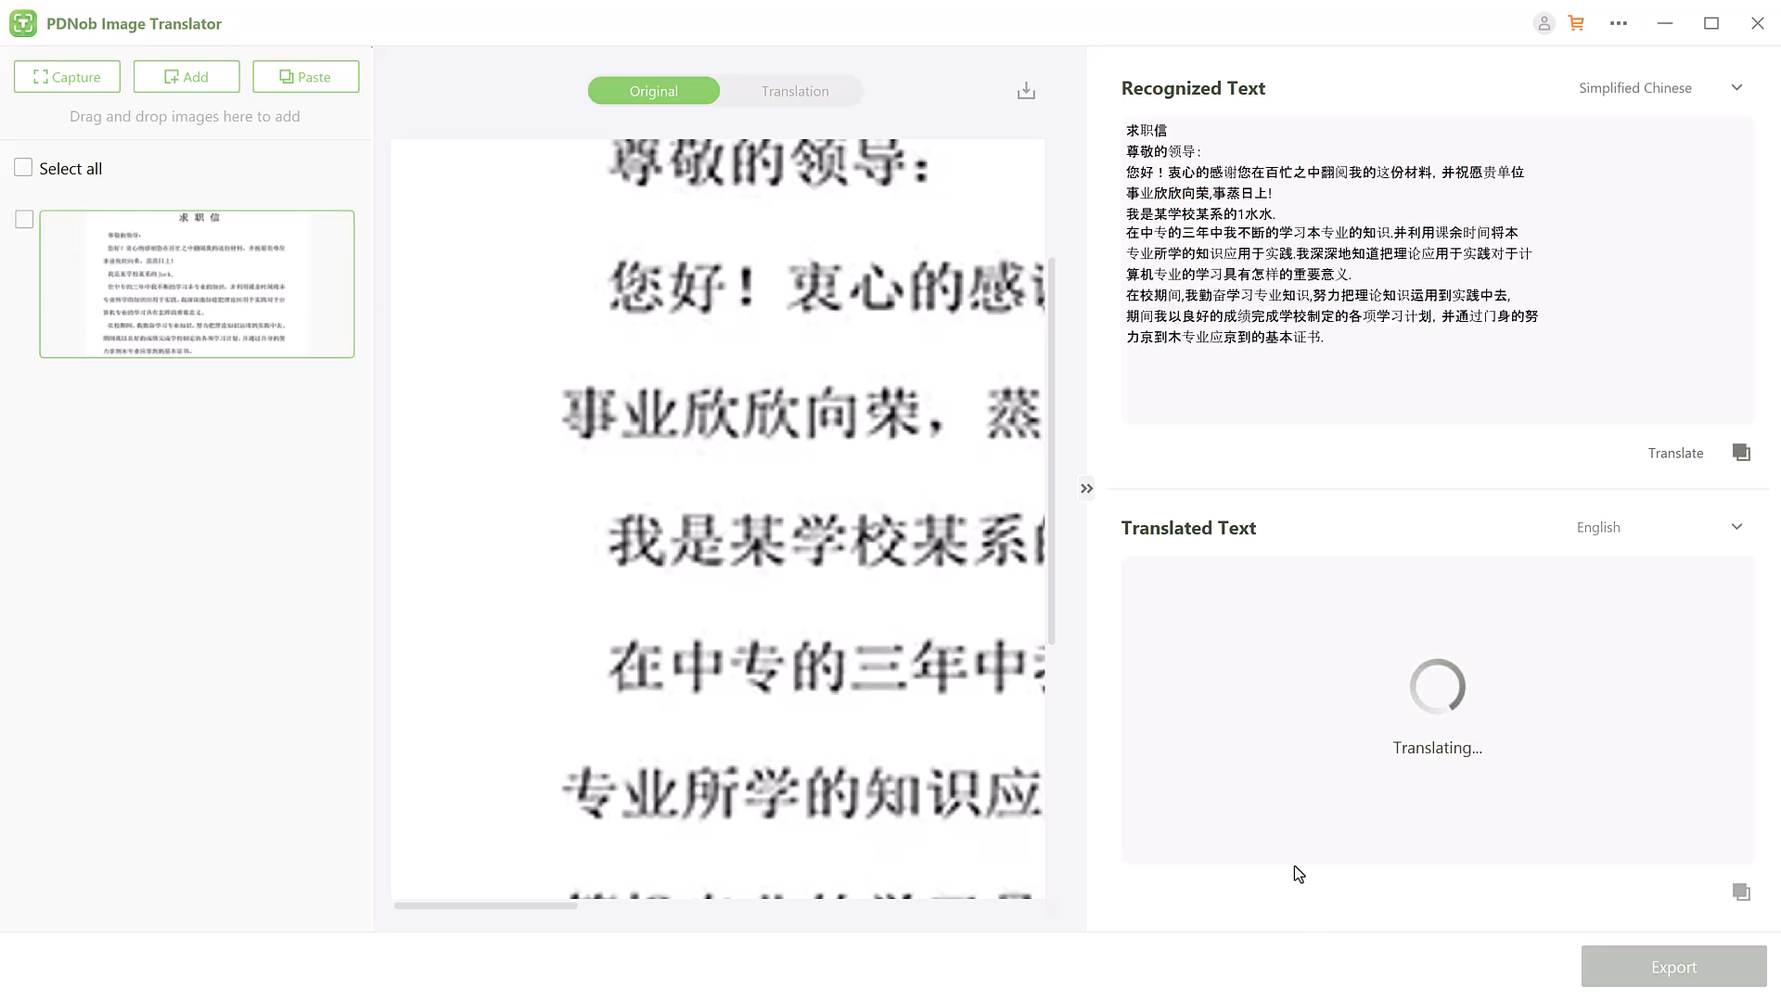
- Translate the recognized Chinese cover letter into English and copy the translated text
left_click(795, 91)
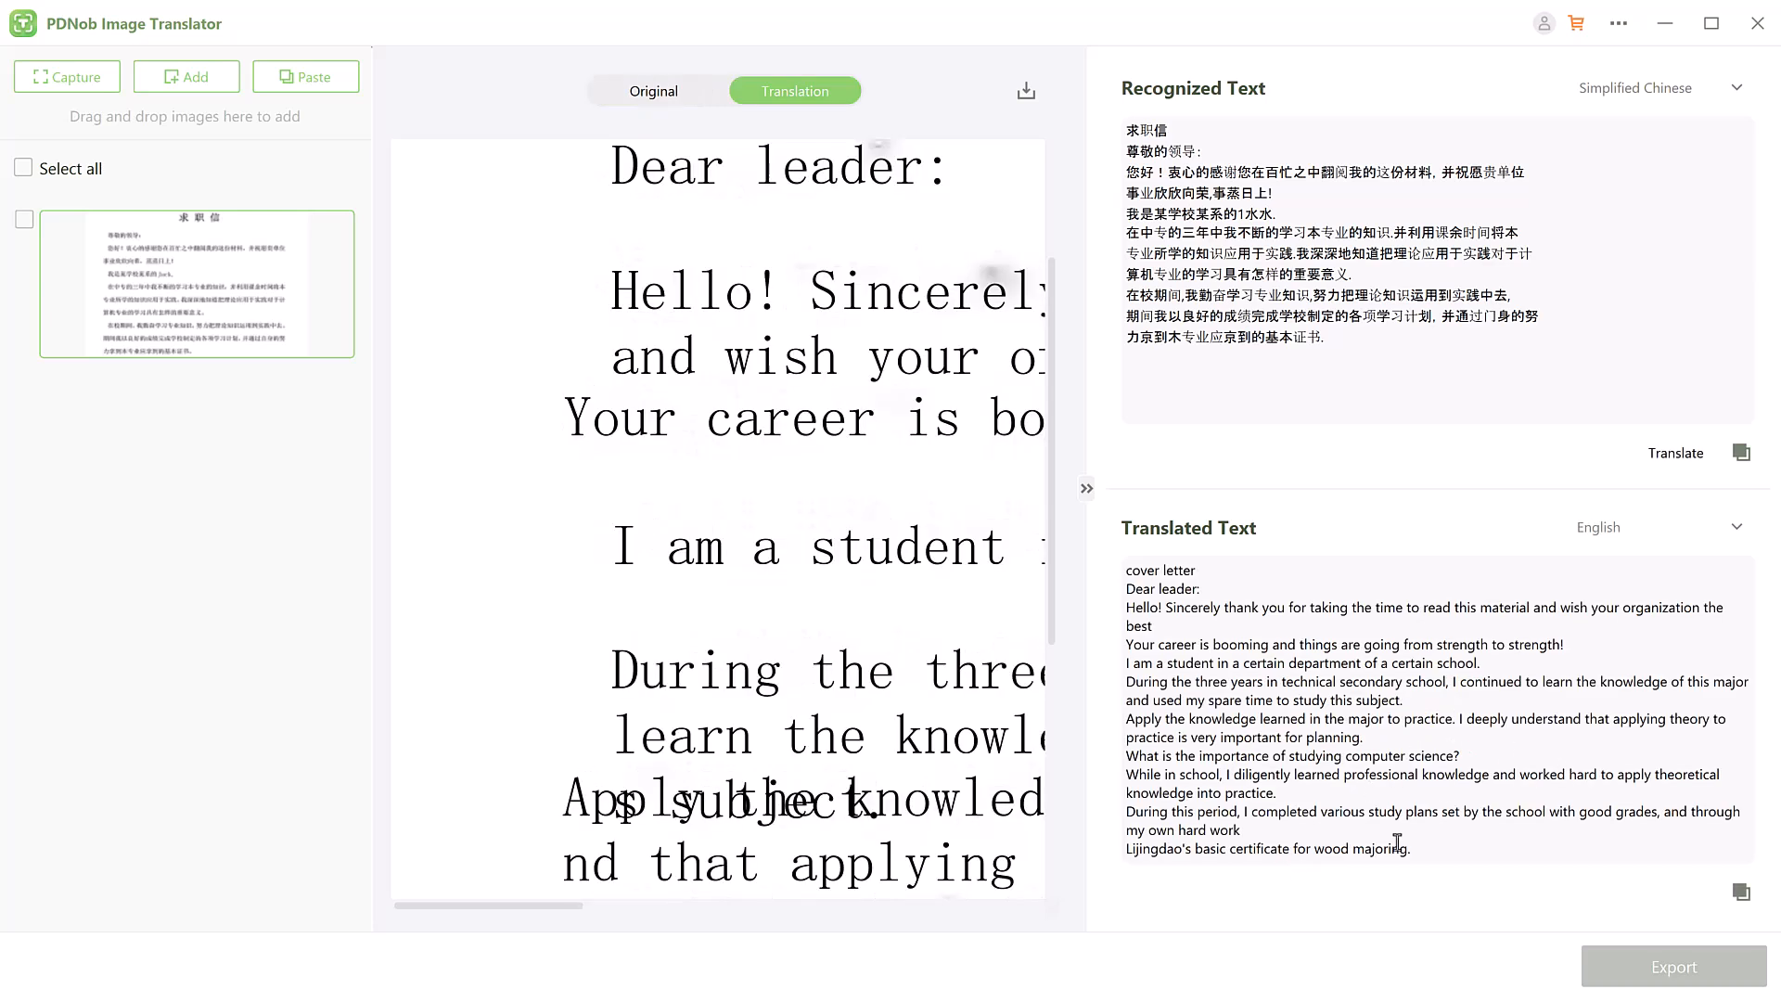
left_click(1321, 336)
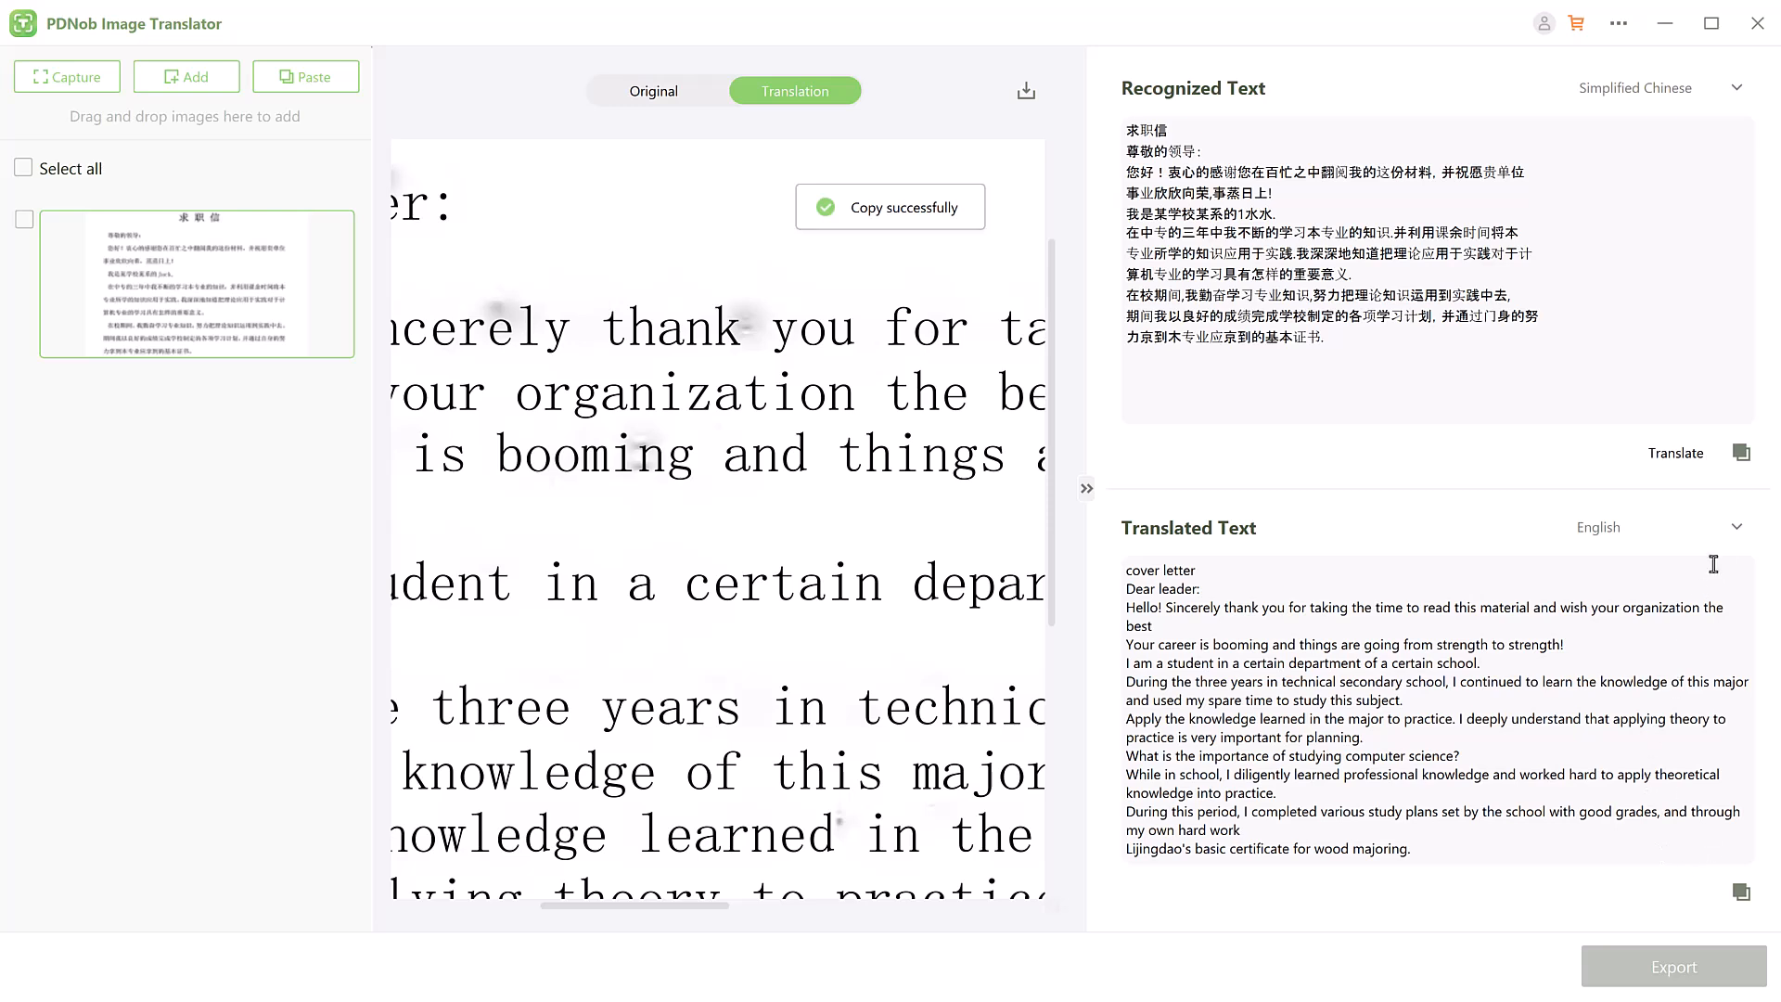
left_click(1653, 526)
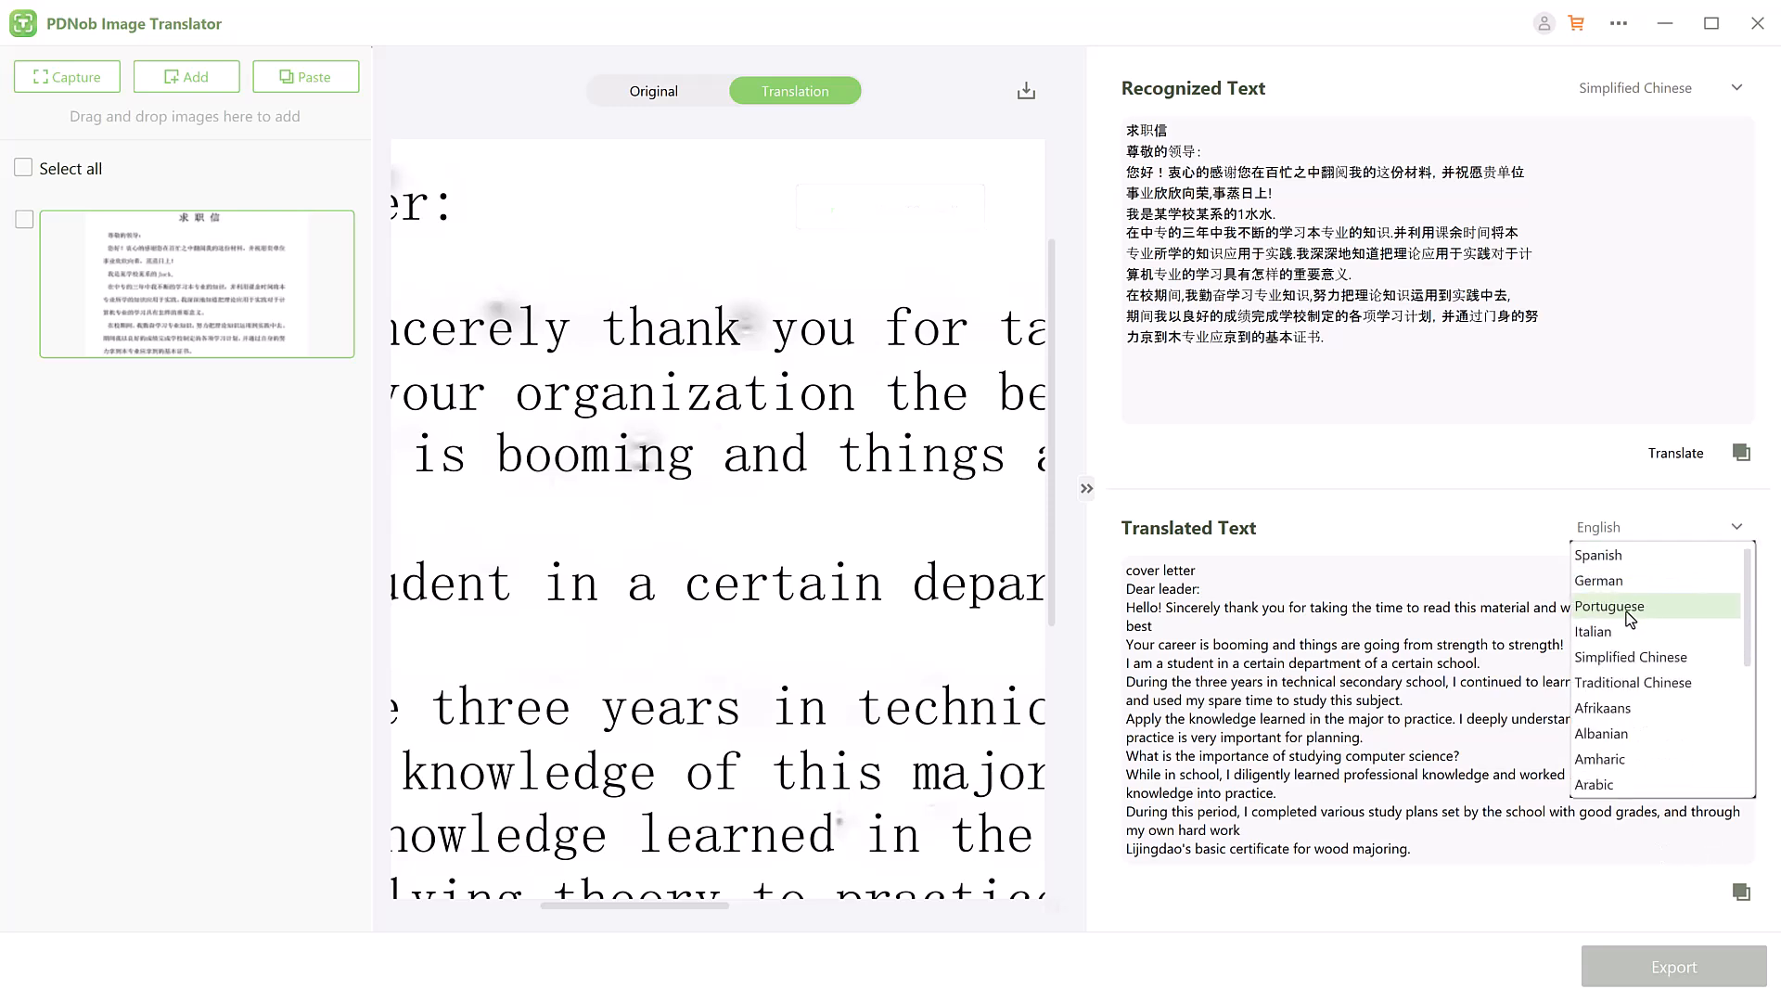
- Switch the translation target to Hindi, then back to English
left_click(1594, 784)
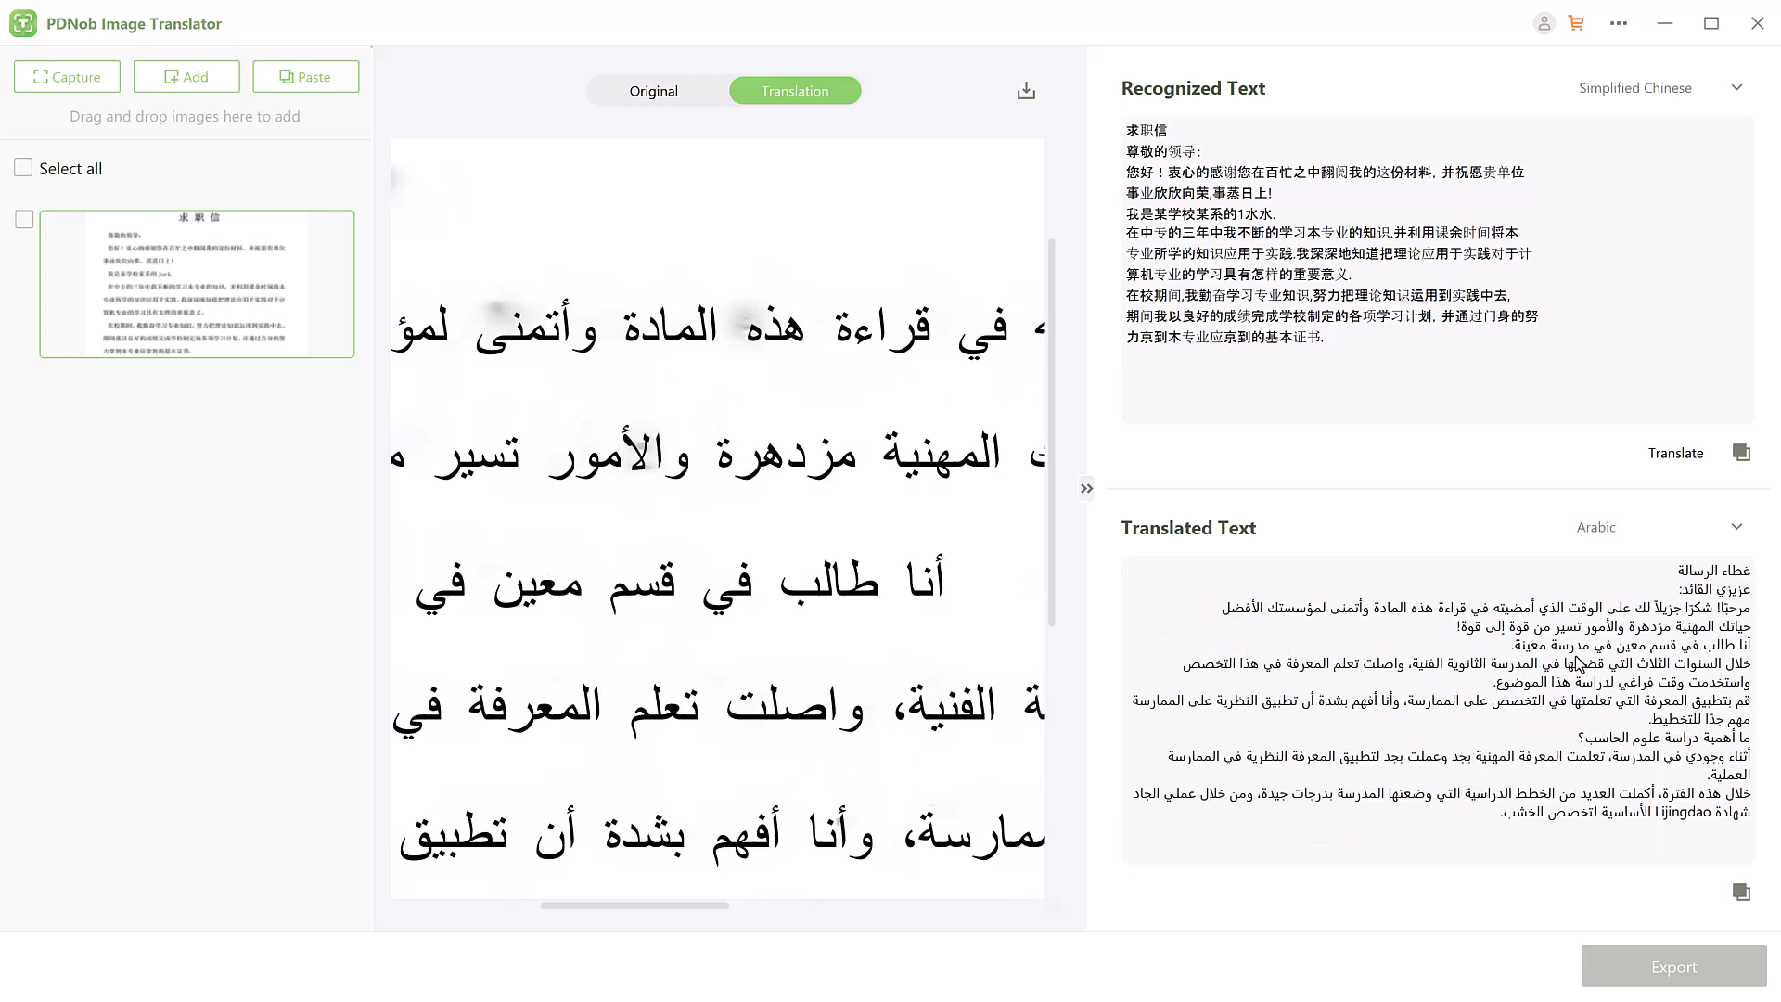
left_click(1660, 526)
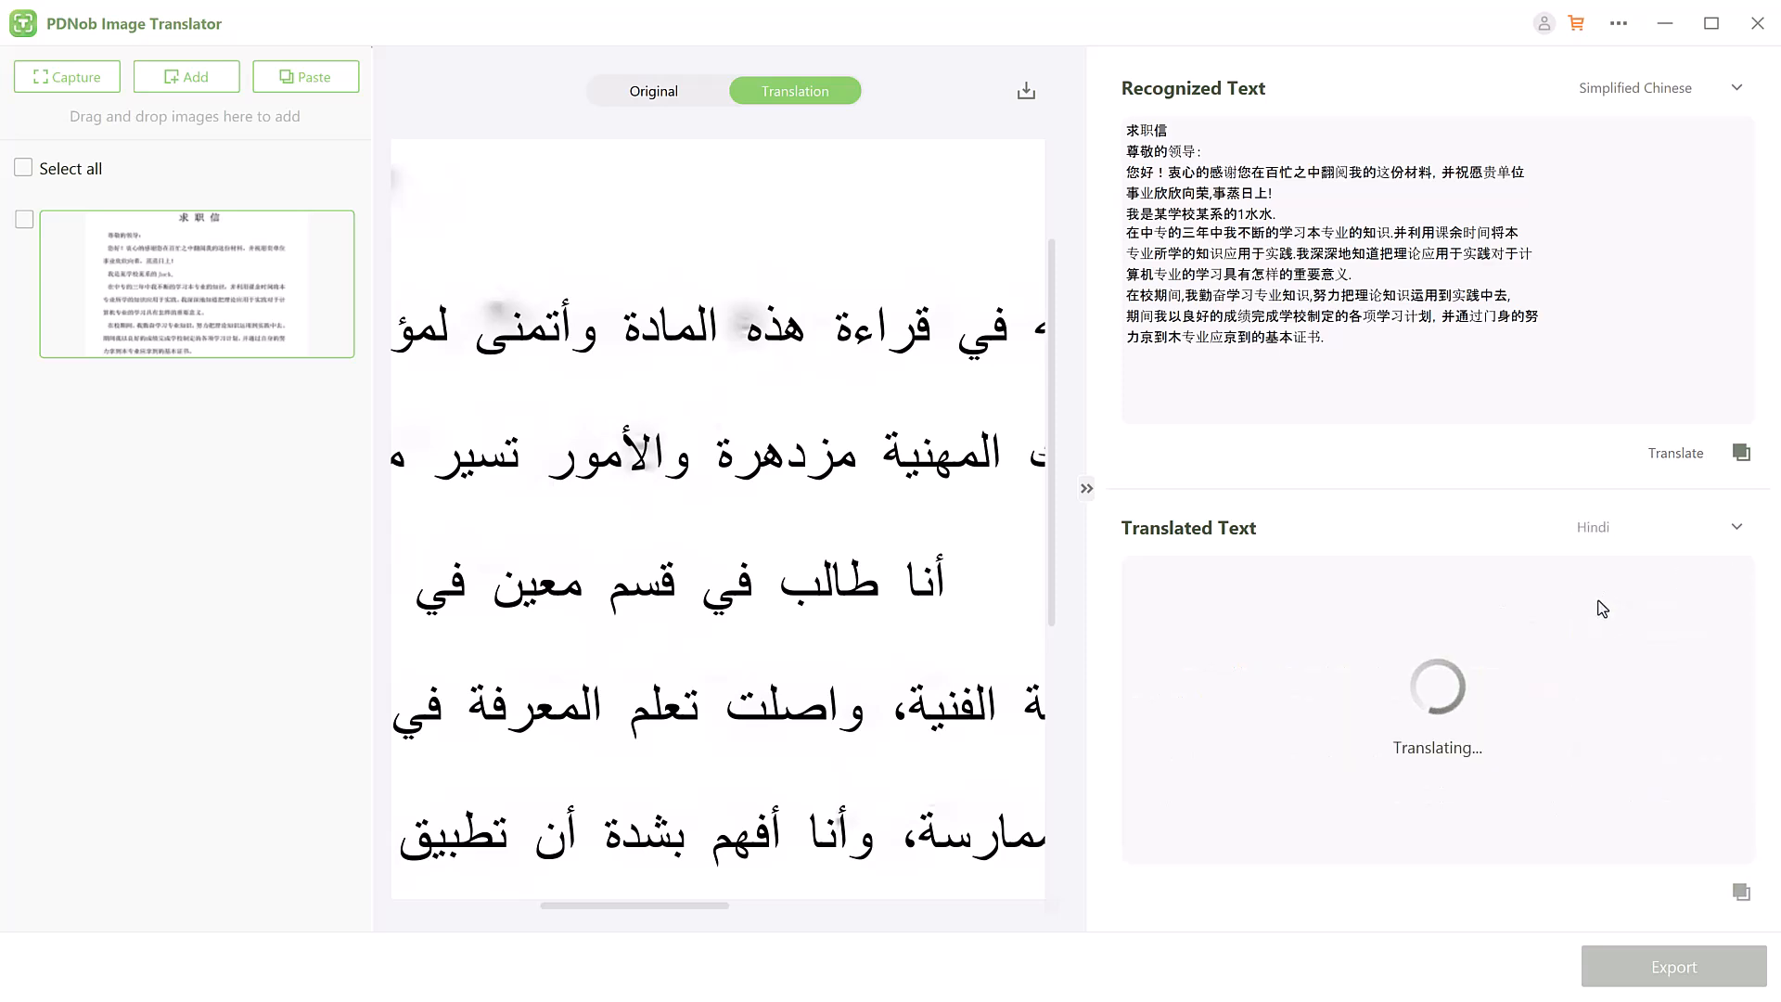
left_click(1674, 451)
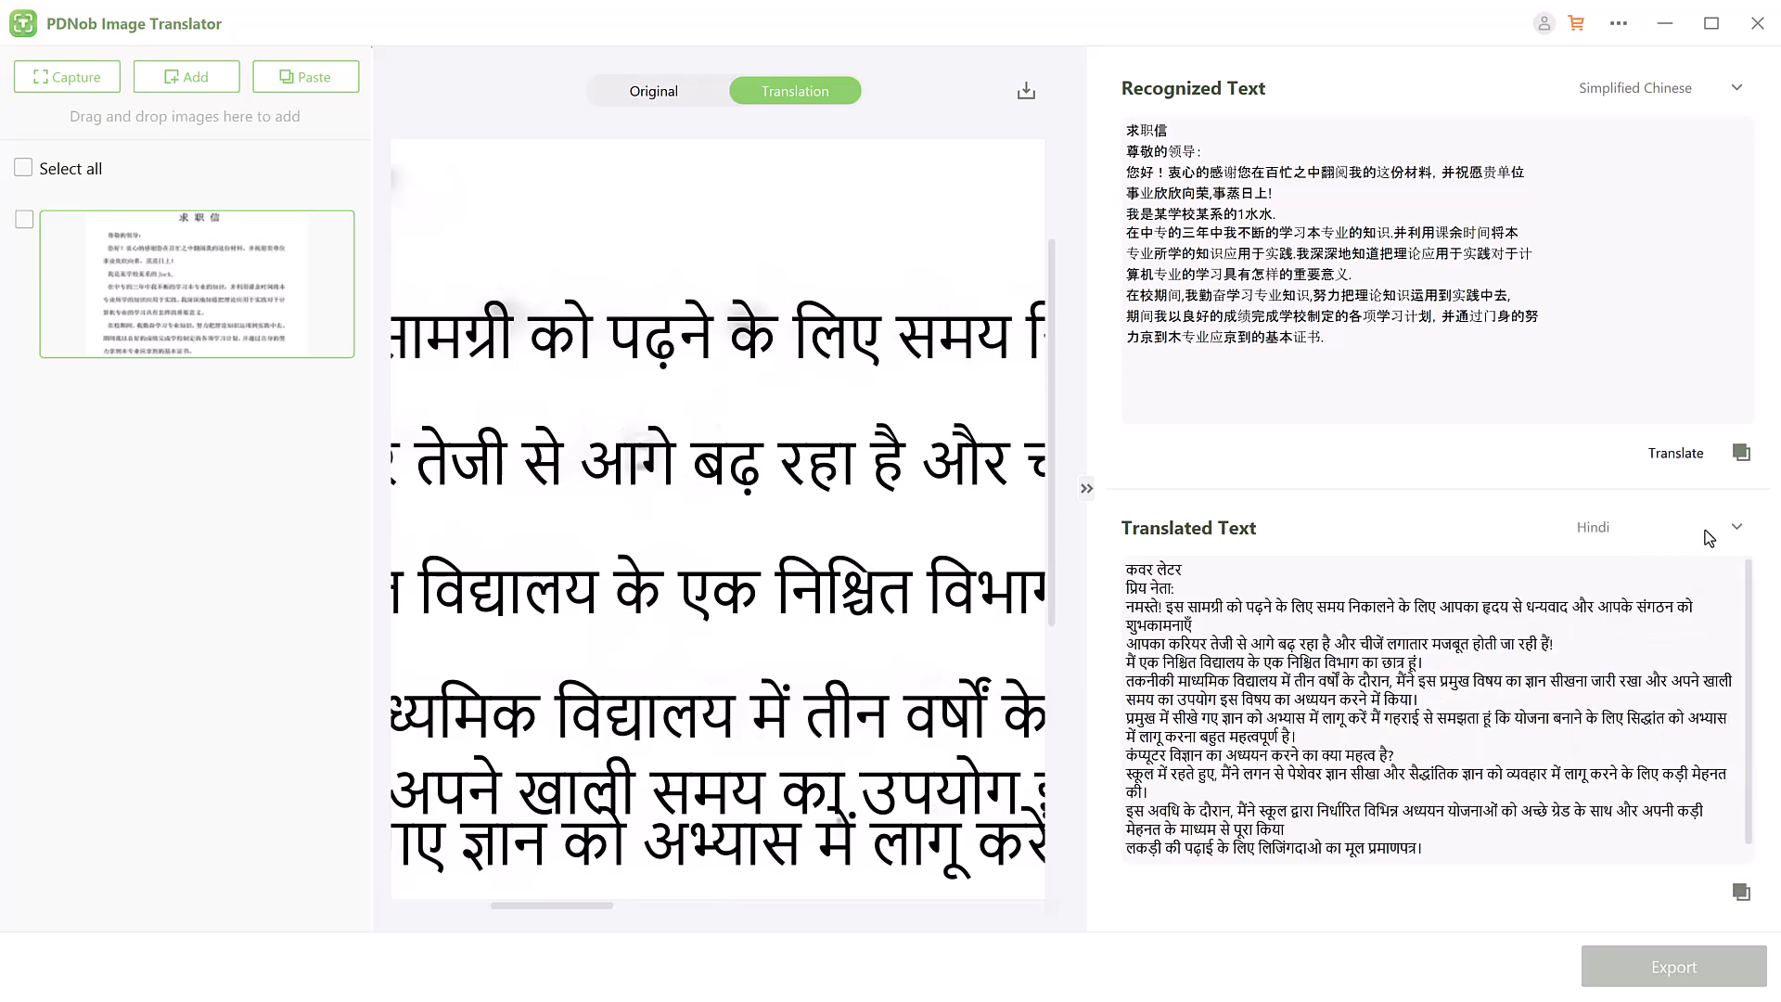
left_click(1598, 527)
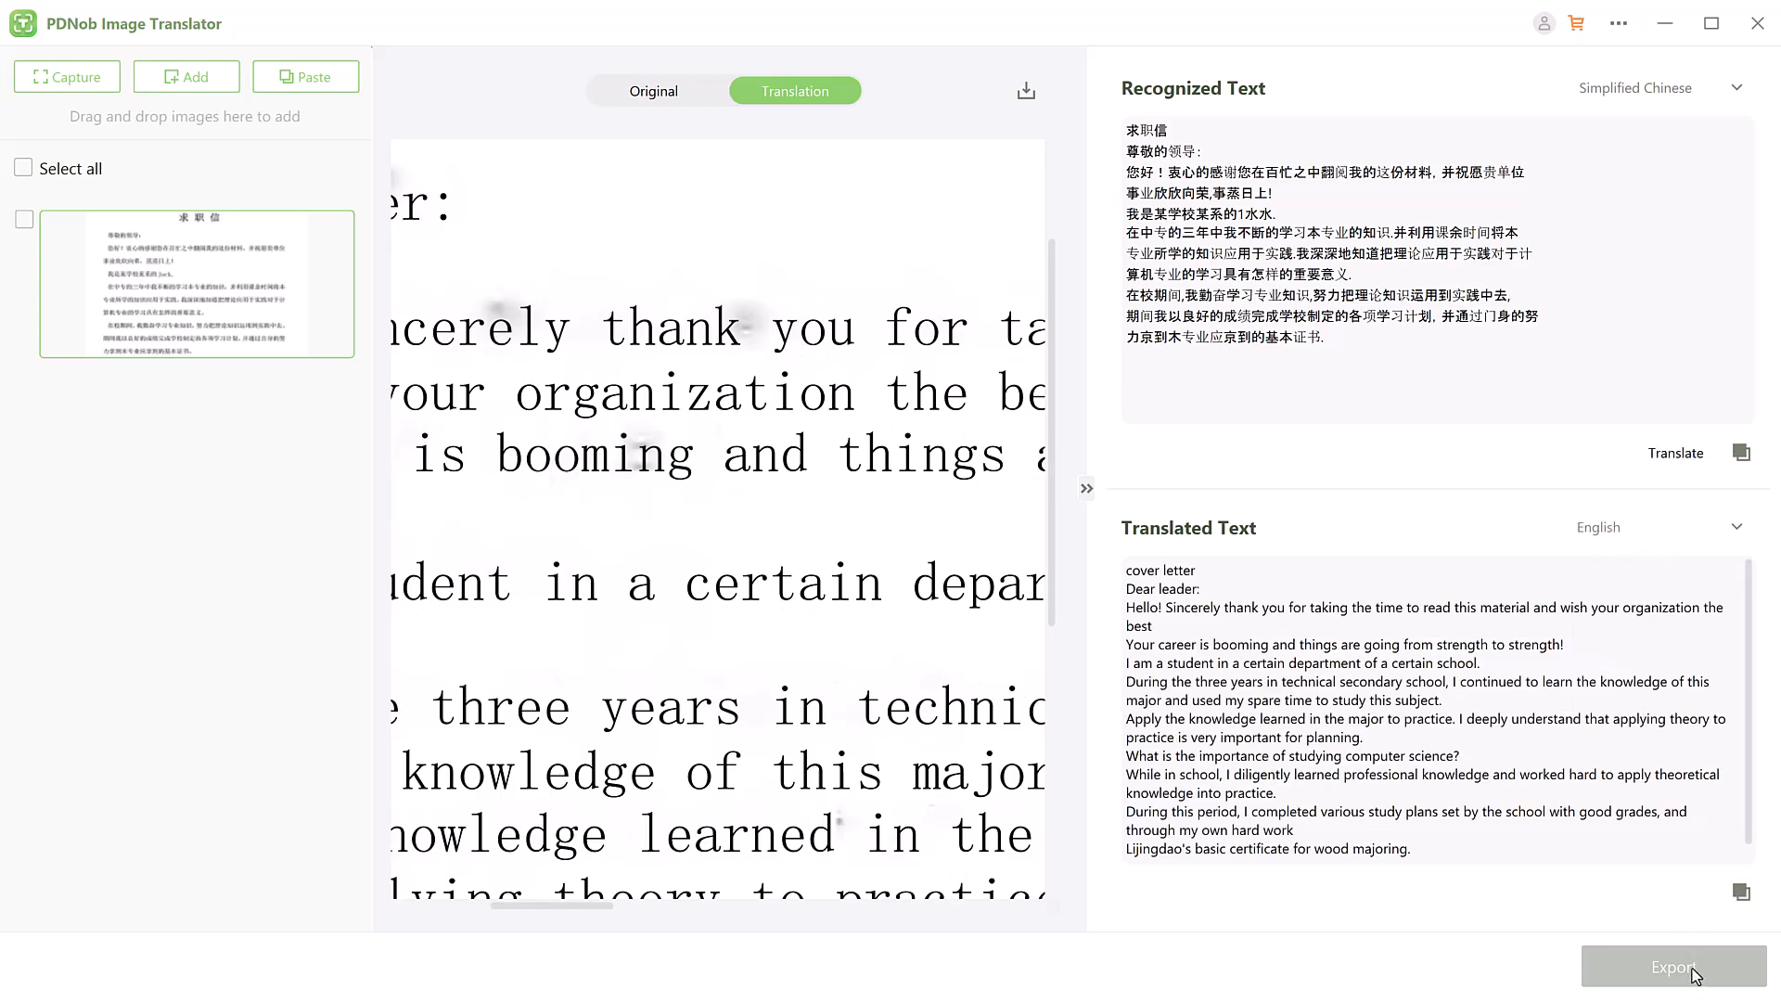
- Export the translated text, rather than the image, as a PDF file
left_click(1671, 967)
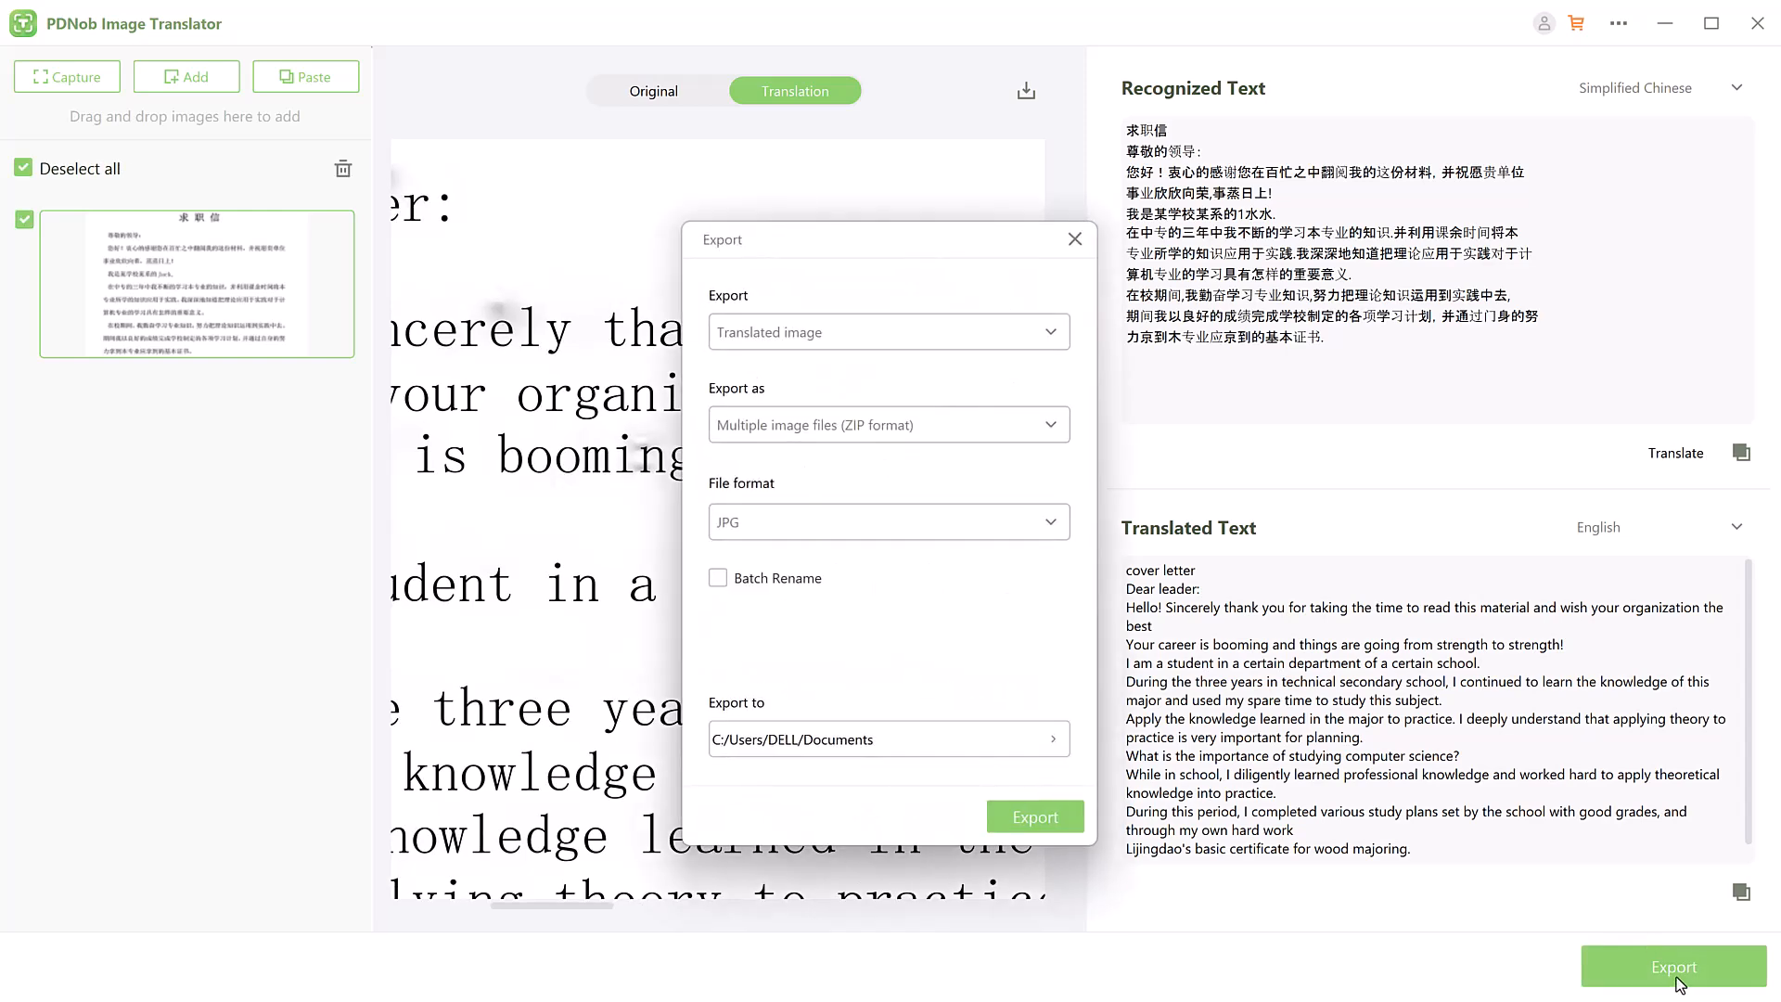
left_click(888, 332)
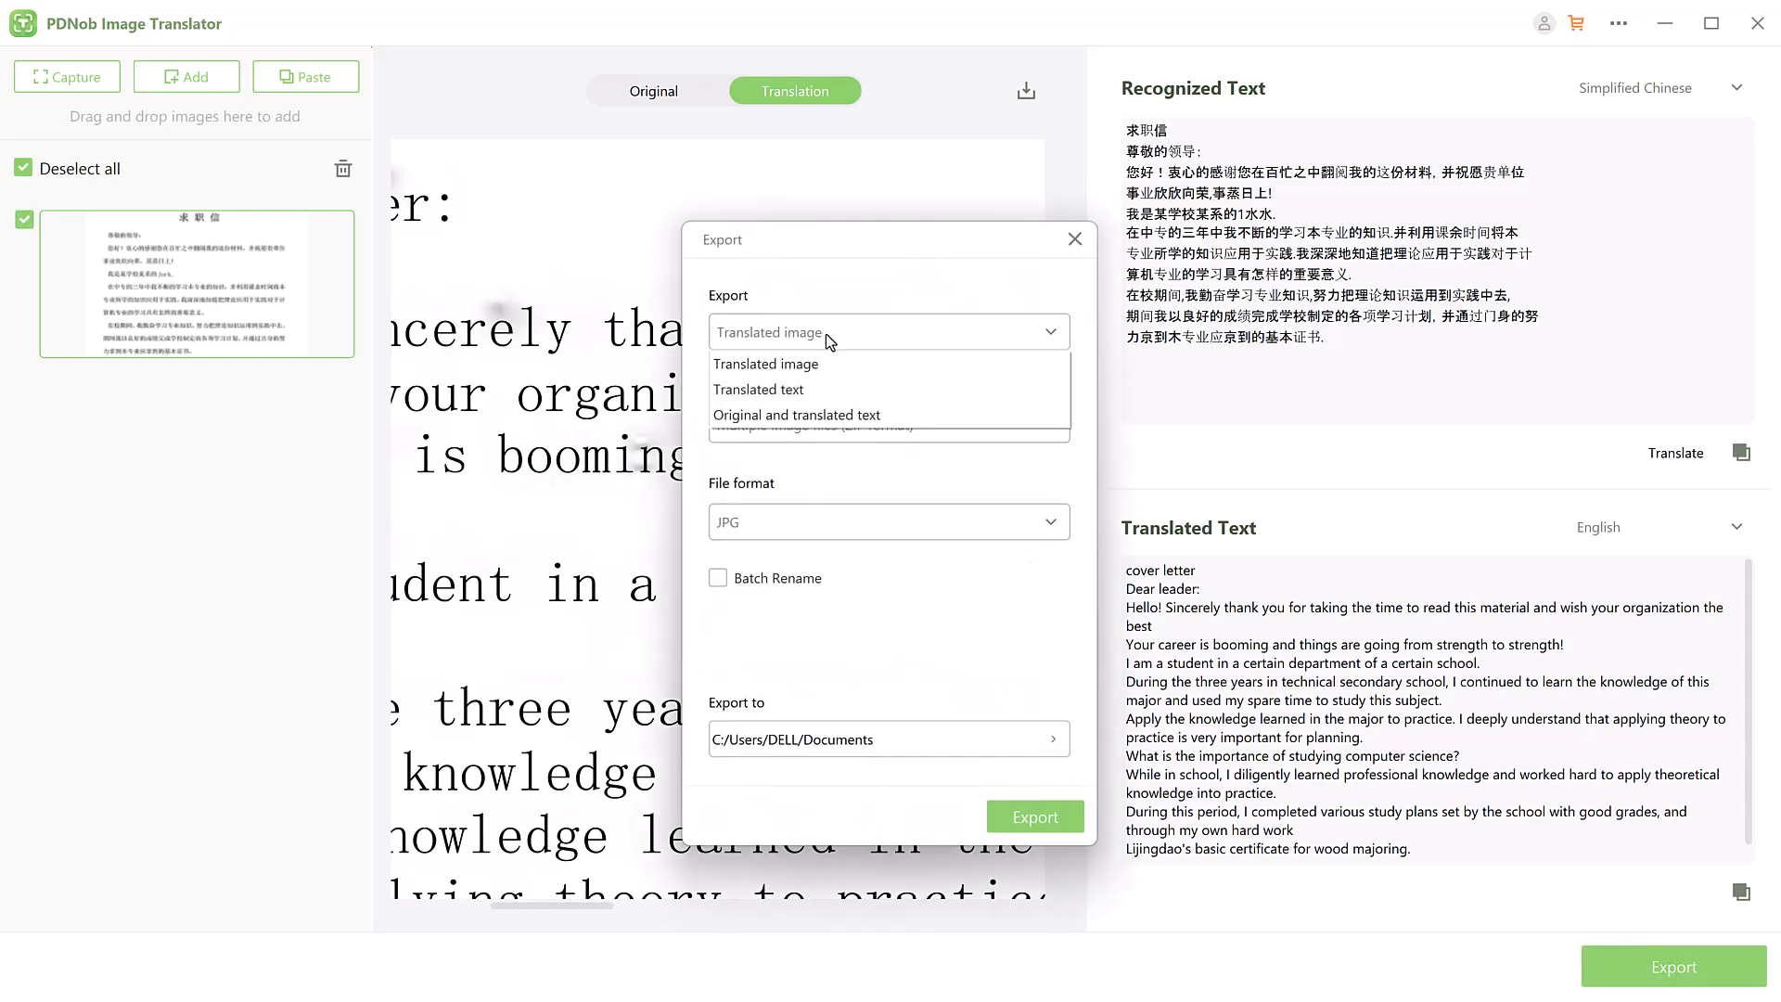
left_click(759, 389)
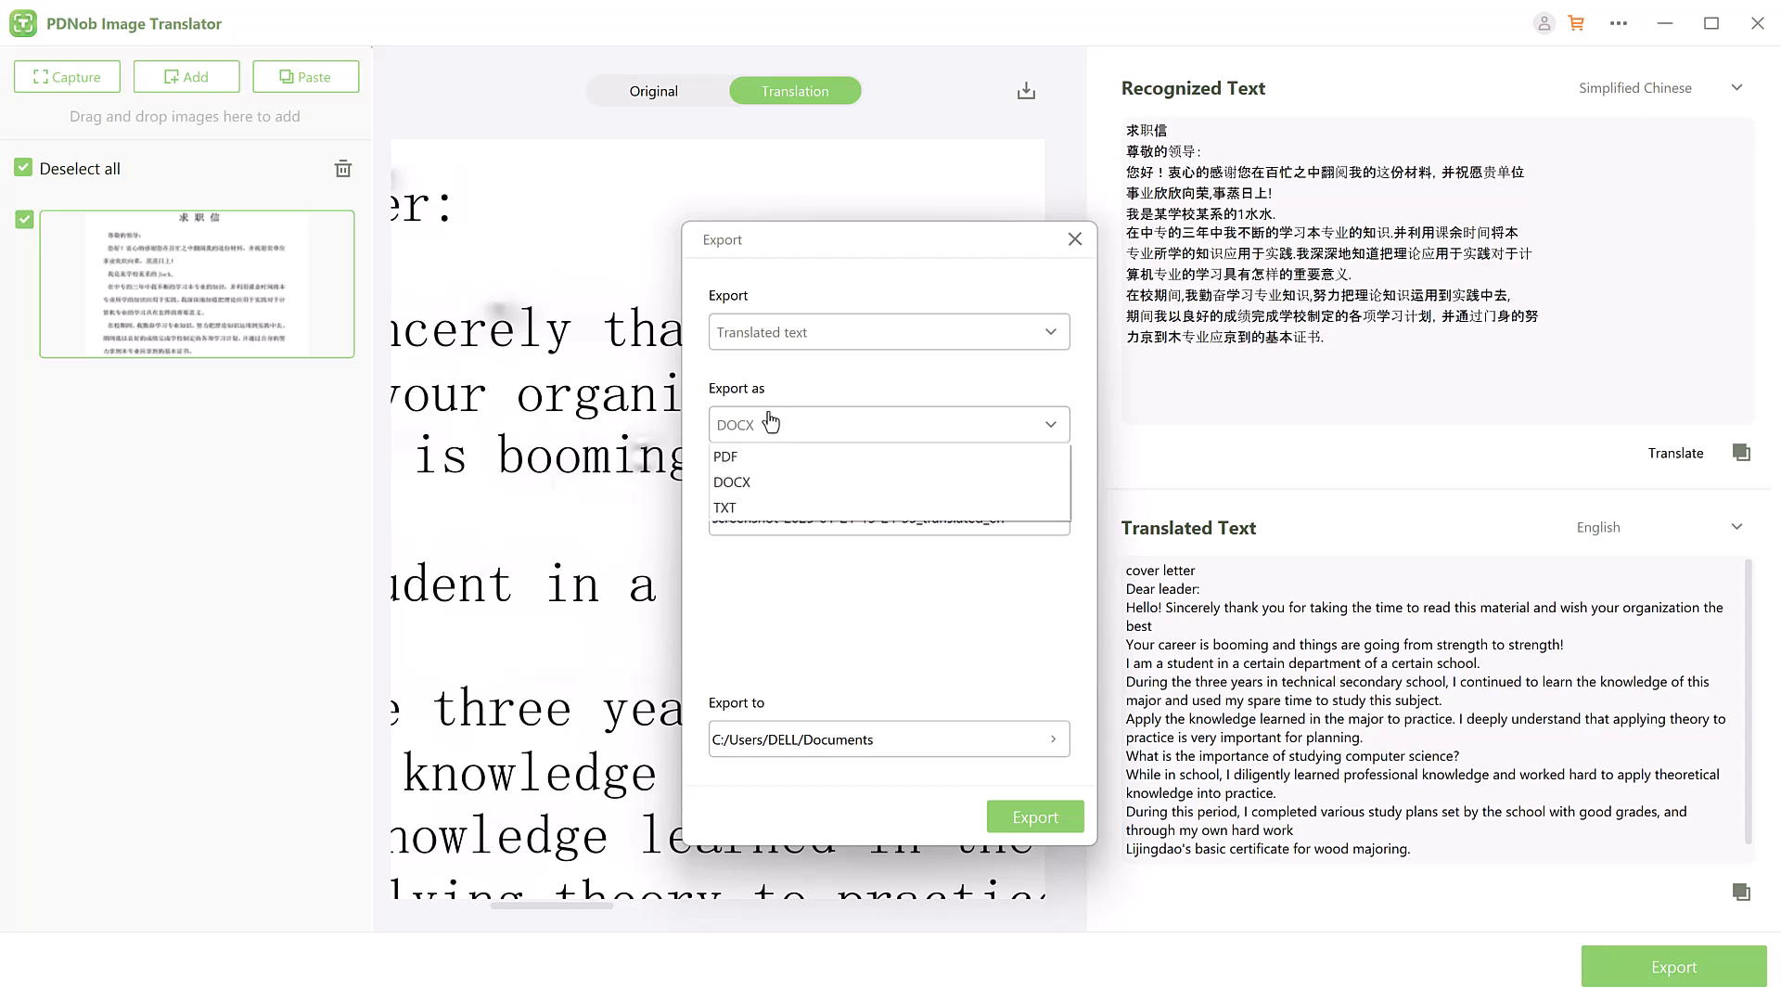
mouse_move(773, 482)
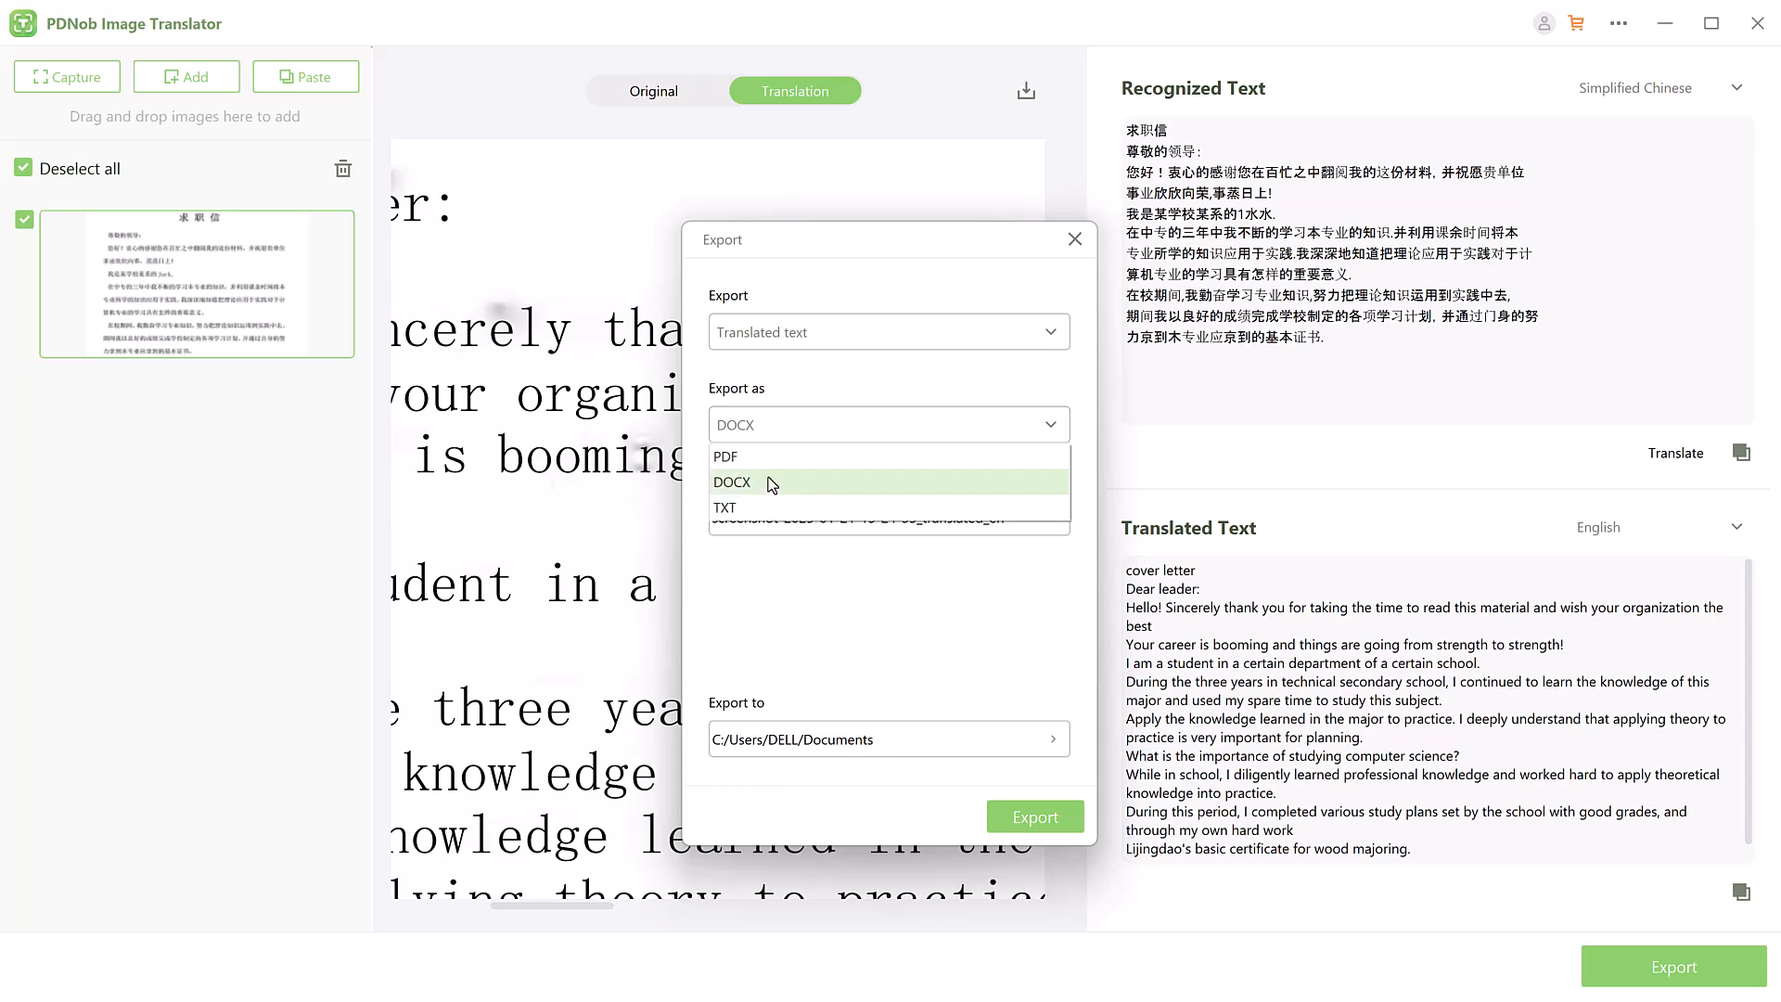
left_click(726, 456)
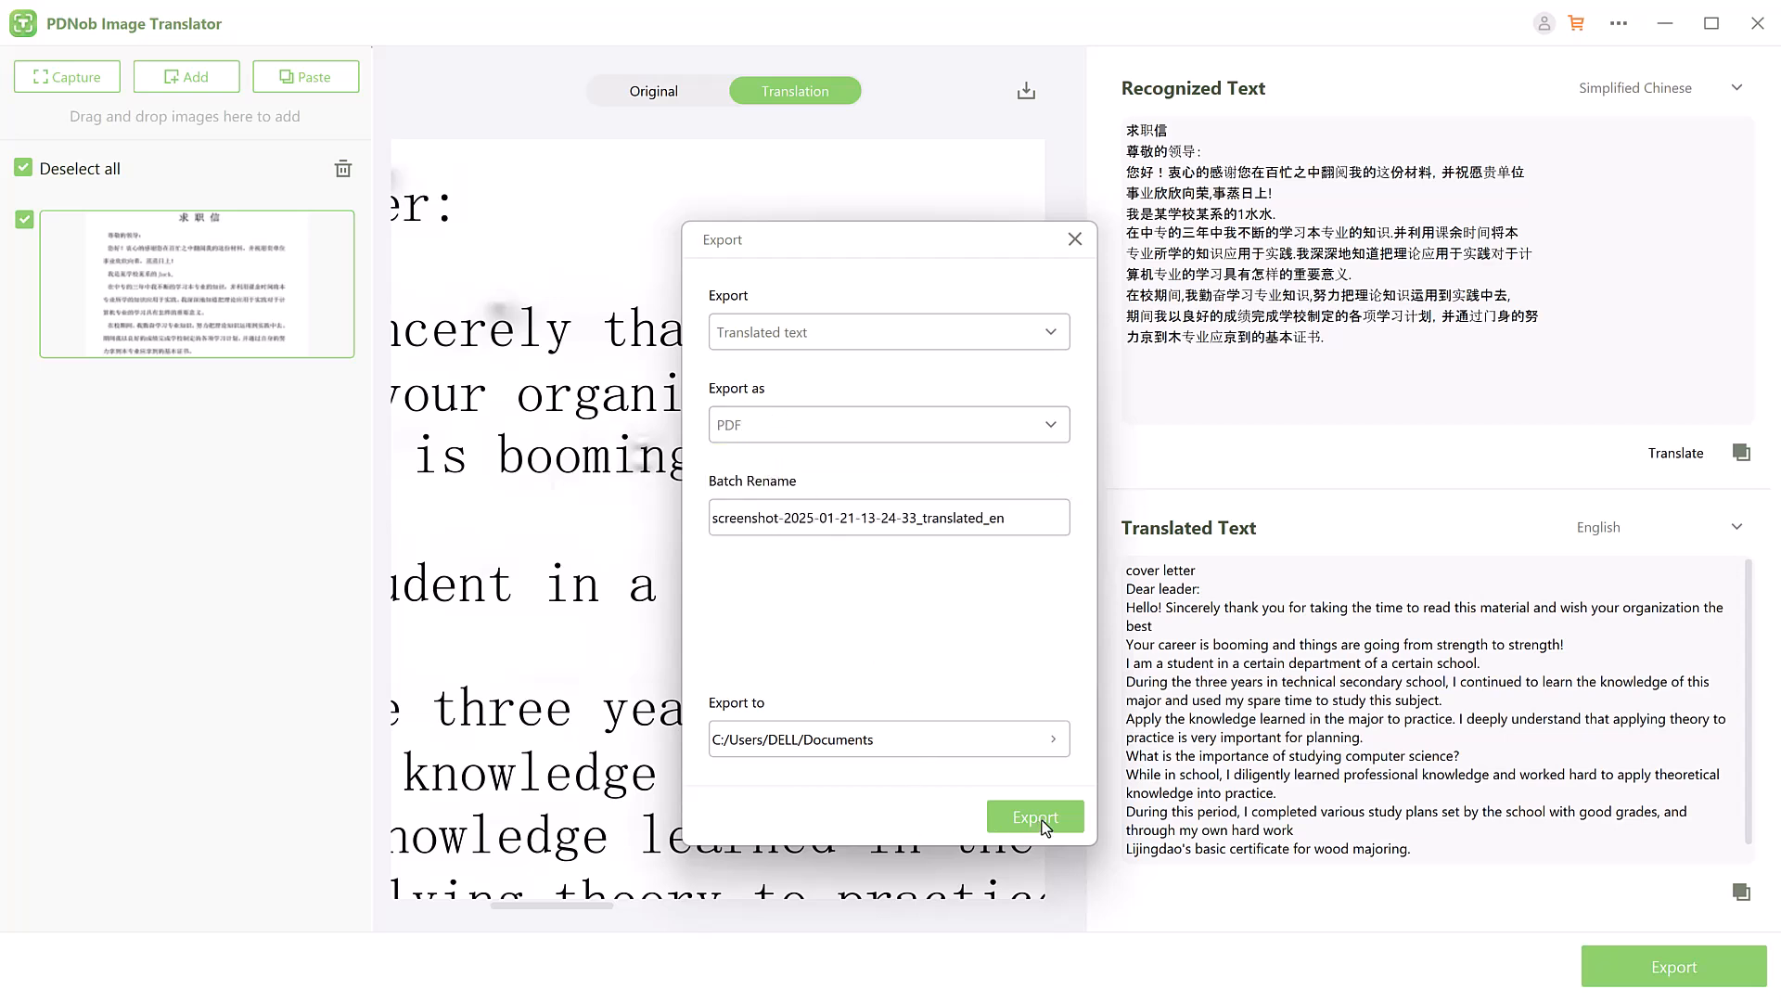
left_click(1033, 816)
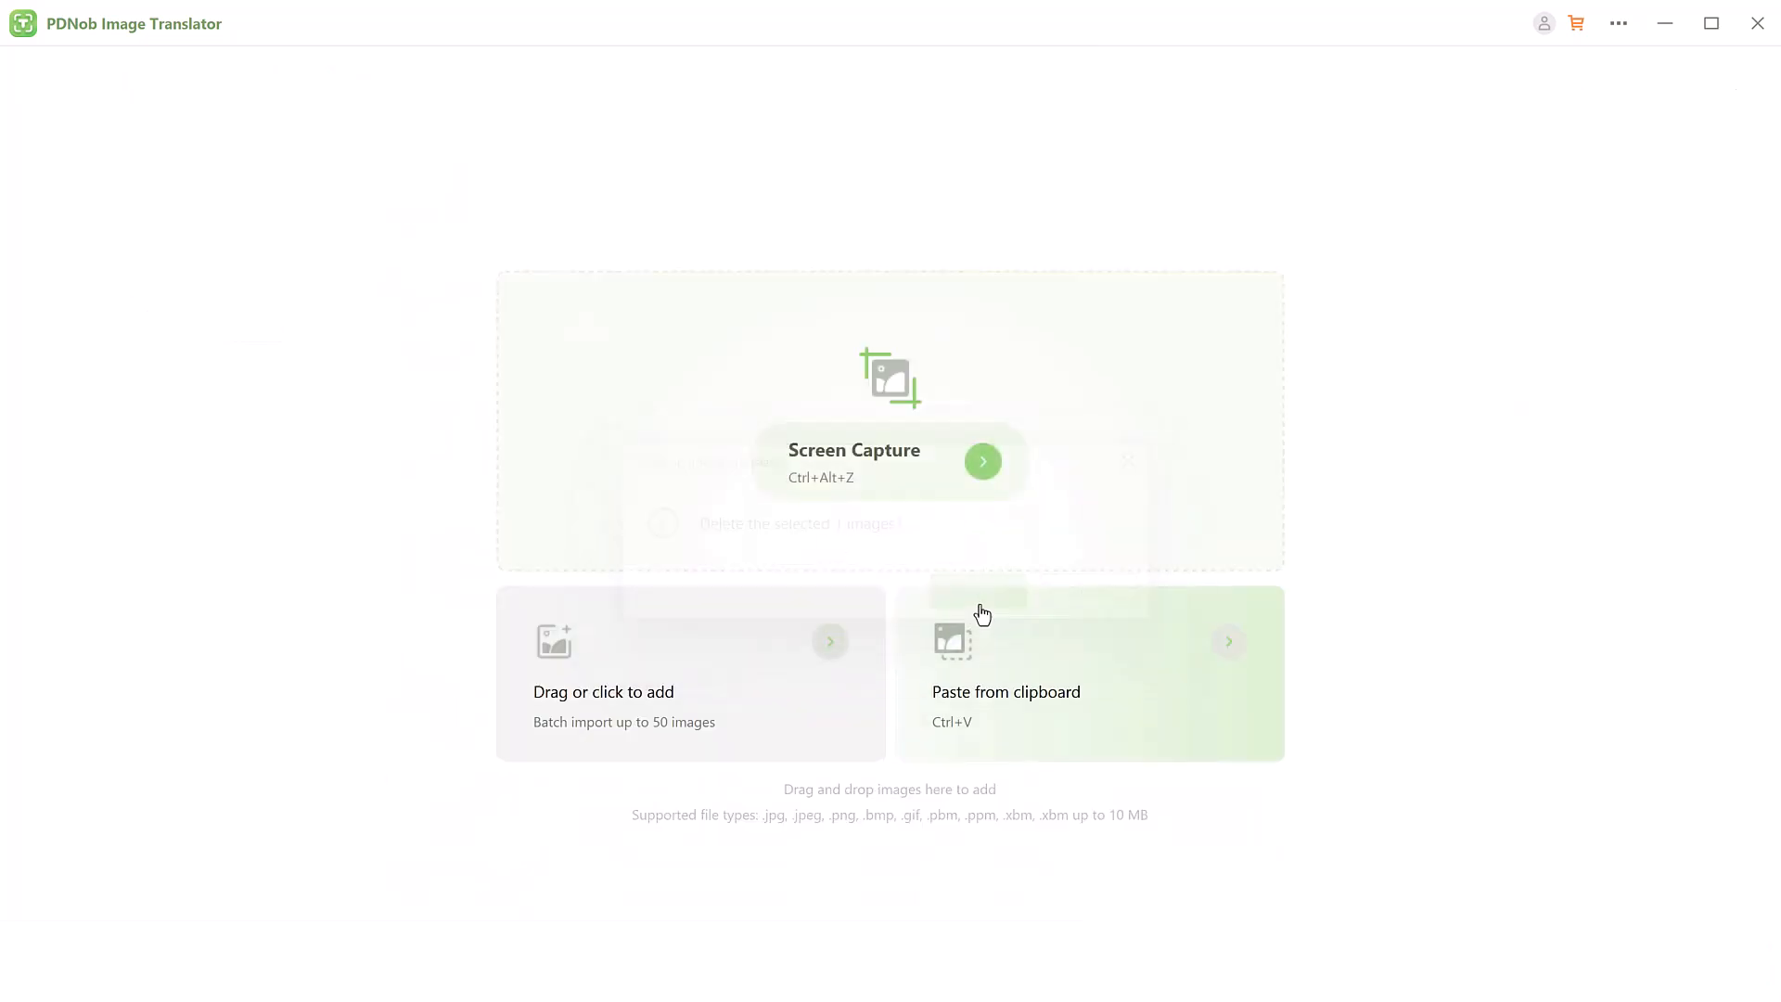
mouse_move(793, 596)
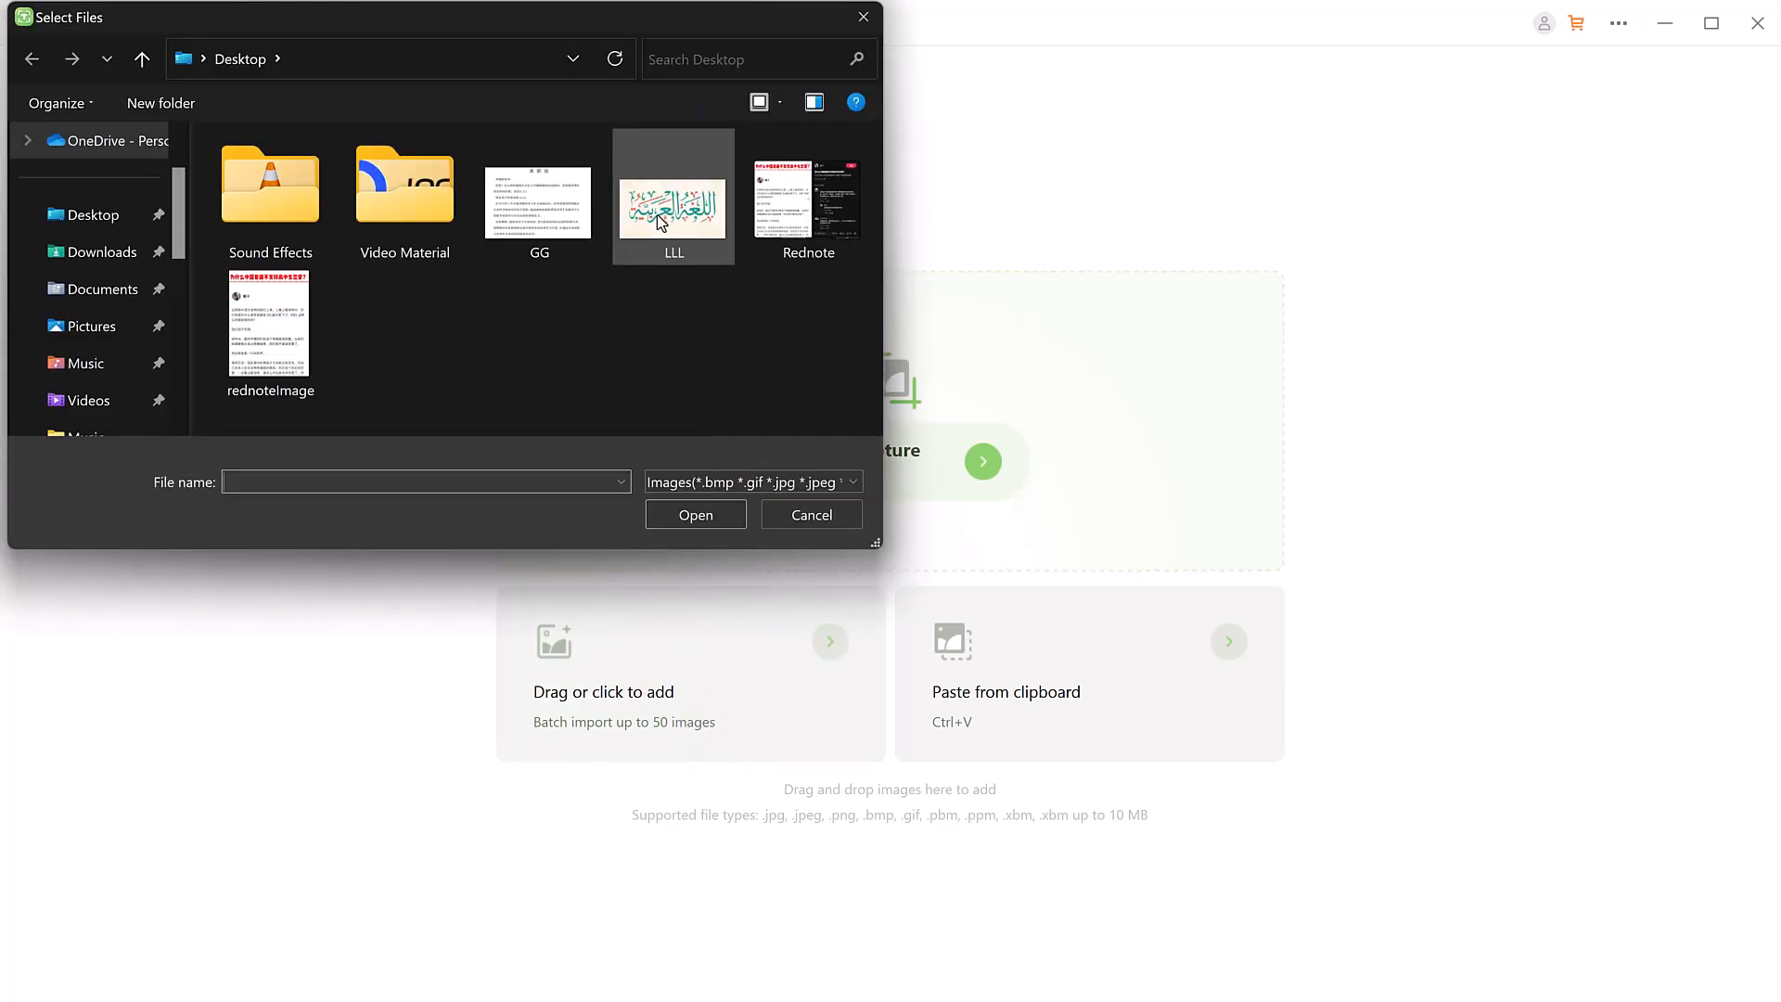
- Load the LLL Arabic calligraphy image and view its English translation
double_click(672, 202)
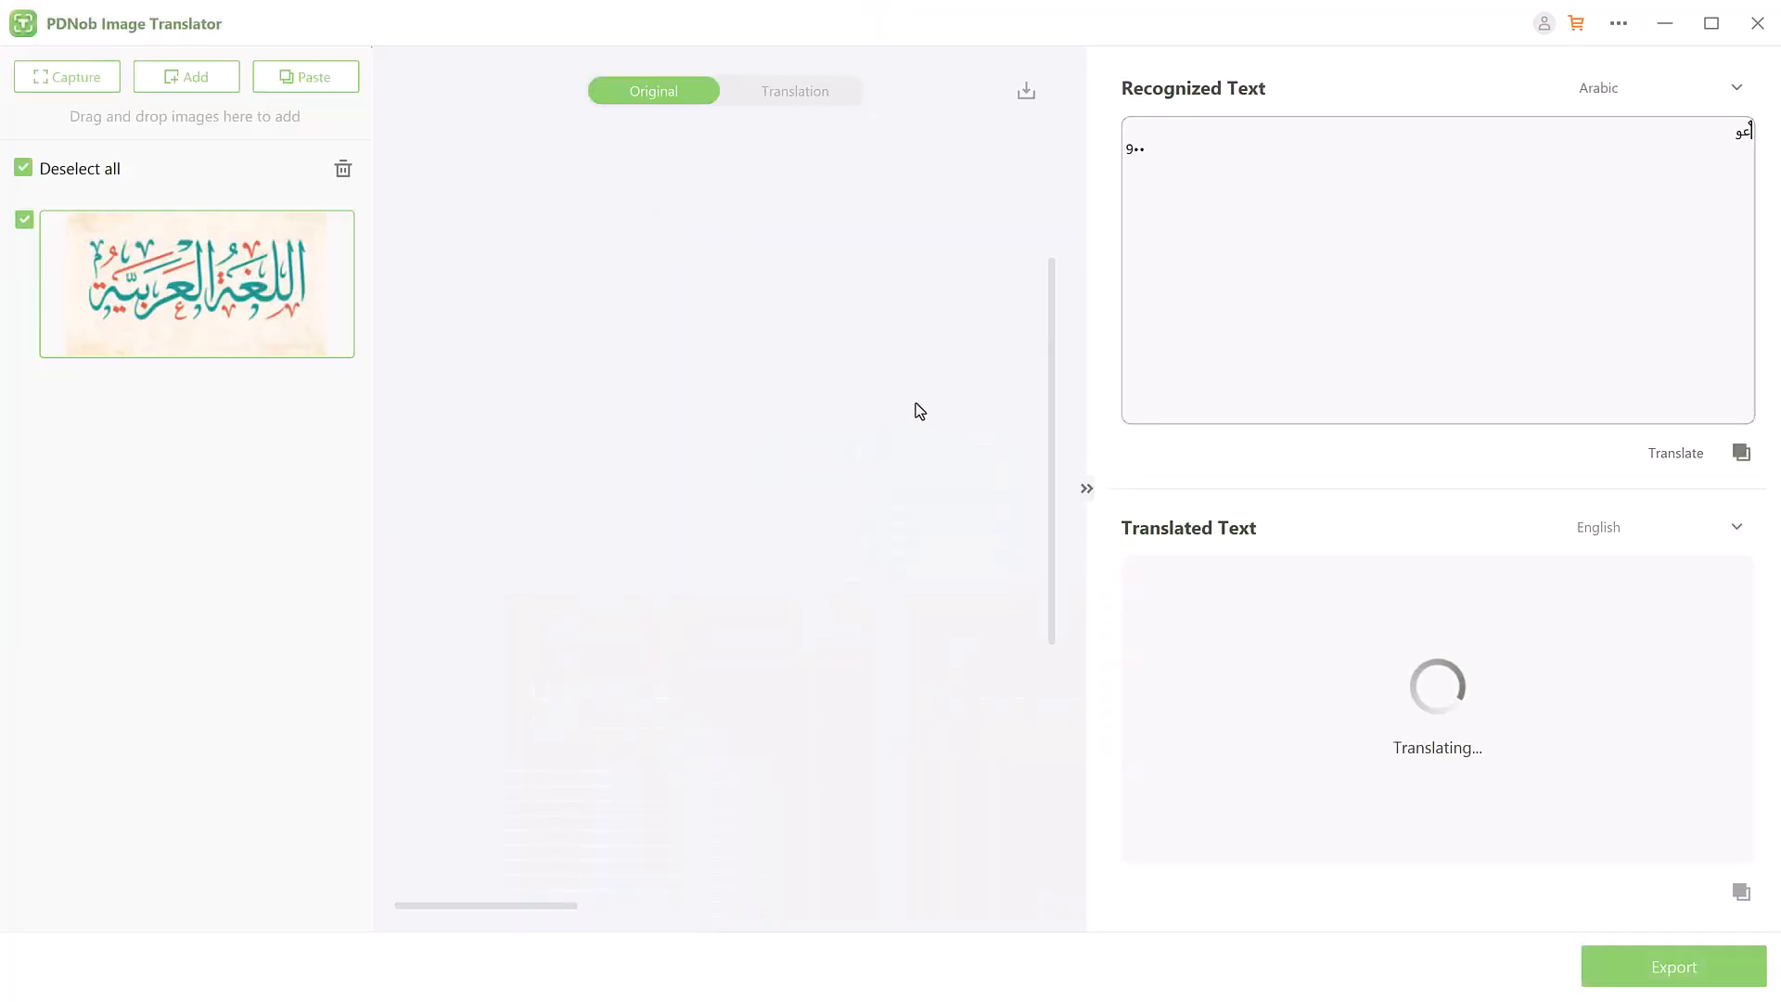
left_click(795, 91)
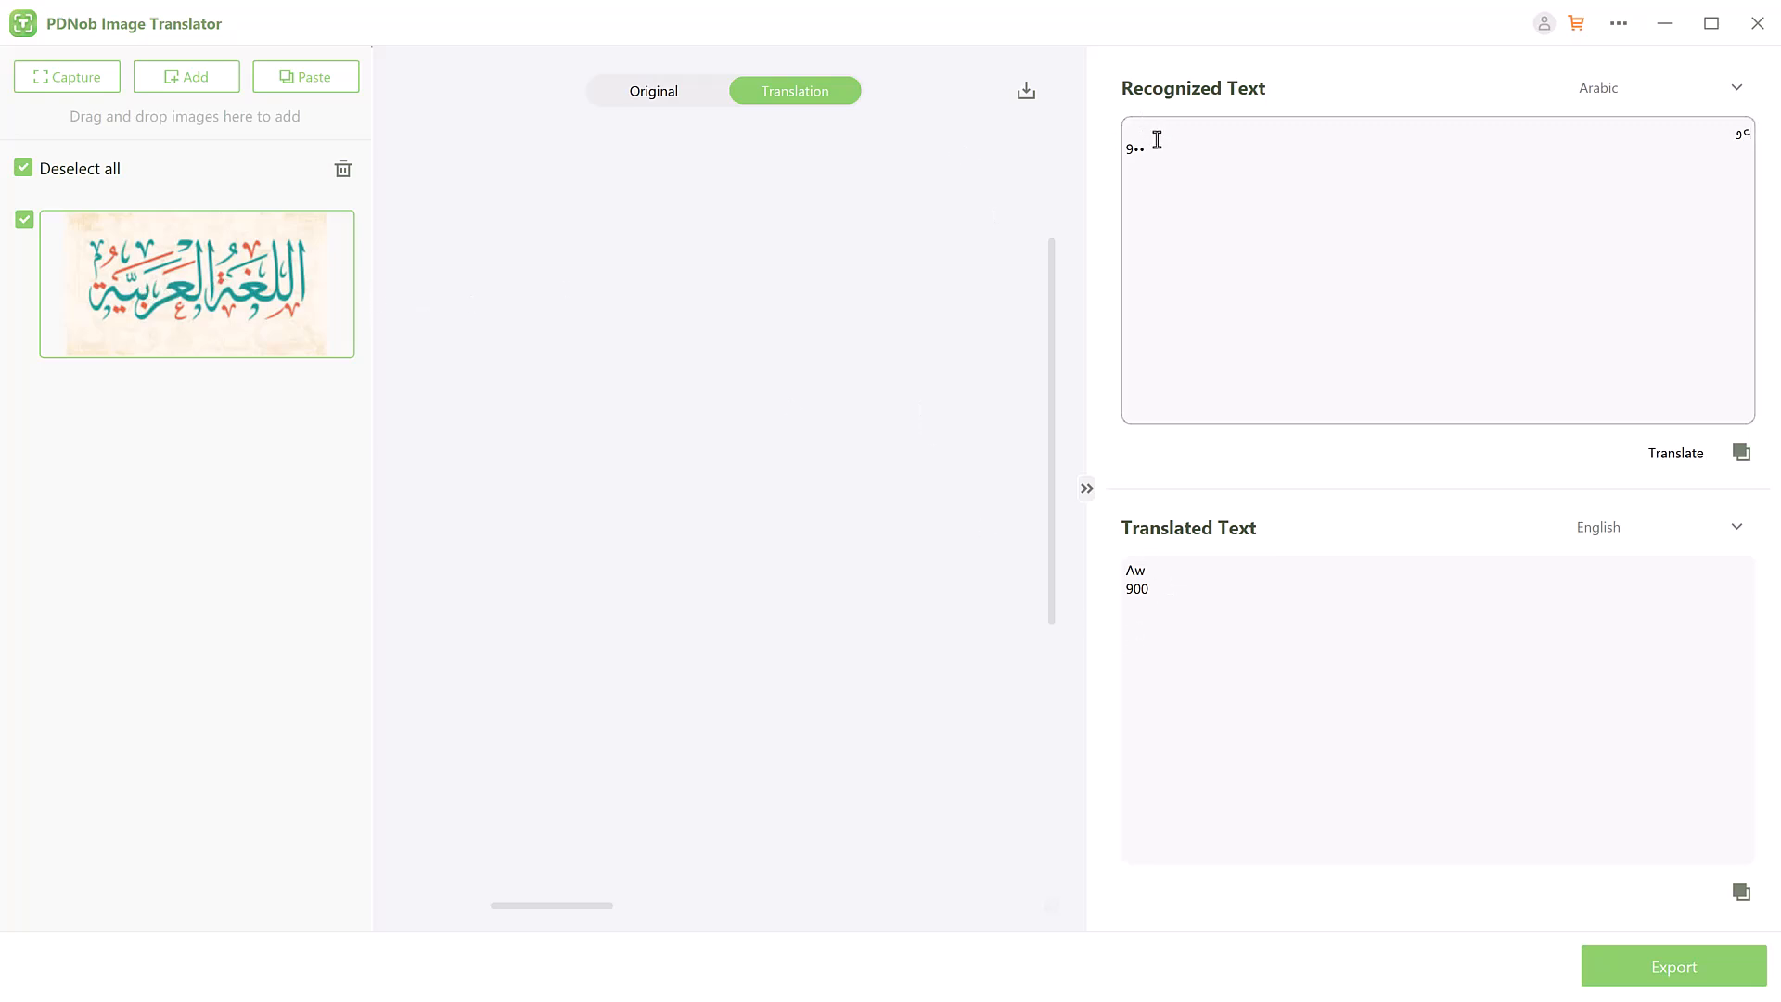
mouse_move(1565, 522)
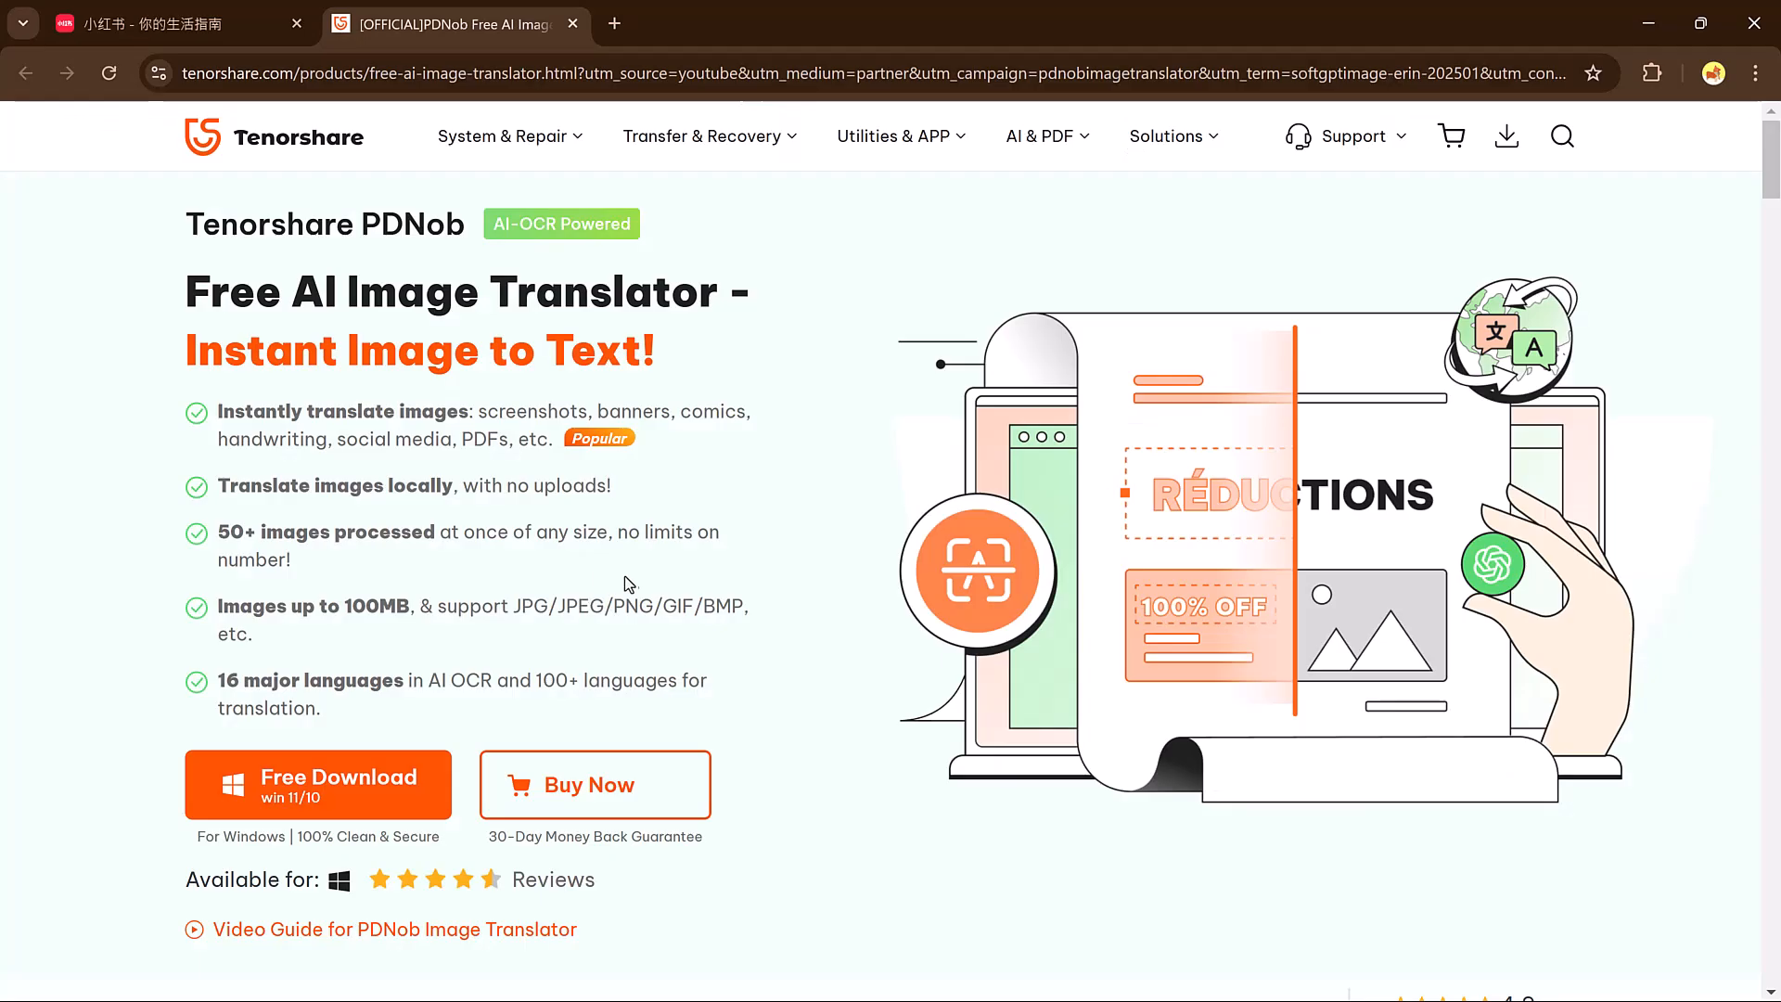
- Scroll the PDNob product page through OCR, 16+ supported languages, and export sections
scroll("down", 3)
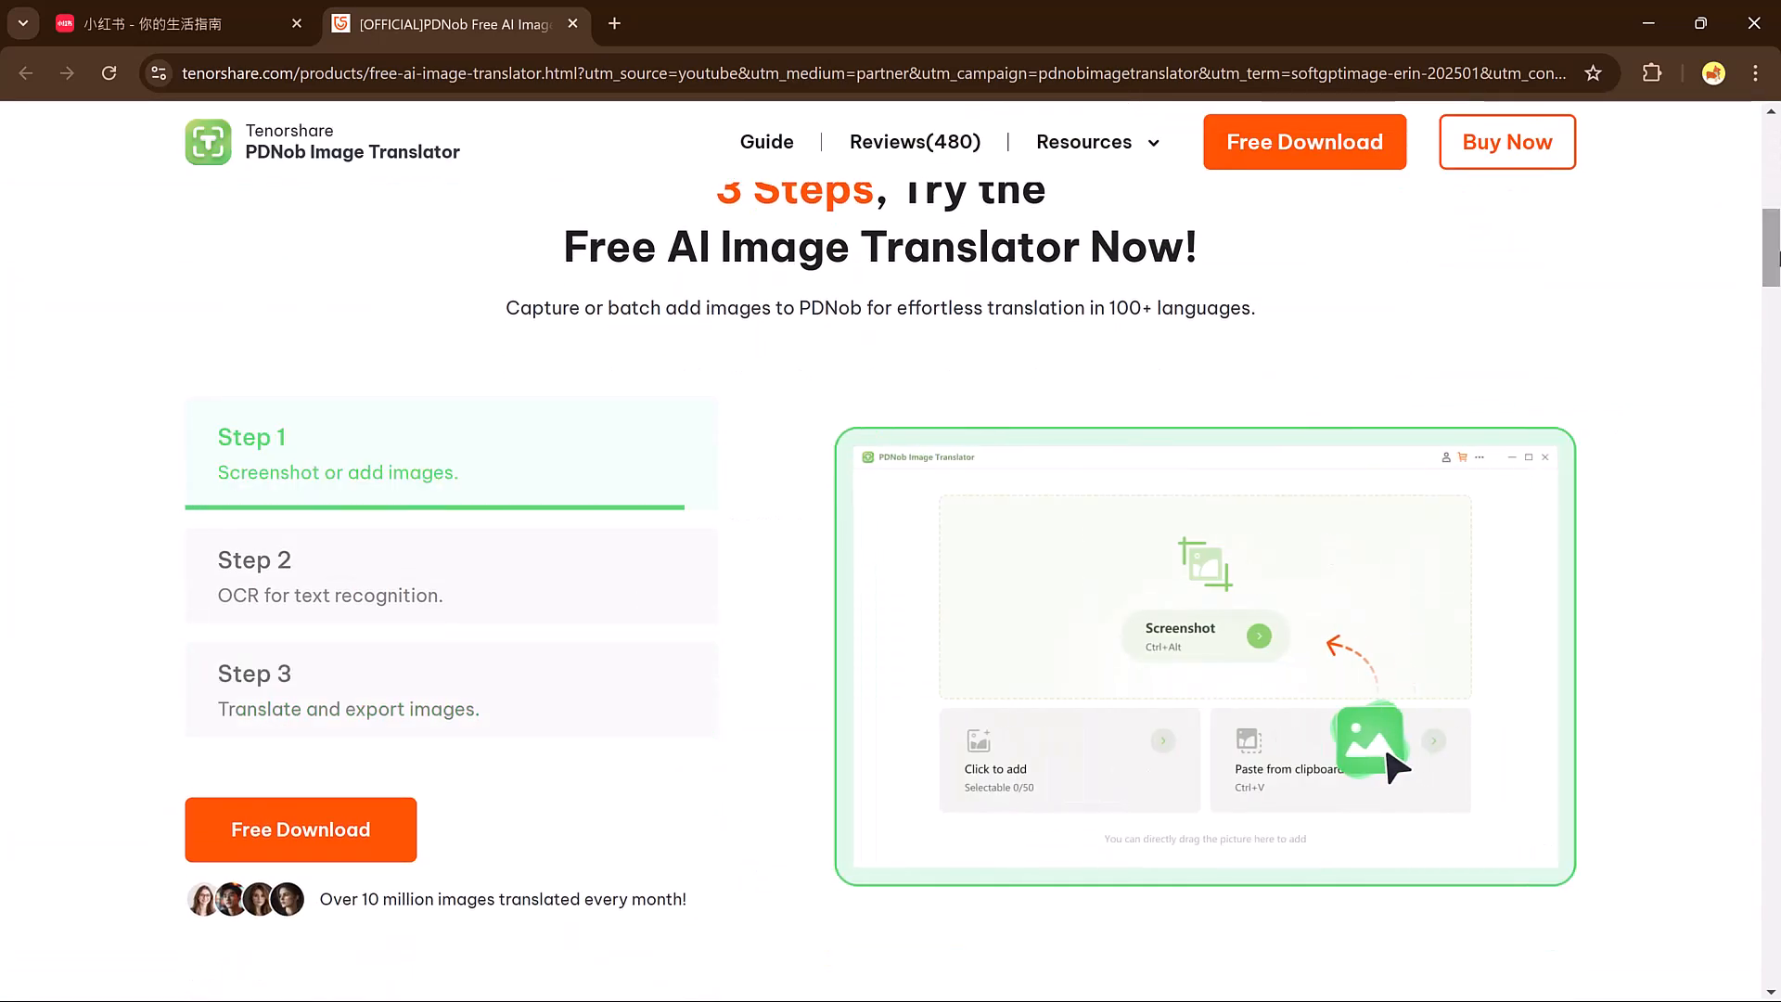
scroll("down", 3)
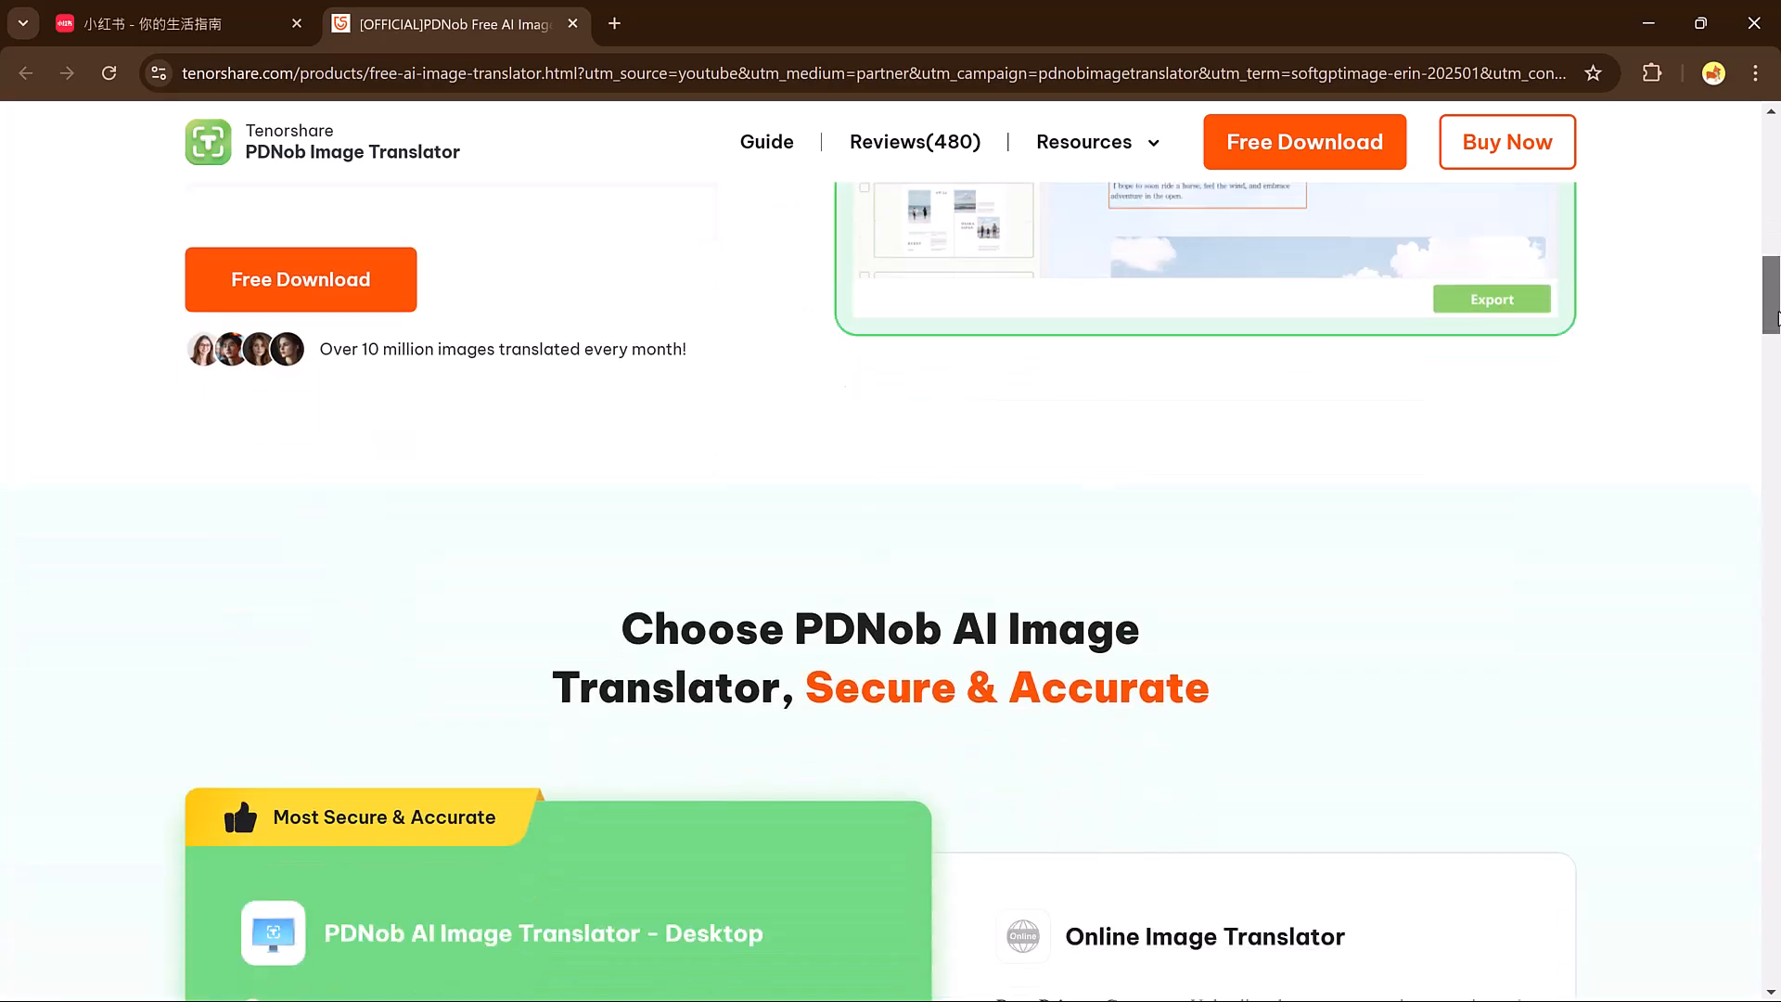
scroll("down", 3)
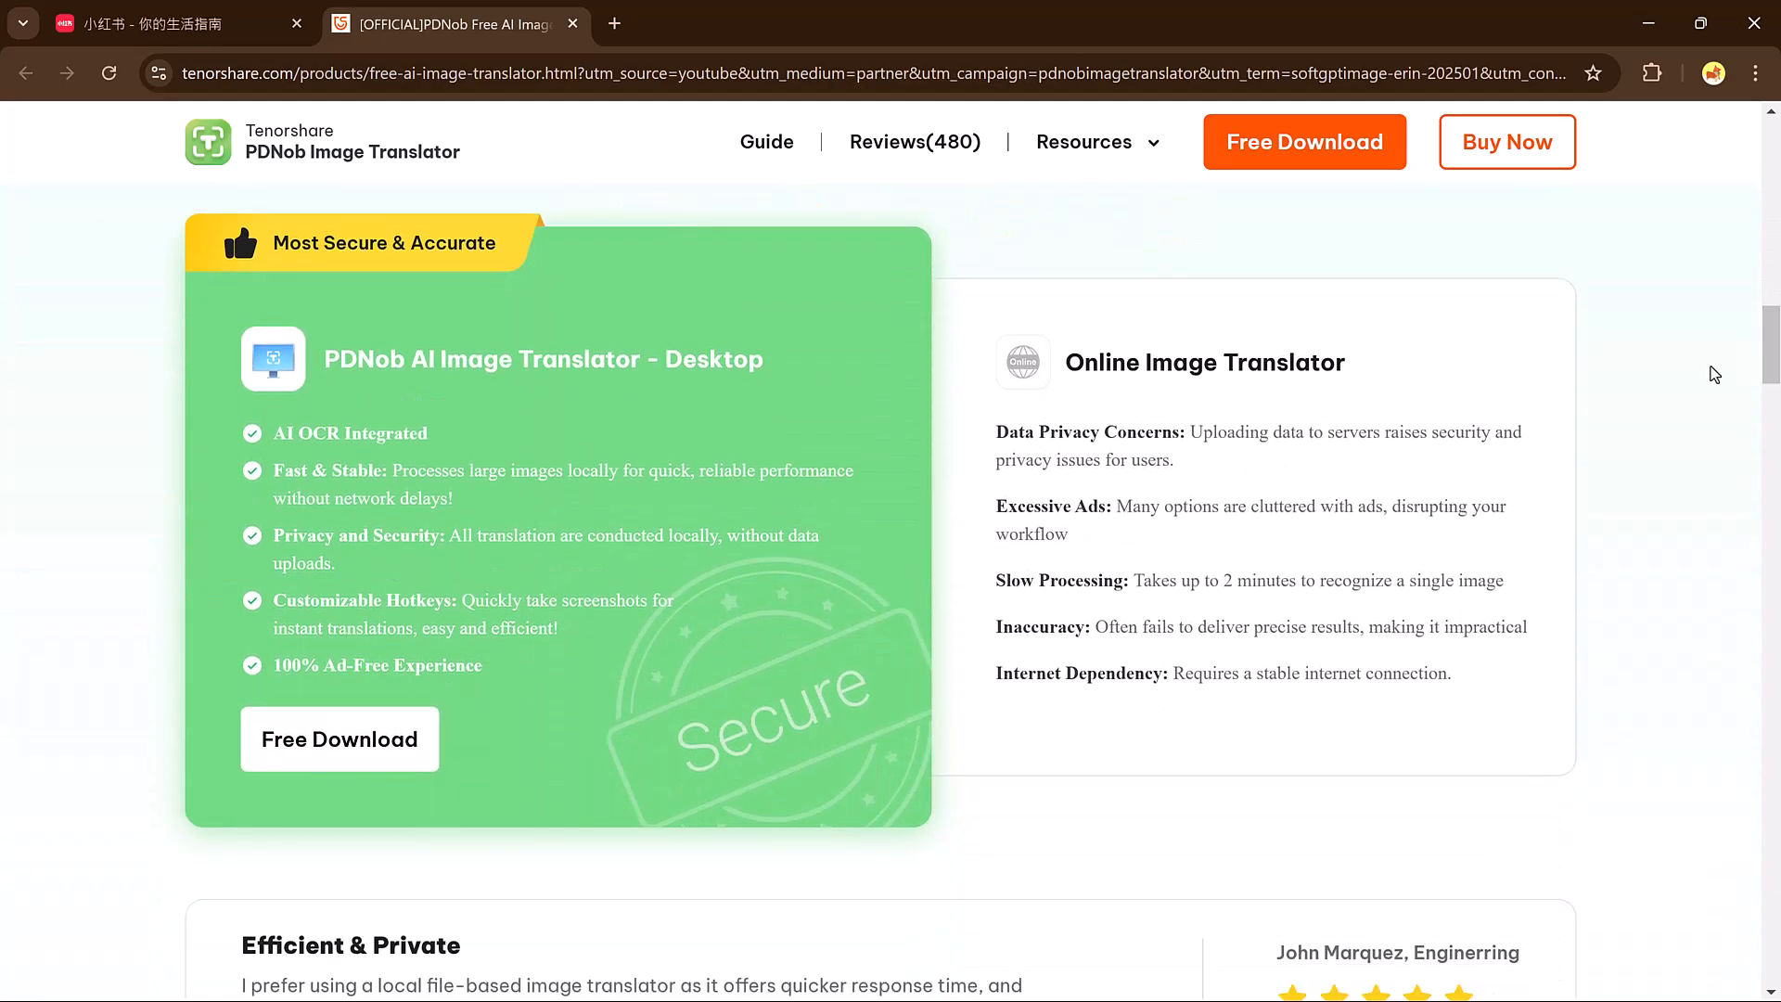
scroll("down", 3)
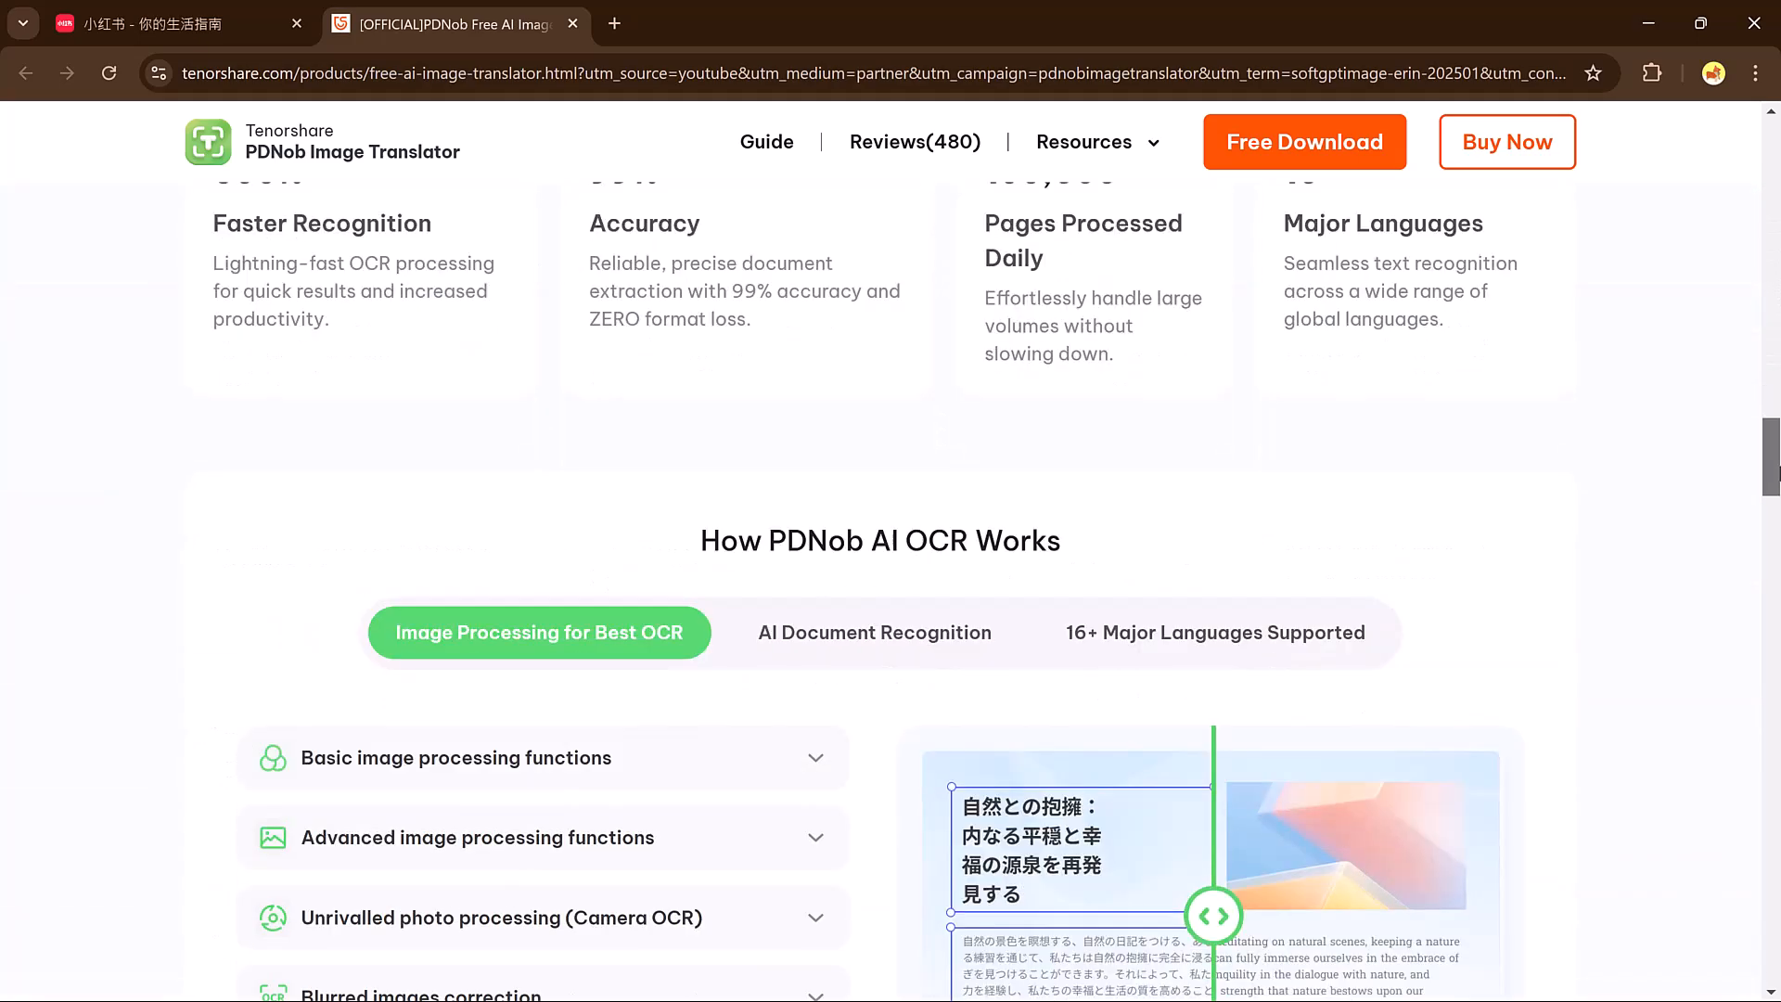
scroll("down", 3)
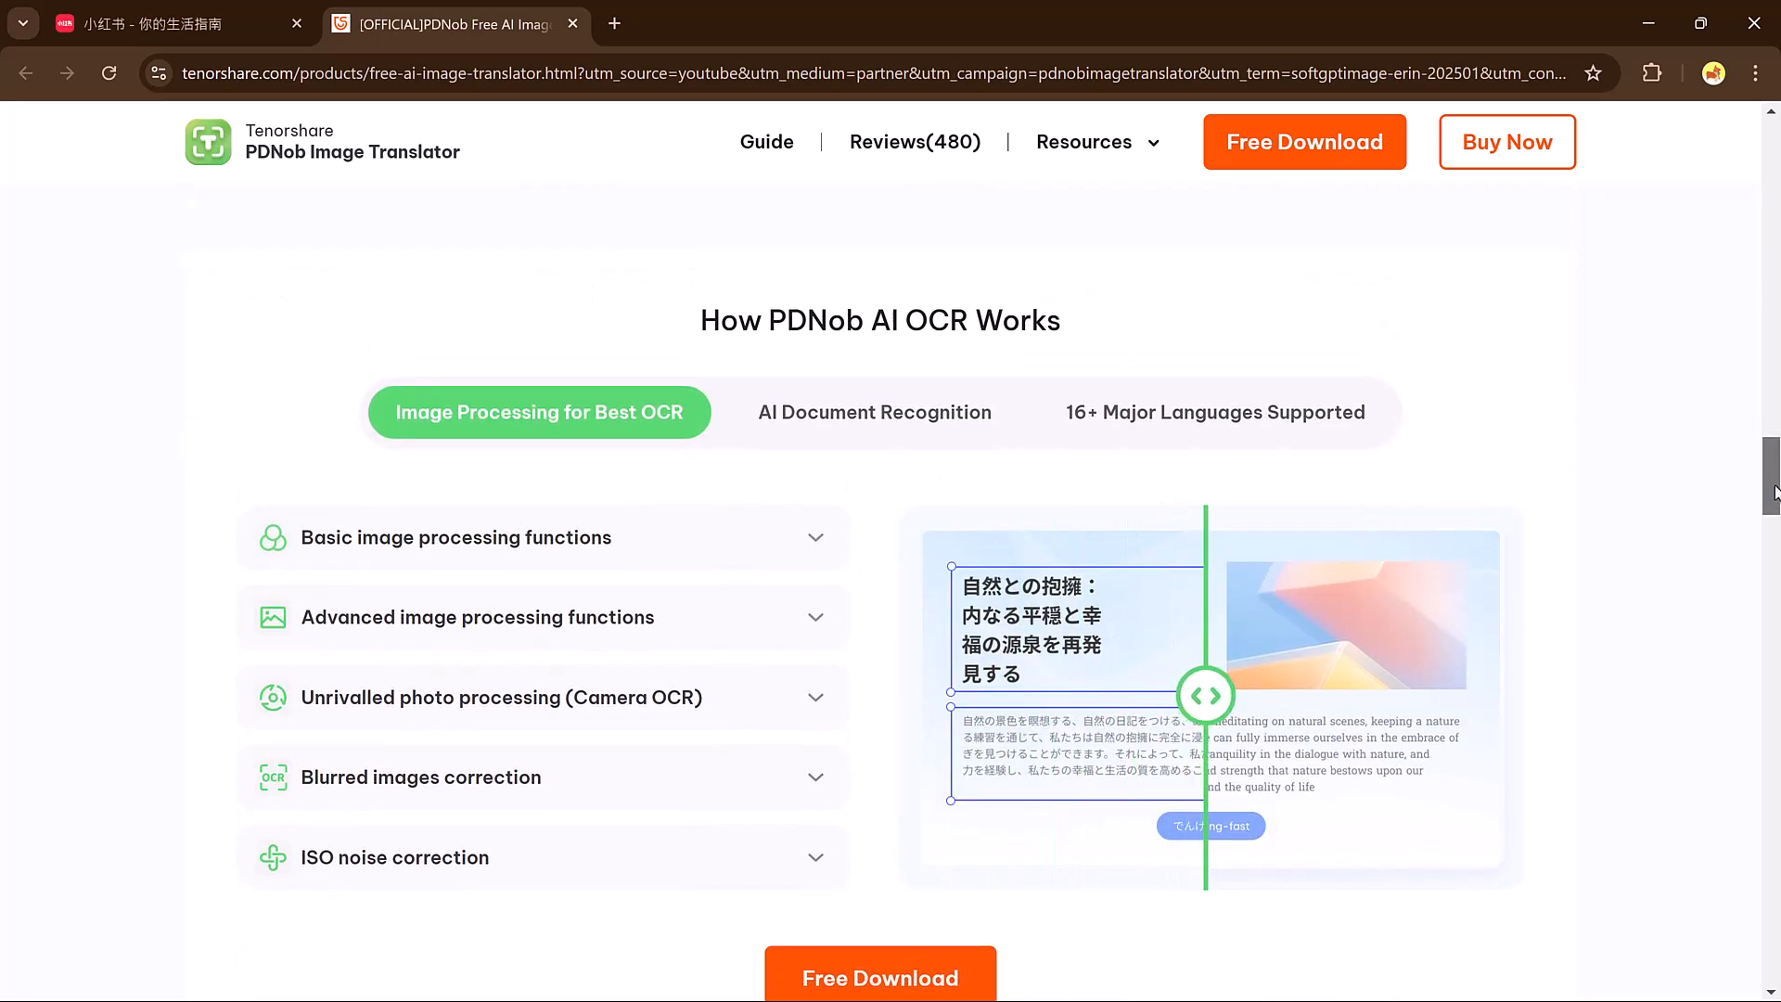
scroll("down", 3)
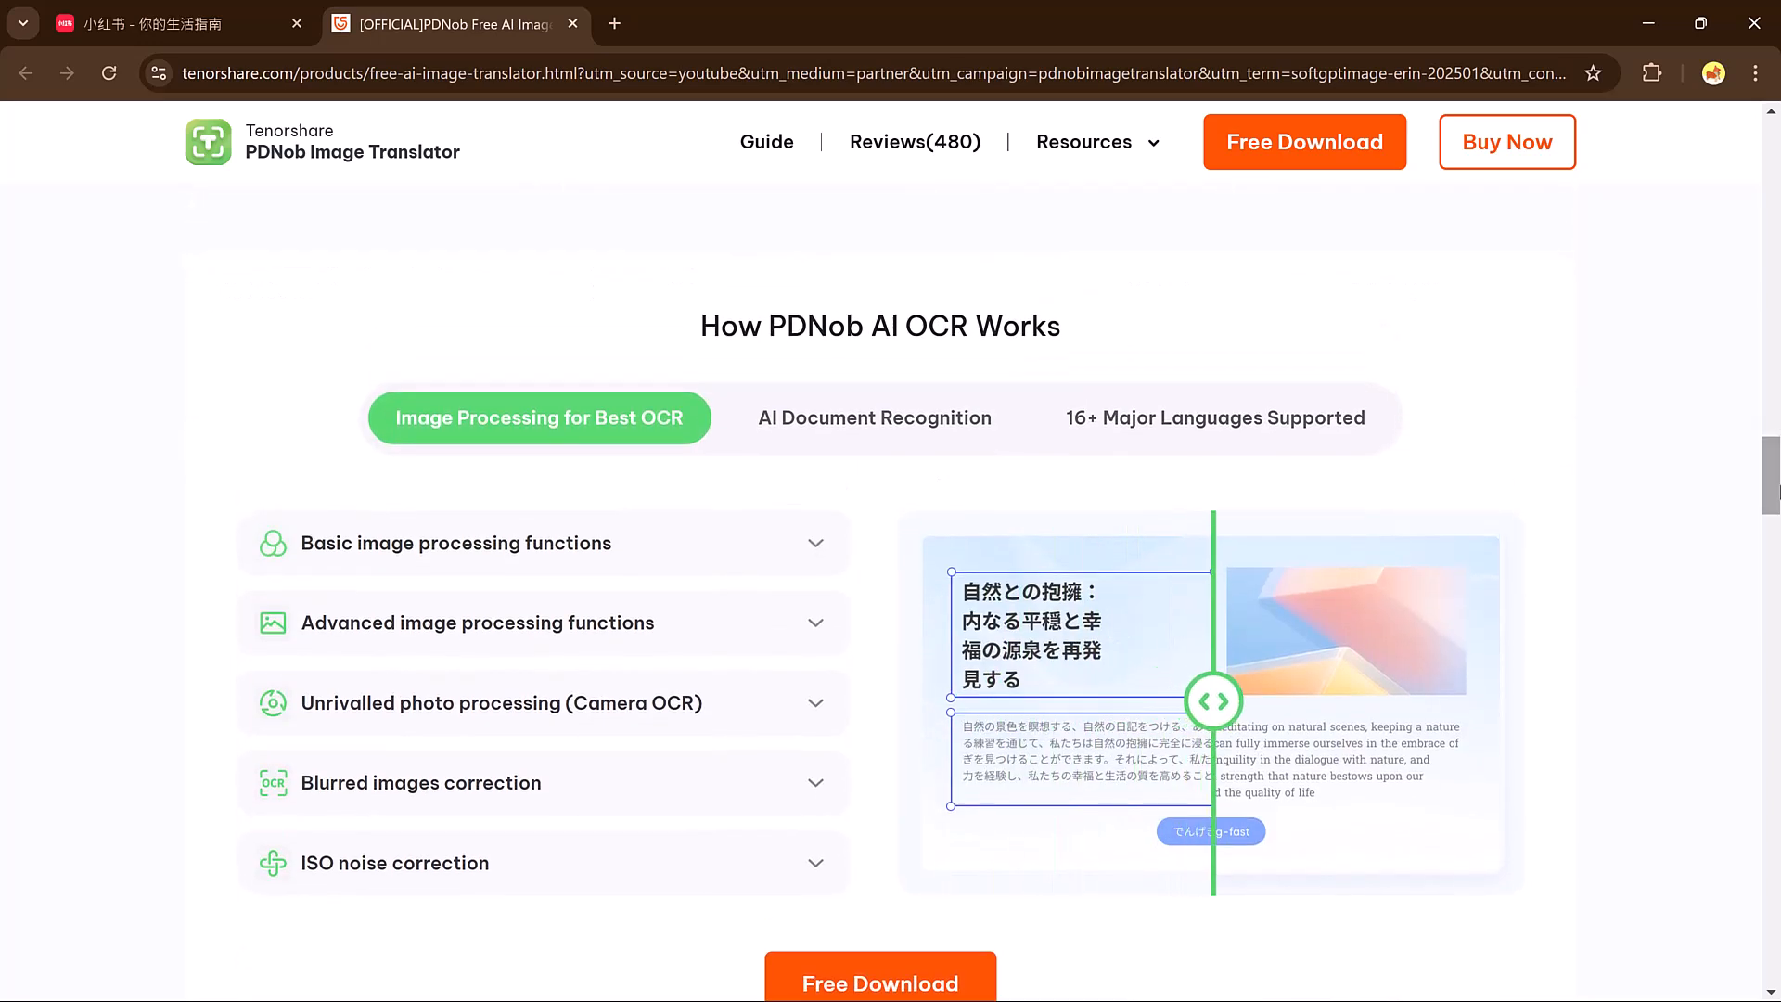
left_click(1214, 313)
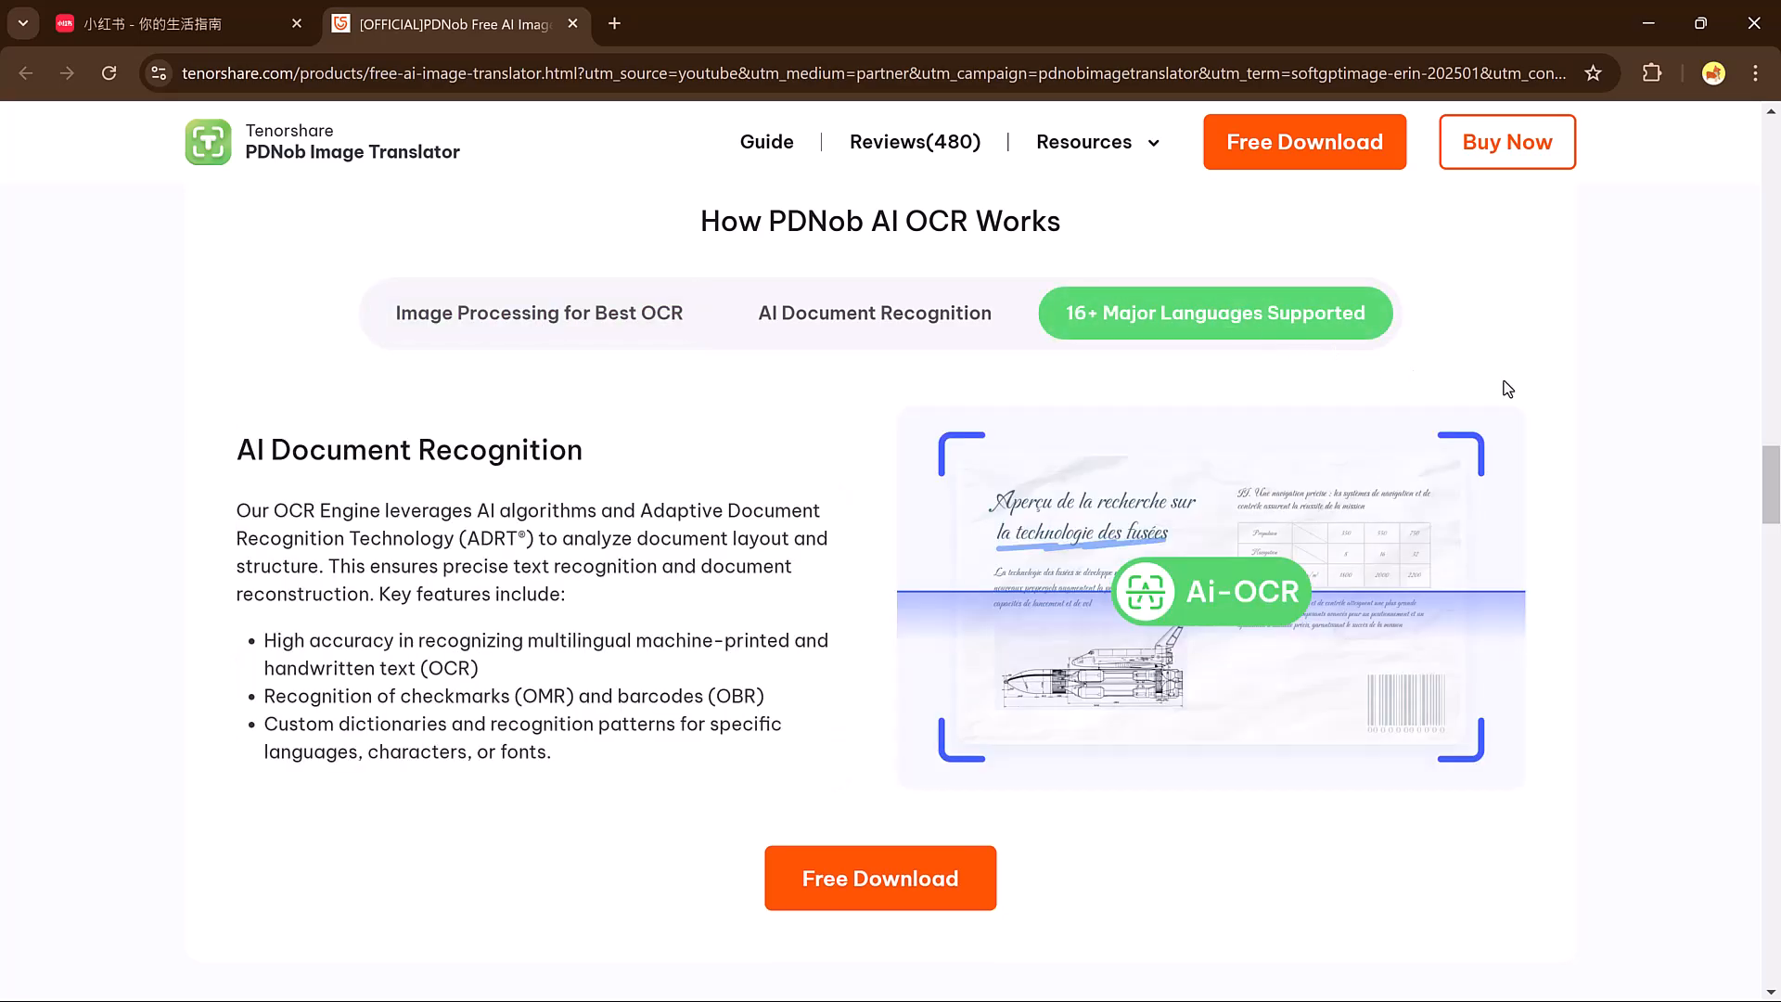
scroll("down", 3)
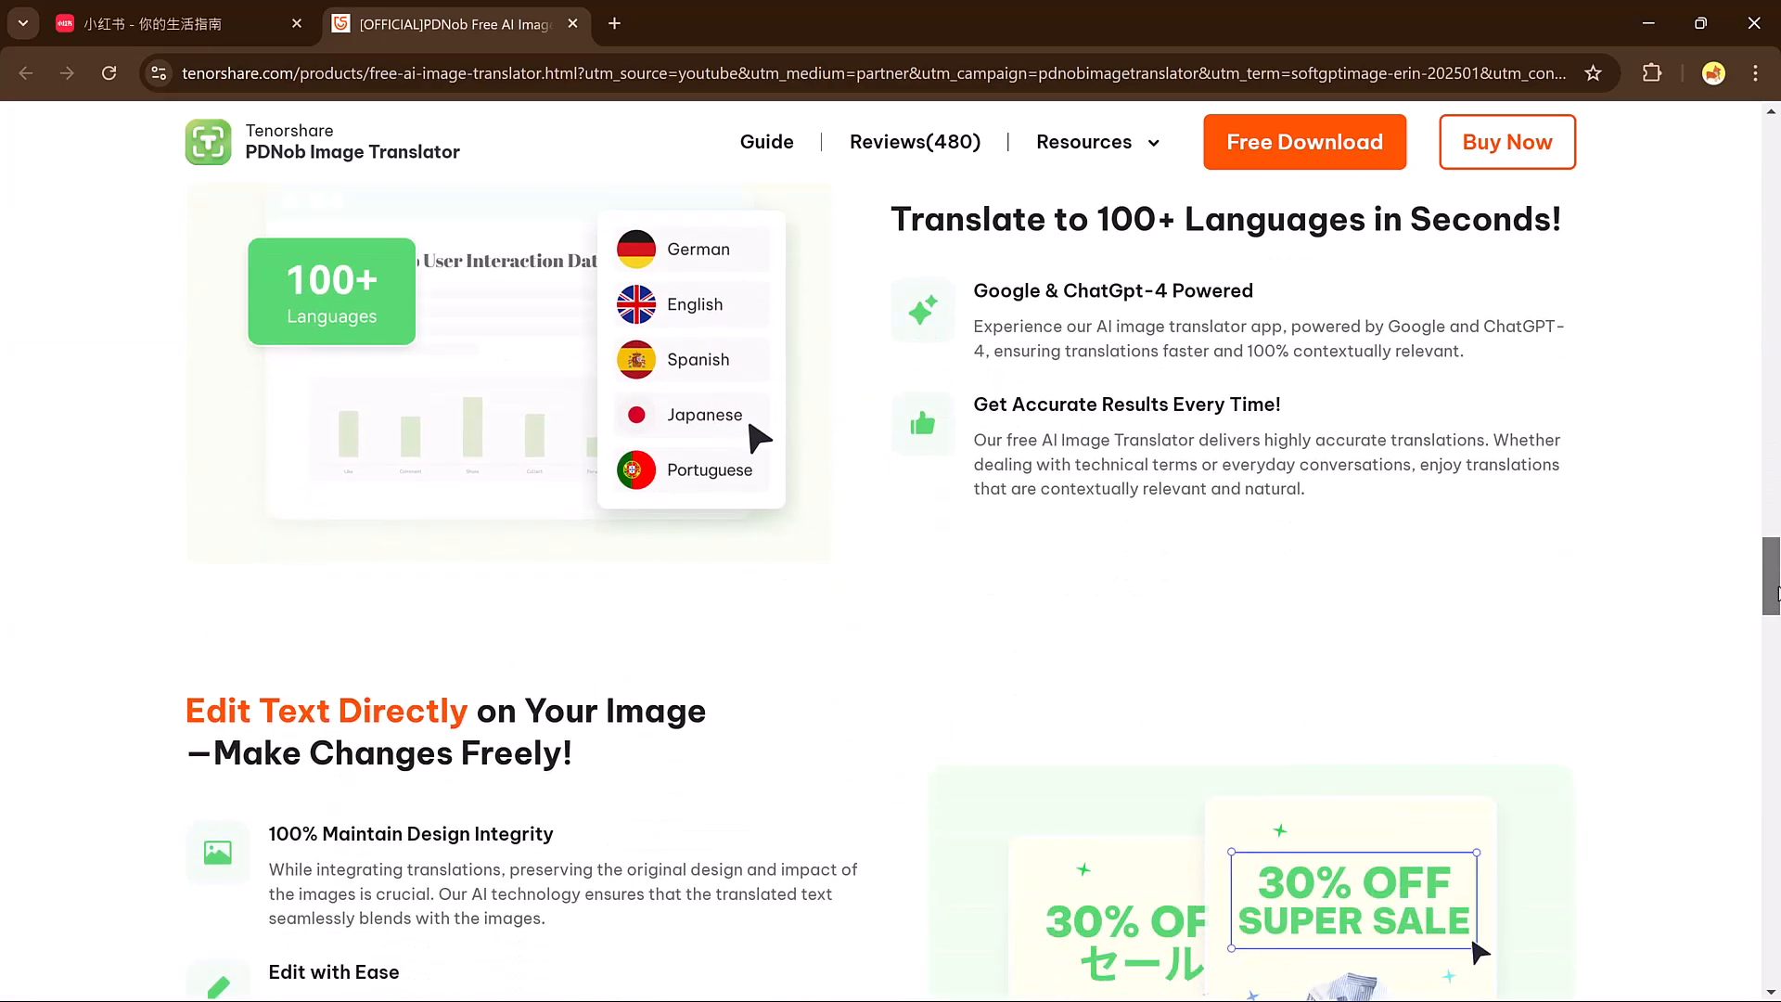
scroll("down", 3)
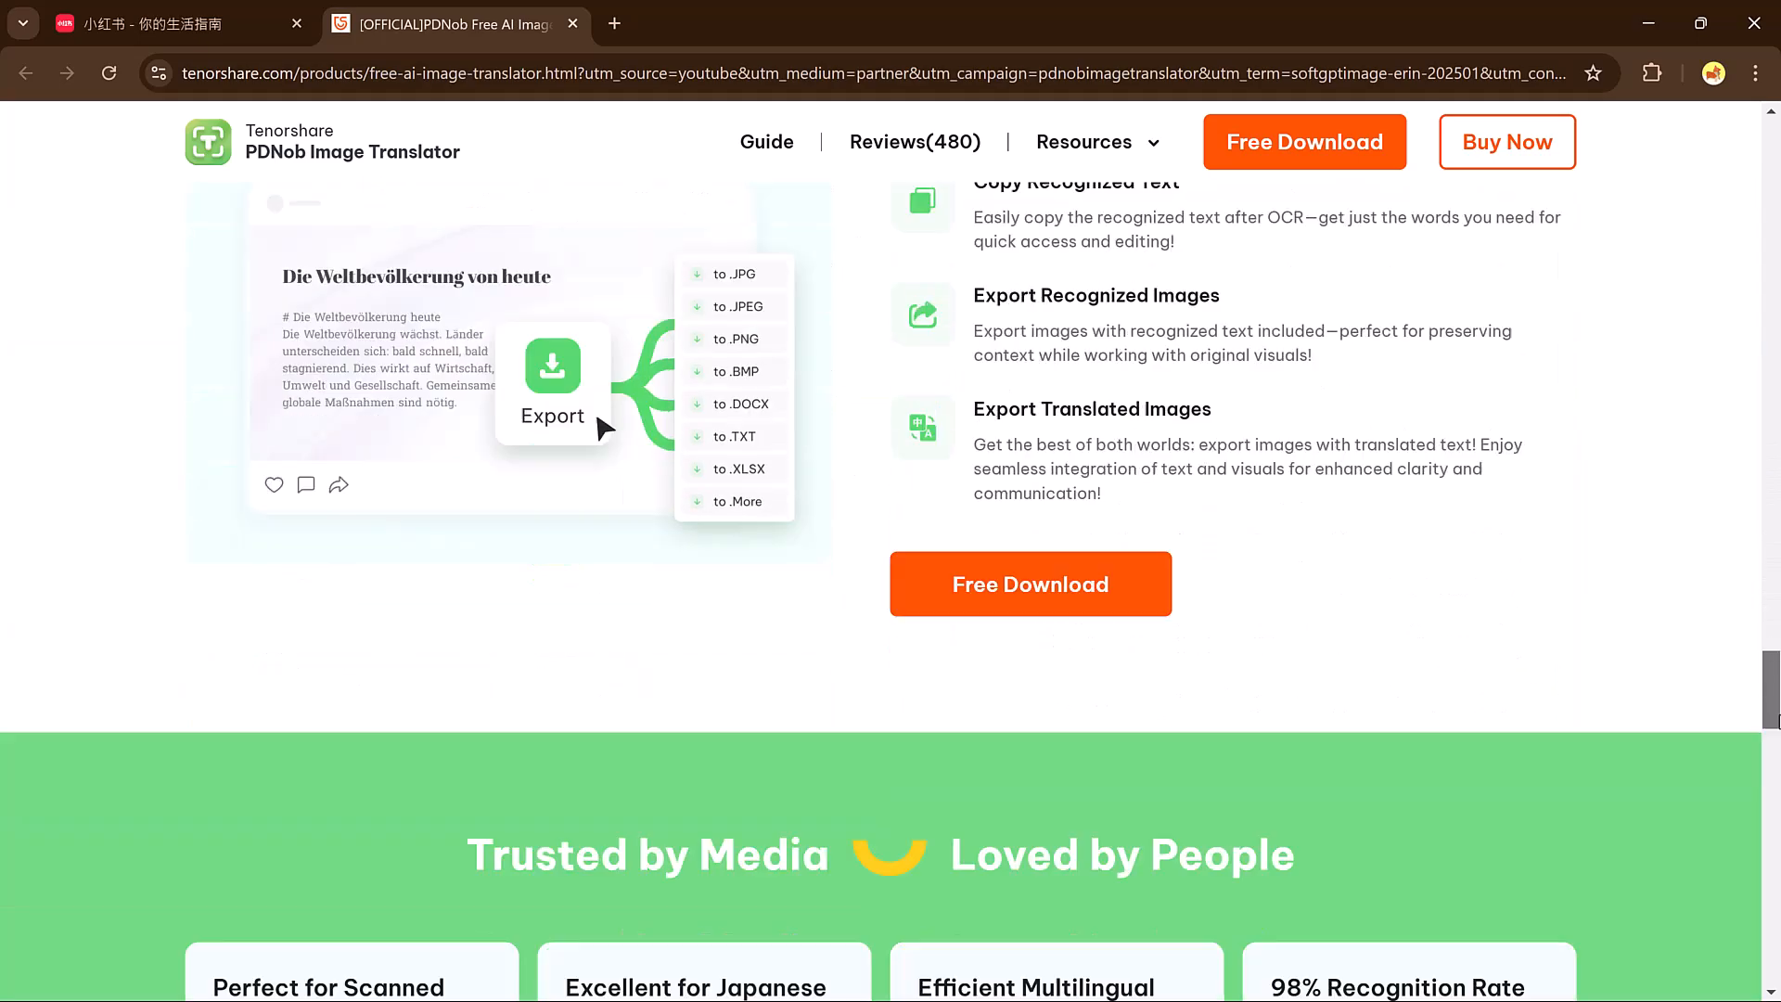